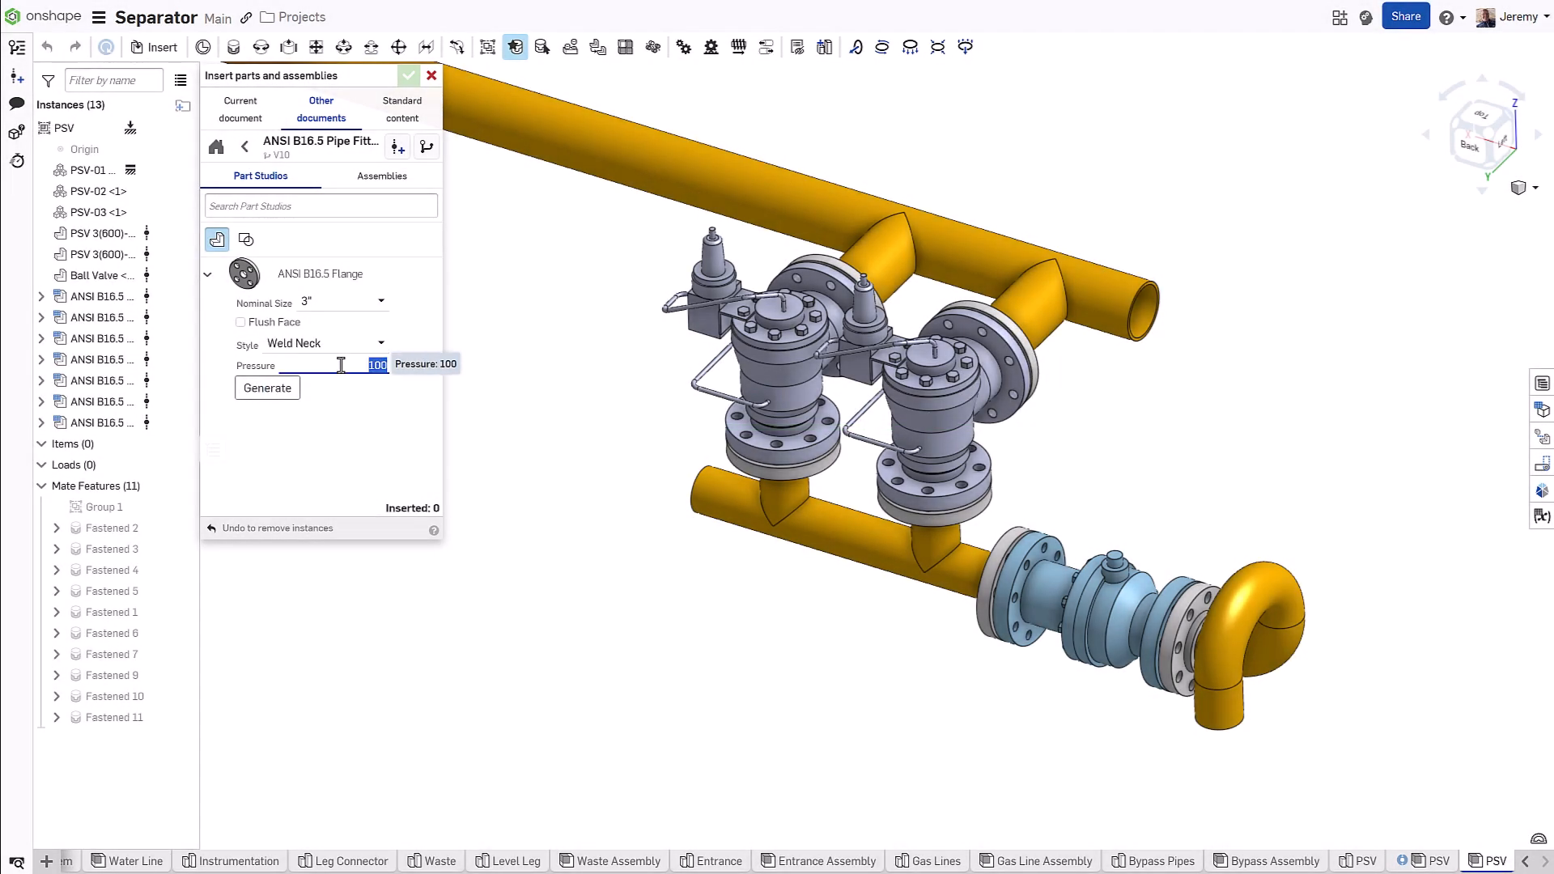
Step: Generate a 3" Weld Neck flange at pressure 300 and place it on the left pipe and lower elbow ends
{"action": "type", "text": "300"}
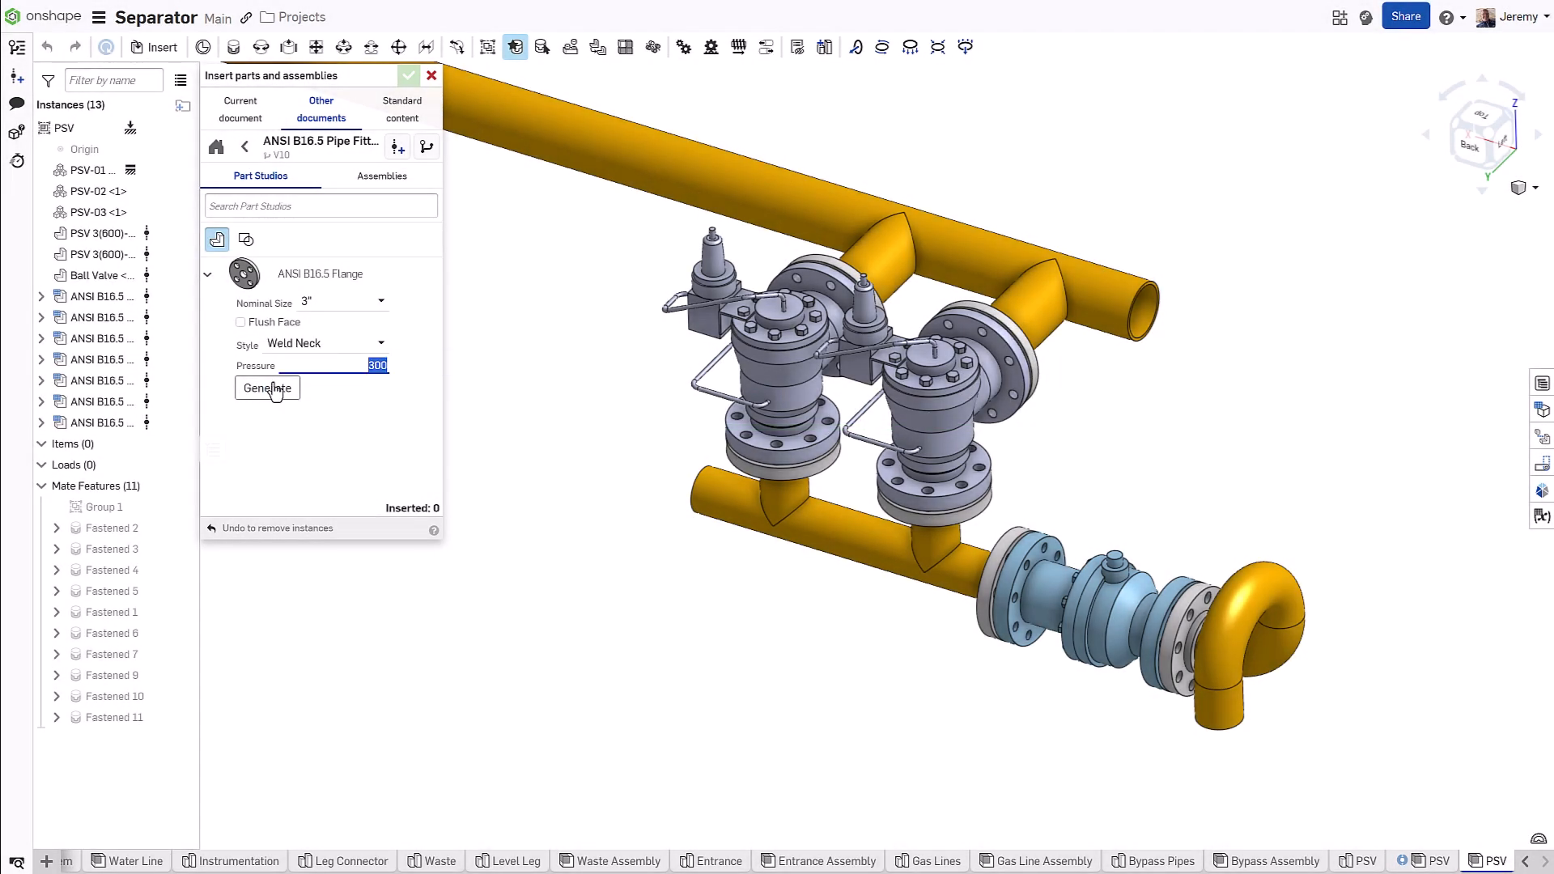
{"action": "left_click", "coordinate": [267, 387]}
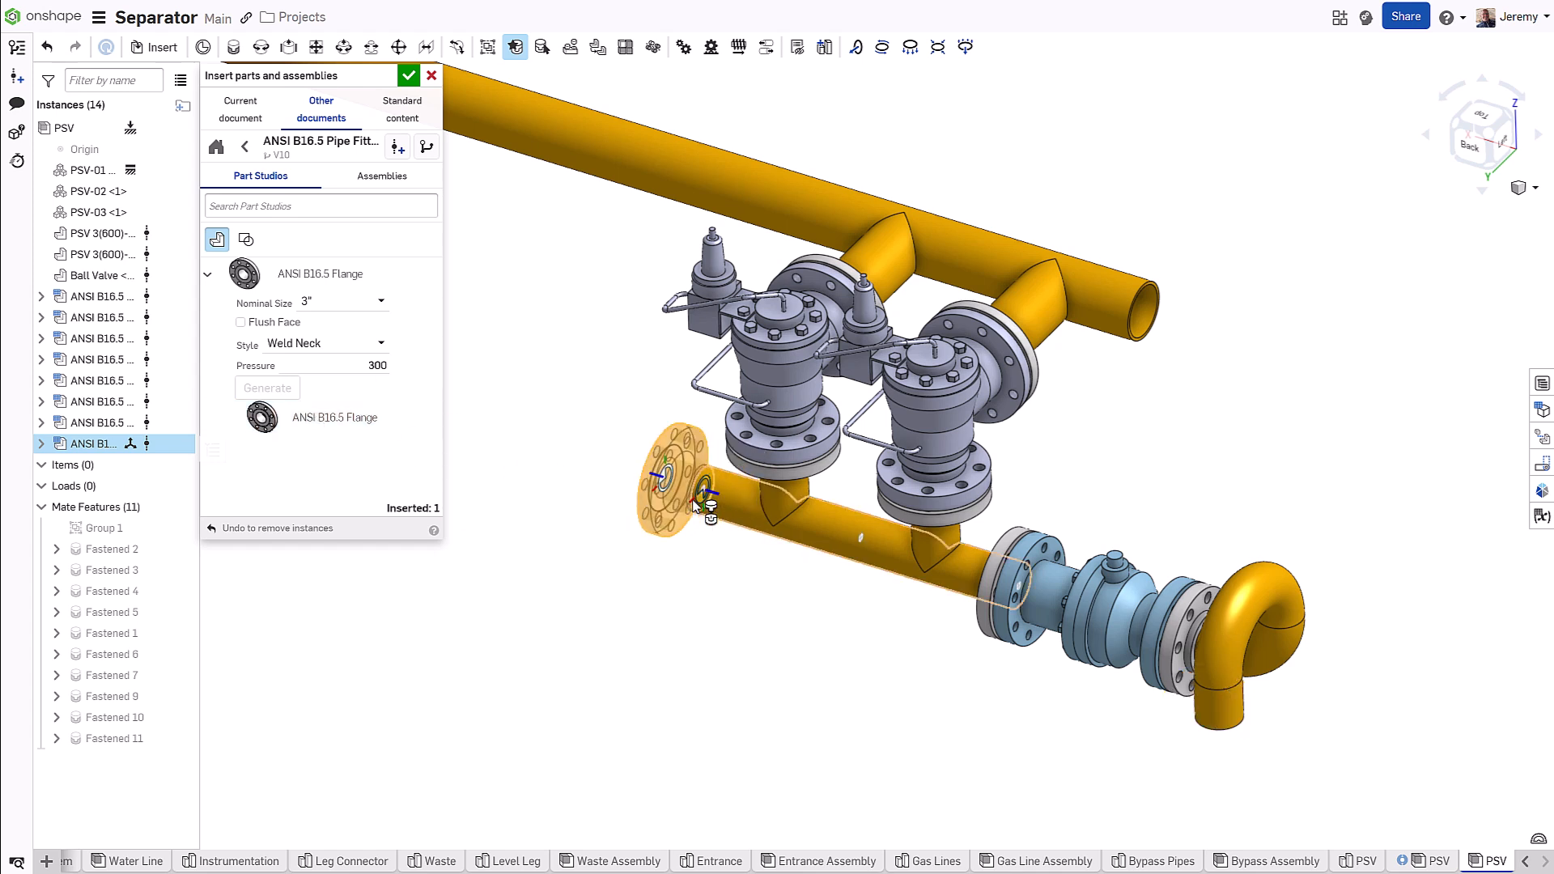
{"action": "left_click", "coordinate": [332, 418]}
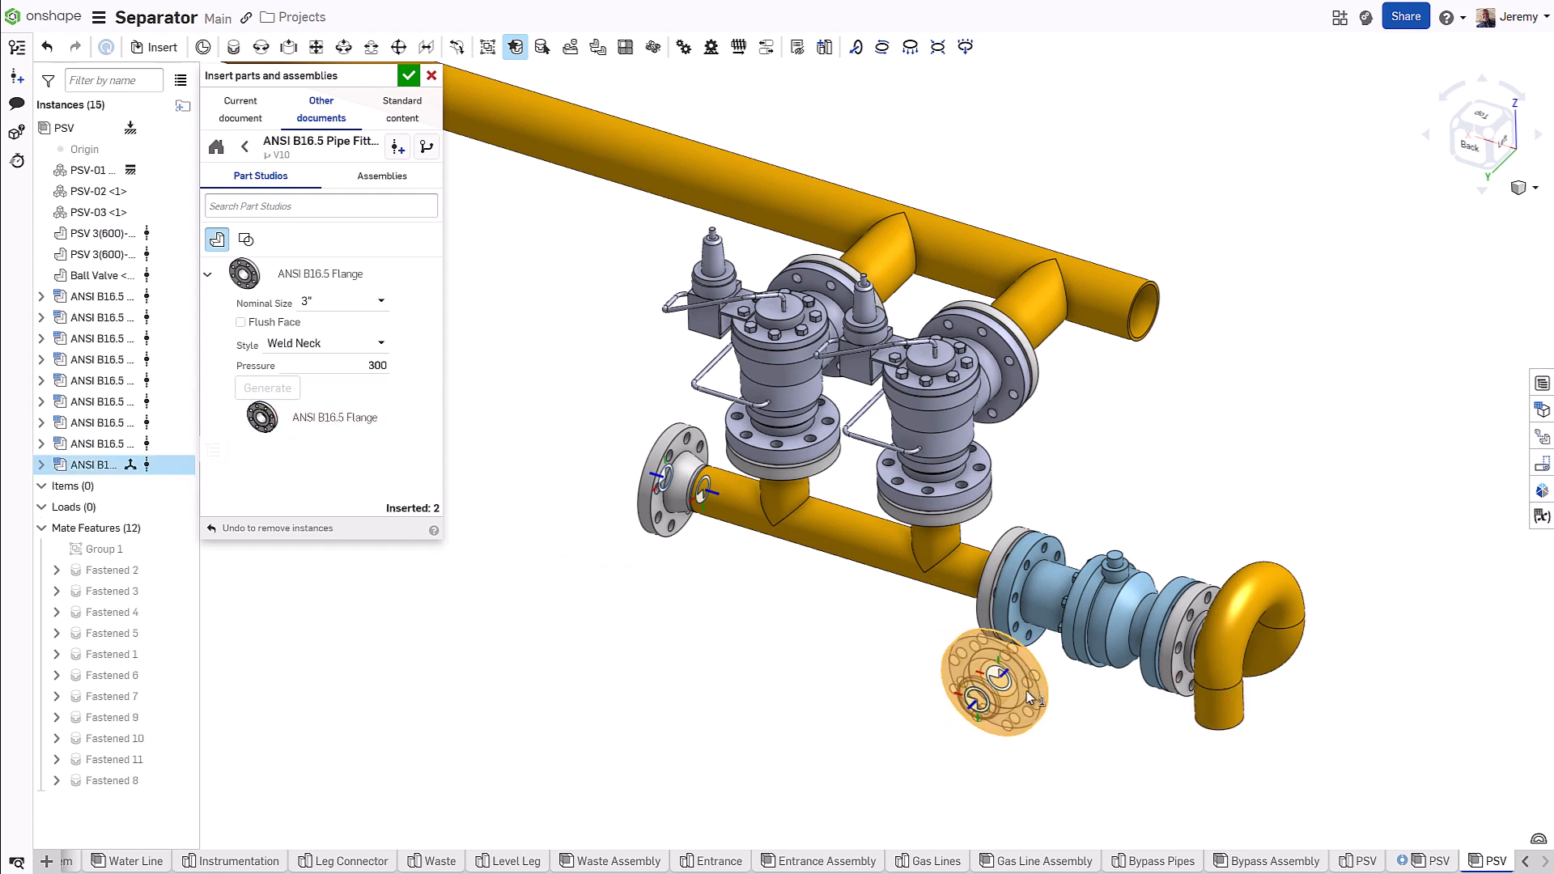
{"action": "left_click_drag", "start_coordinate": [997, 679], "coordinate": [1219, 729]}
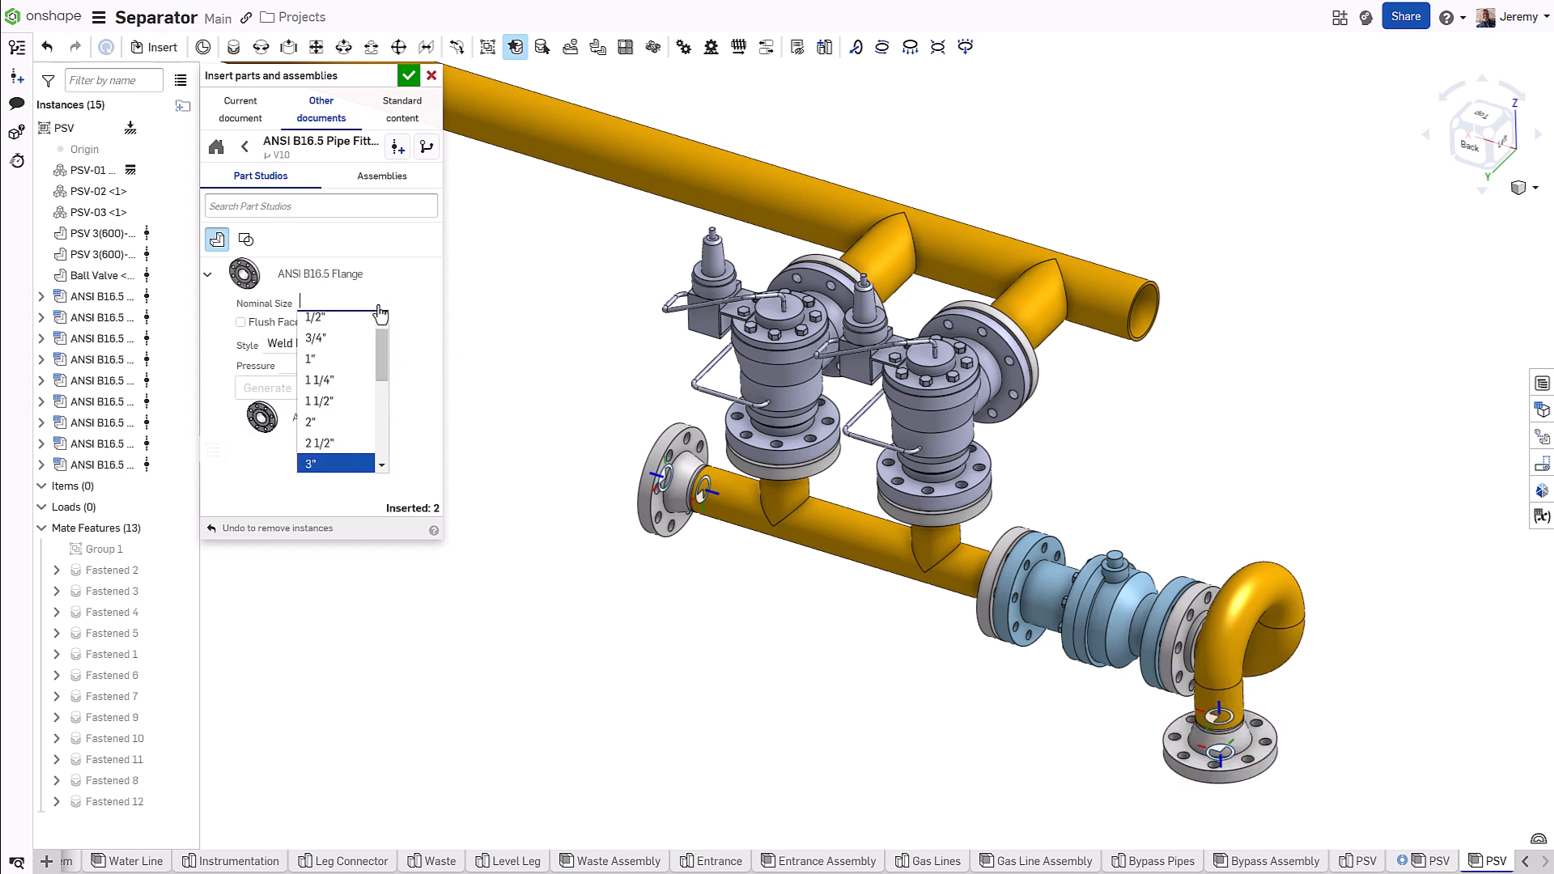
Step: Generate a 4" Blind flange at pressure 150, after briefly trying the Slip-On style
{"action": "scroll", "scroll_direction": "down", "scroll_amount": 3}
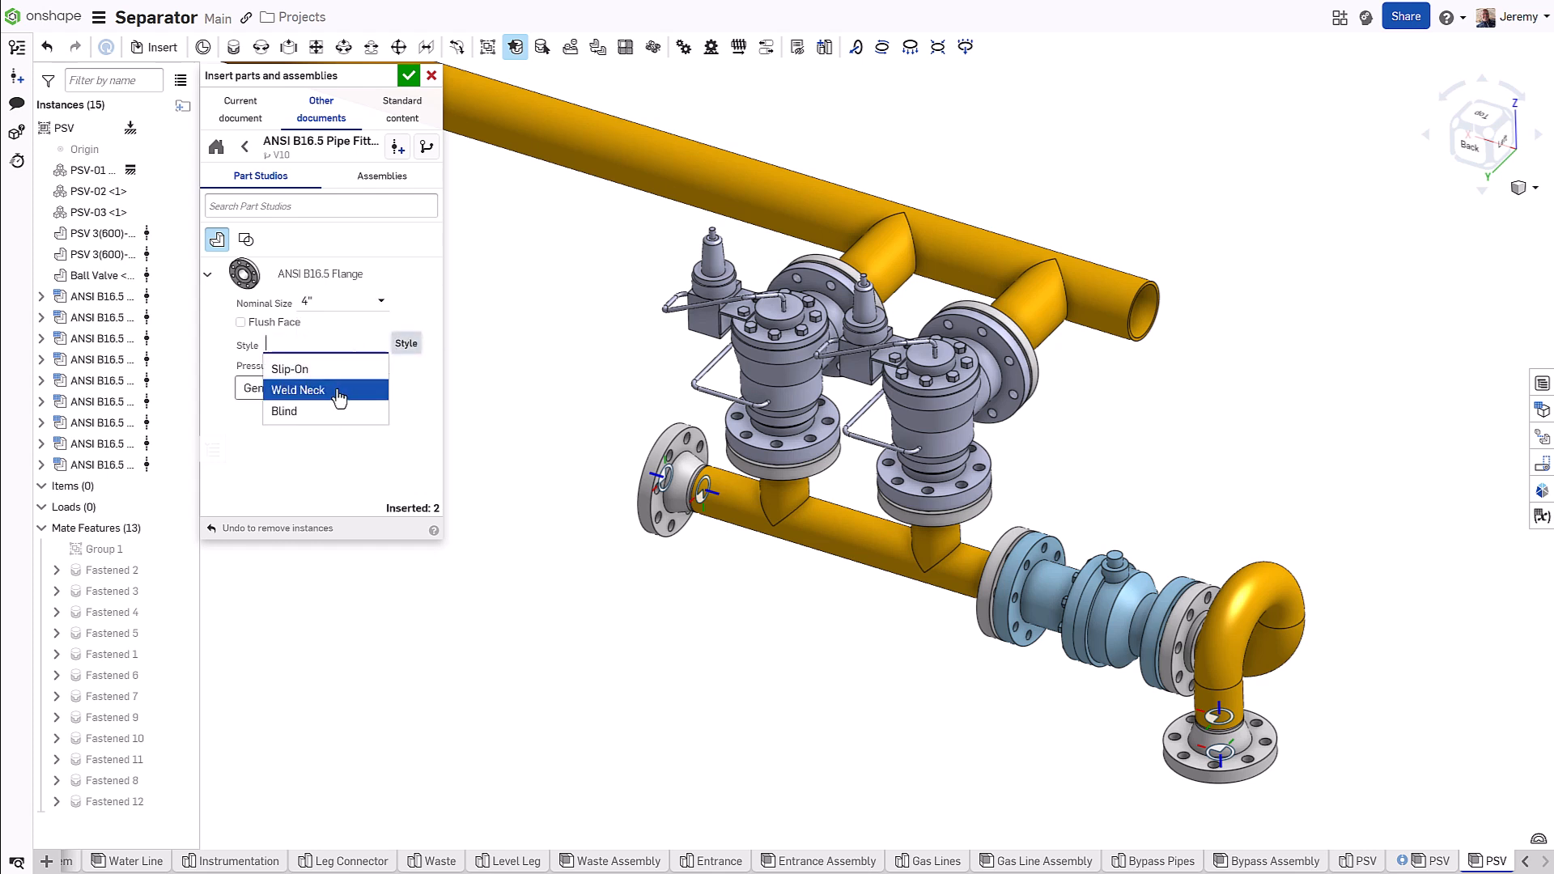
{"action": "left_click", "coordinate": [289, 368]}
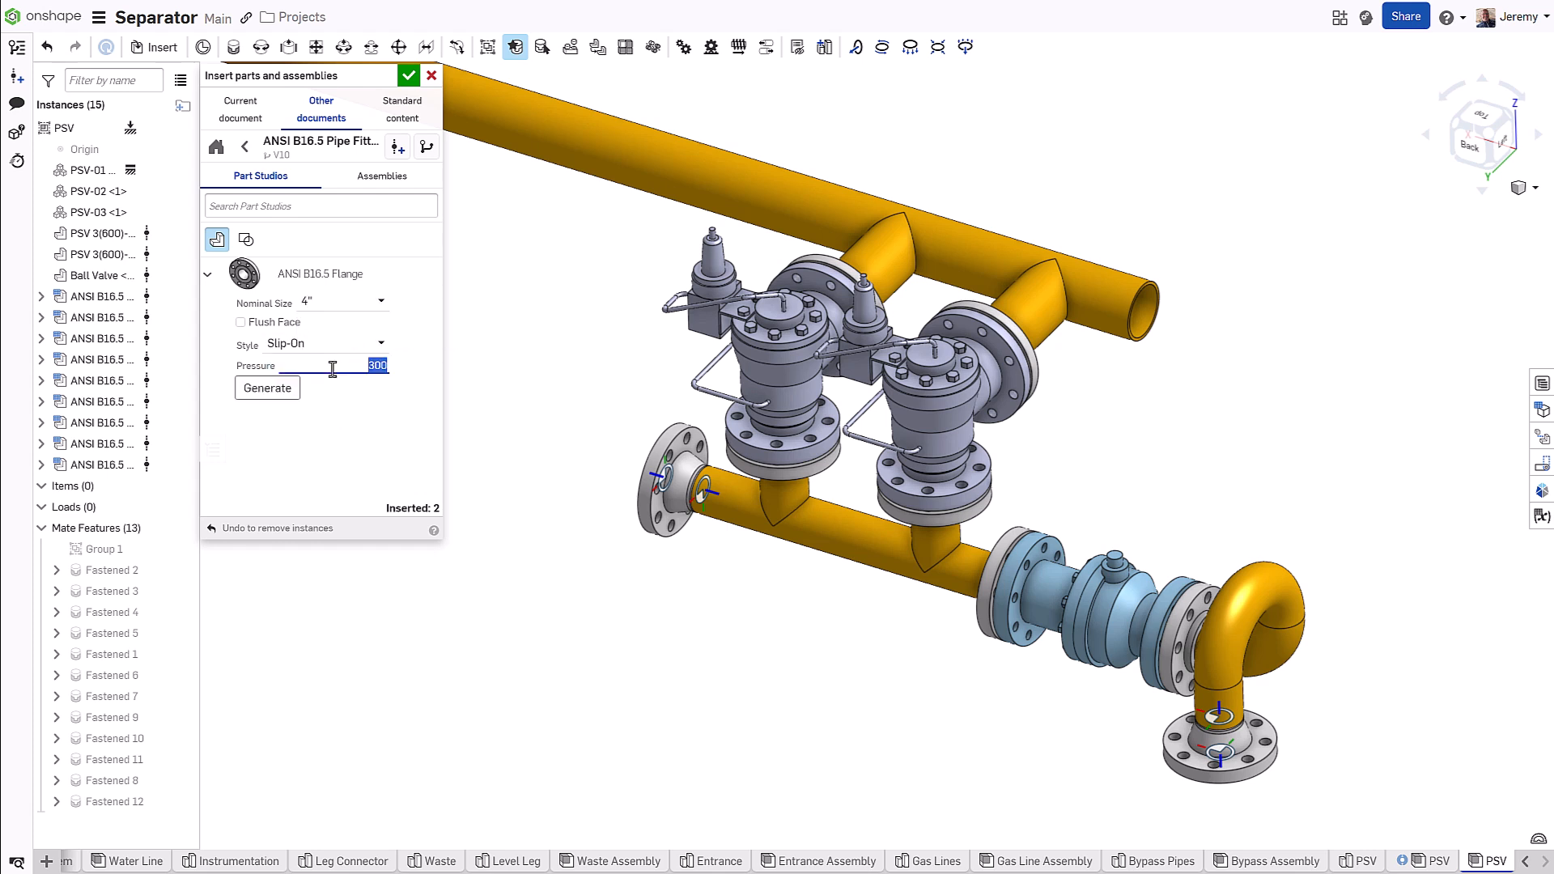
{"action": "left_click", "coordinate": [267, 388]}
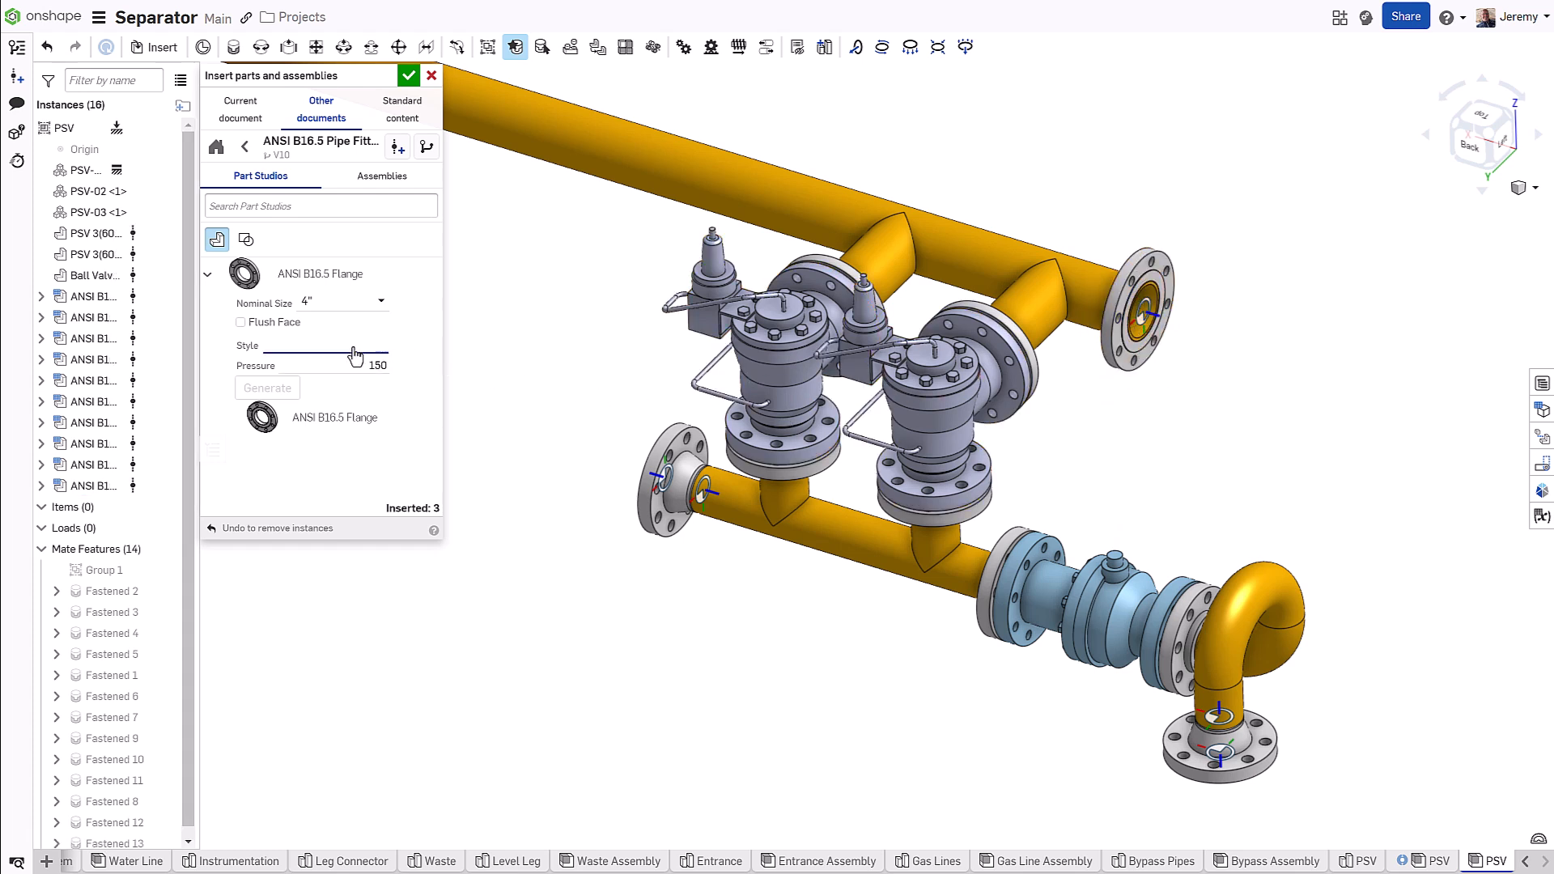
{"action": "left_click", "coordinate": [323, 345]}
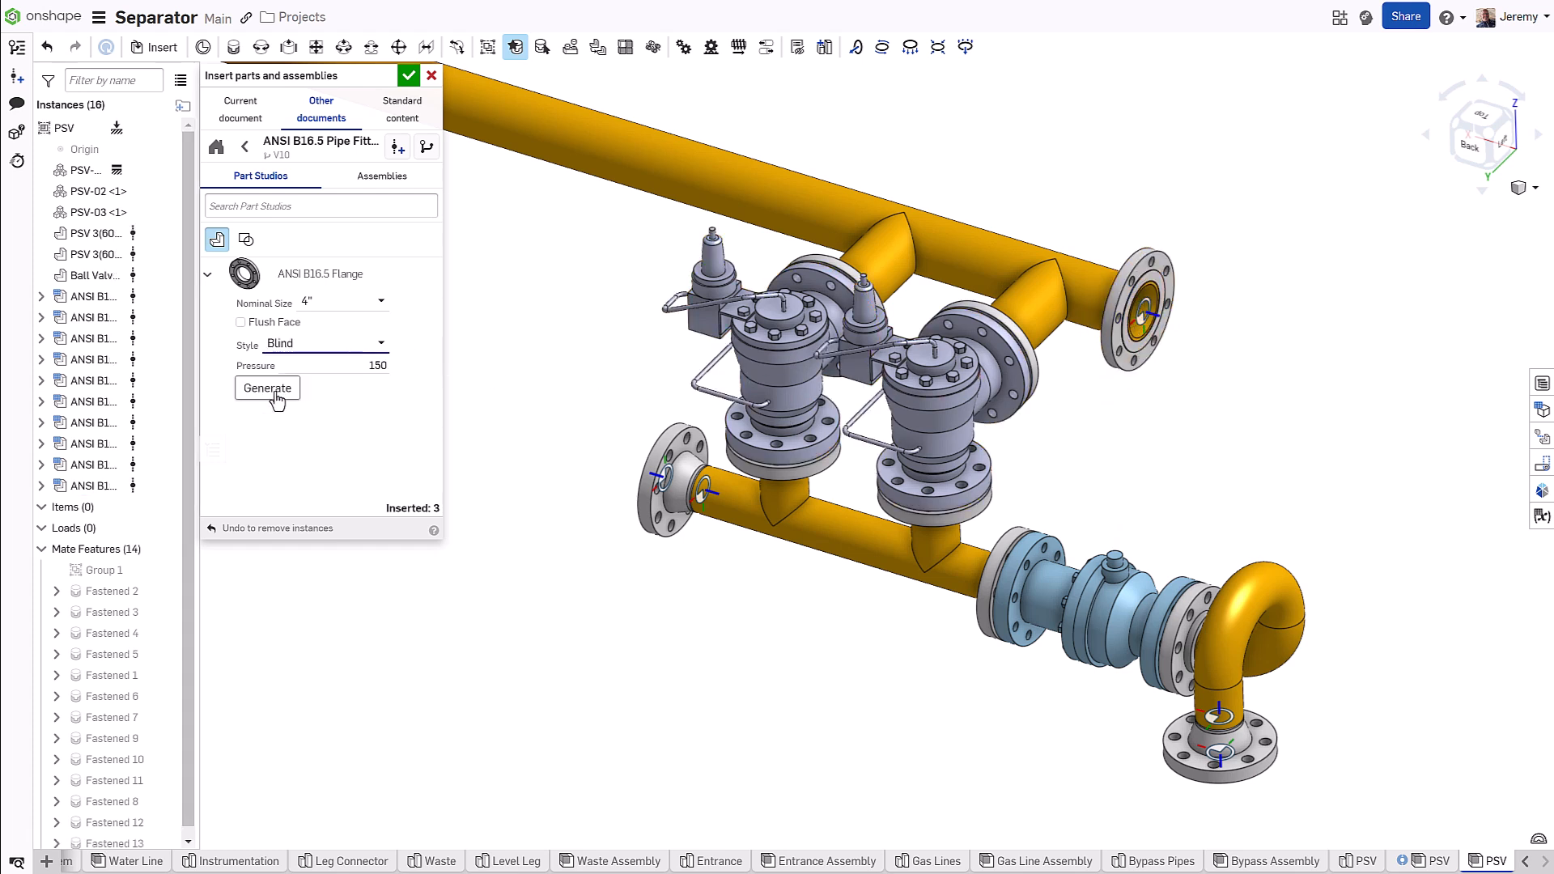
{"action": "left_click", "coordinate": [268, 388]}
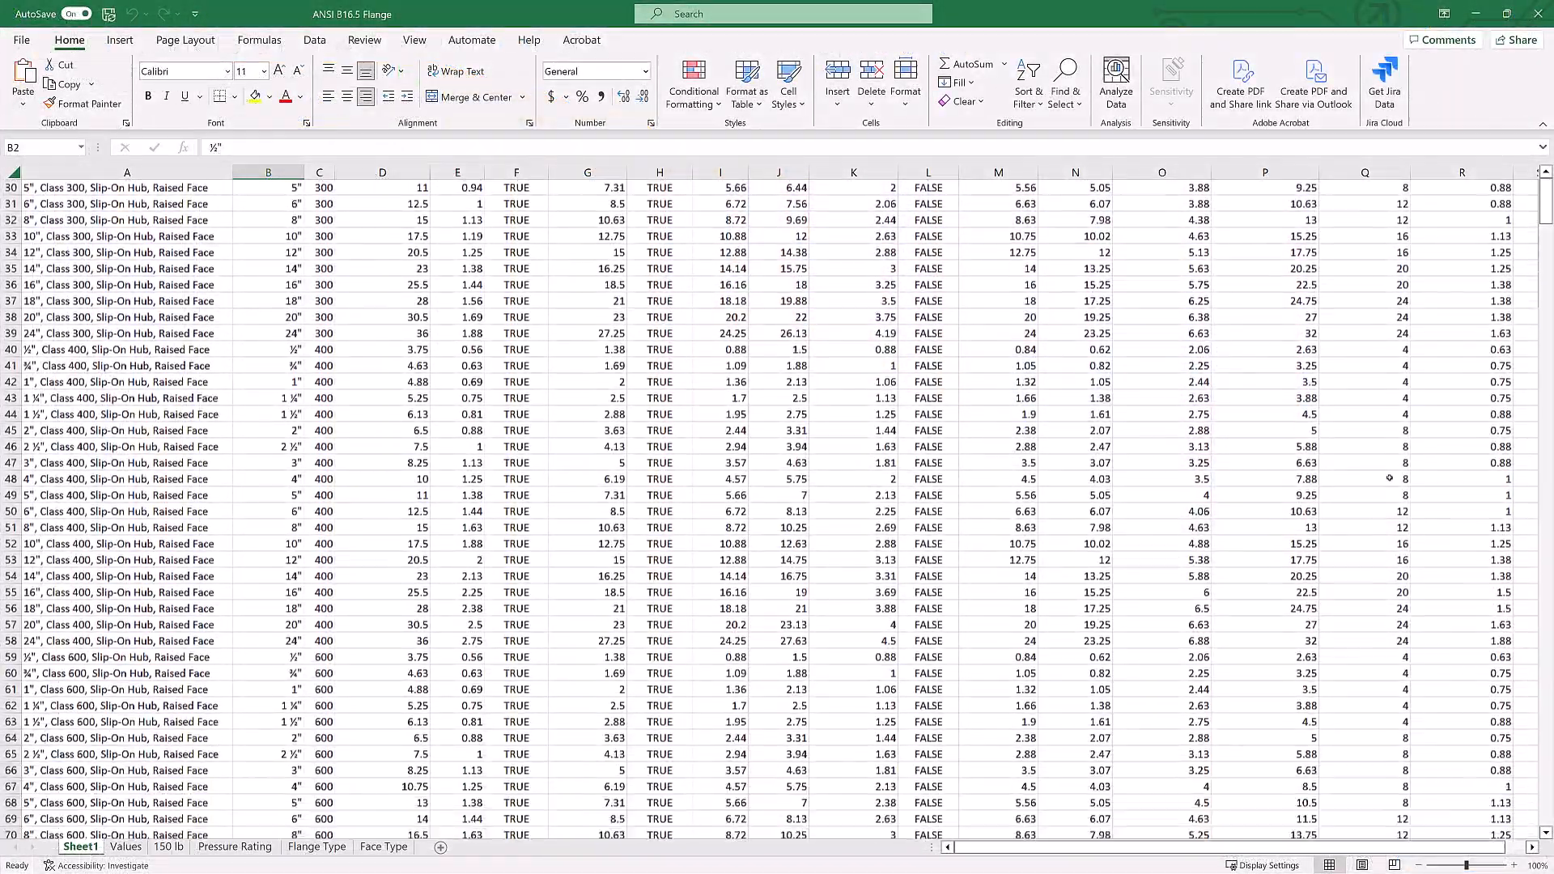
{"action": "scroll", "scroll_direction": "down", "scroll_amount": 3}
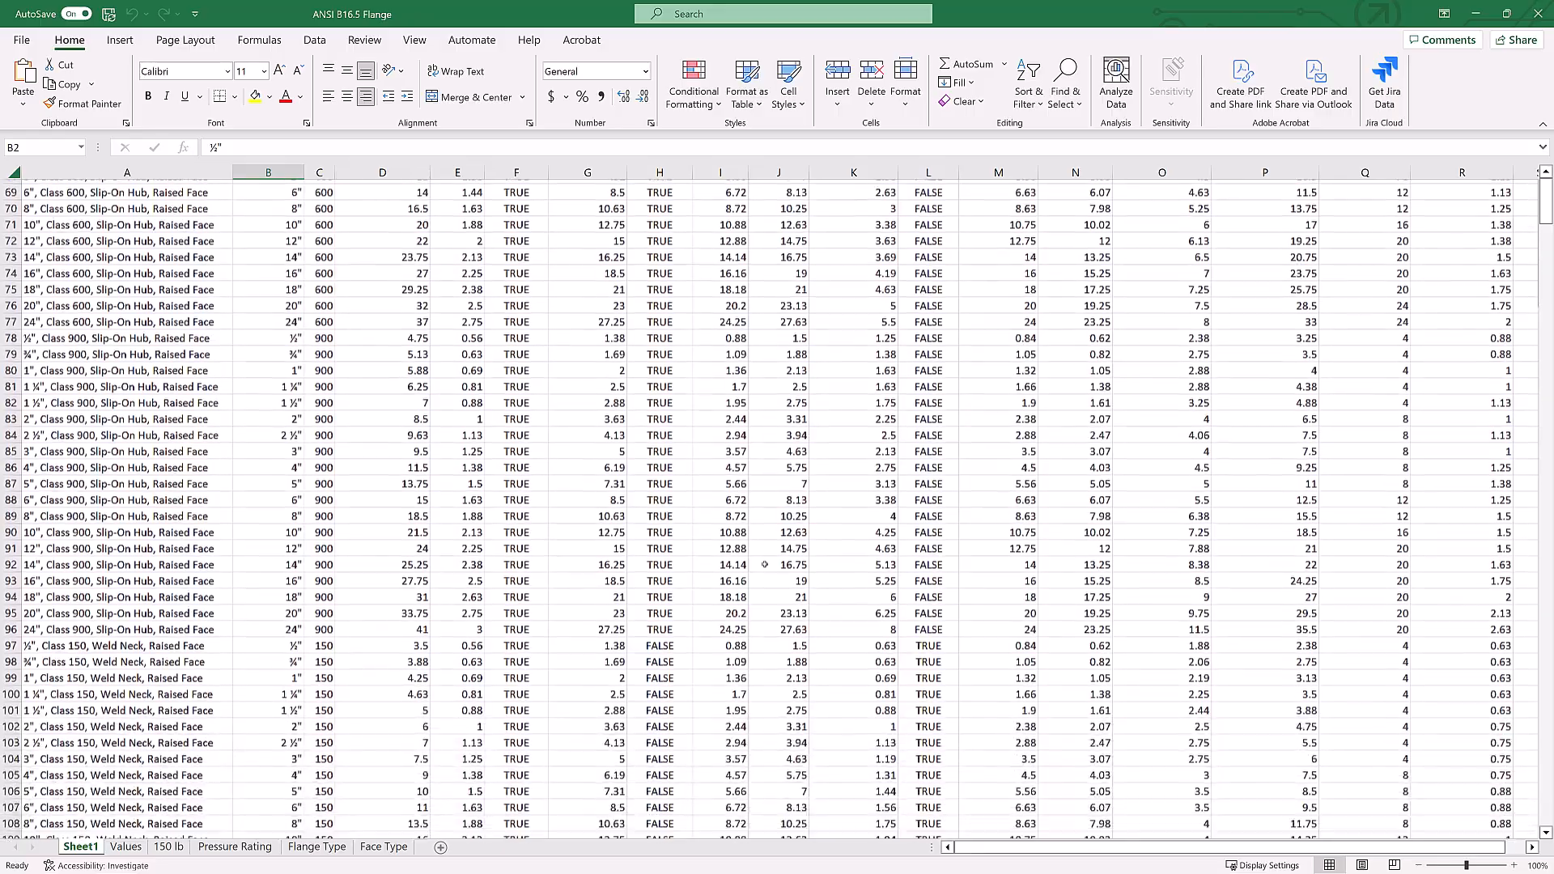
{"action": "scroll", "scroll_direction": "down", "scroll_amount": 3}
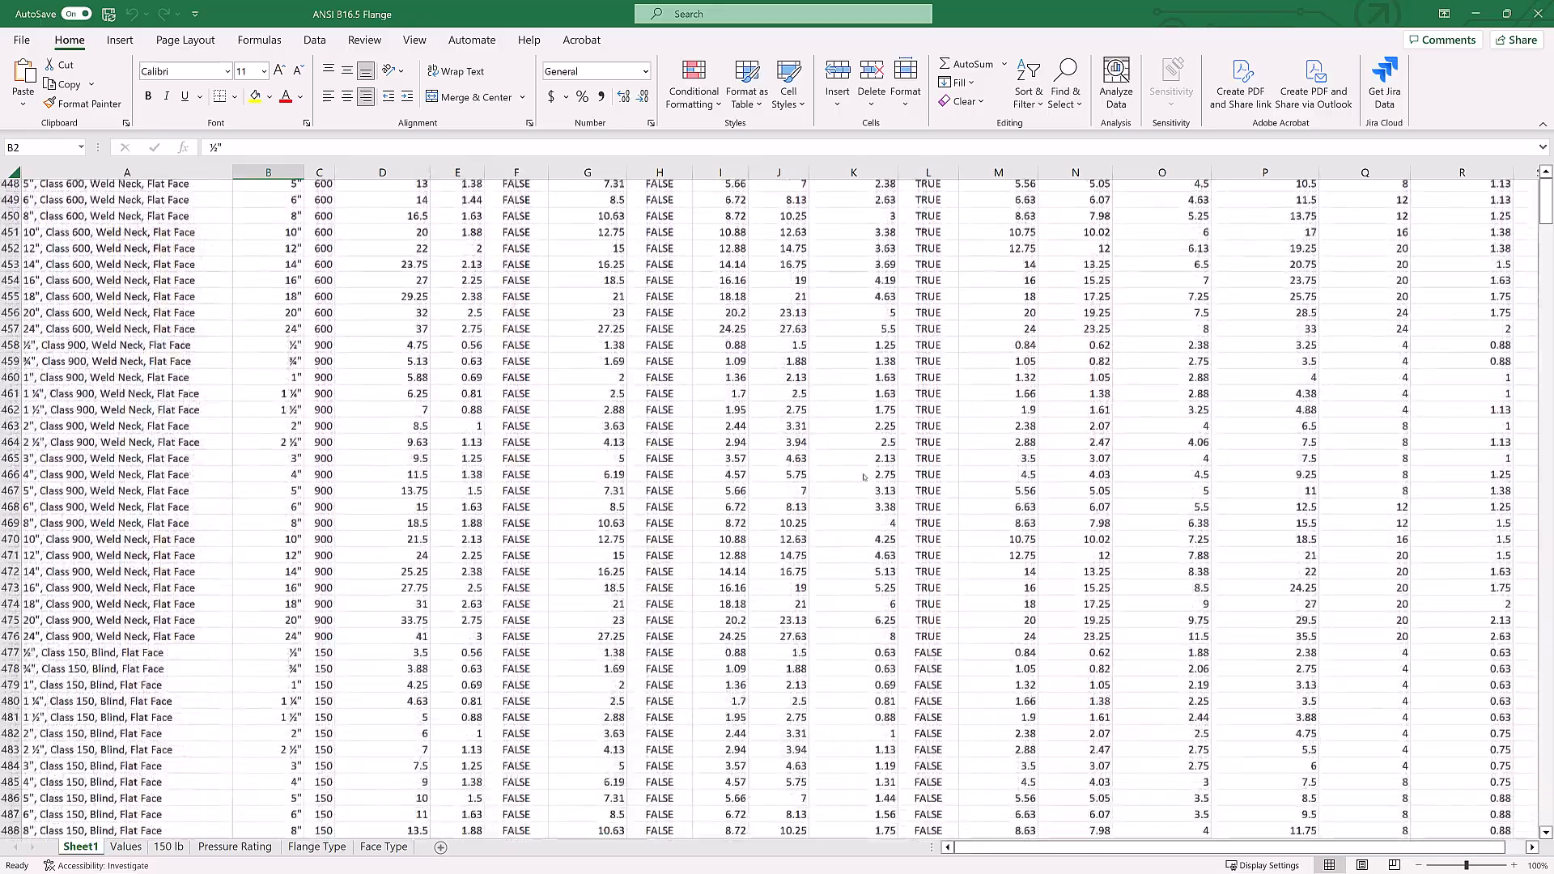
{"action": "scroll", "scroll_direction": "down", "scroll_amount": 3}
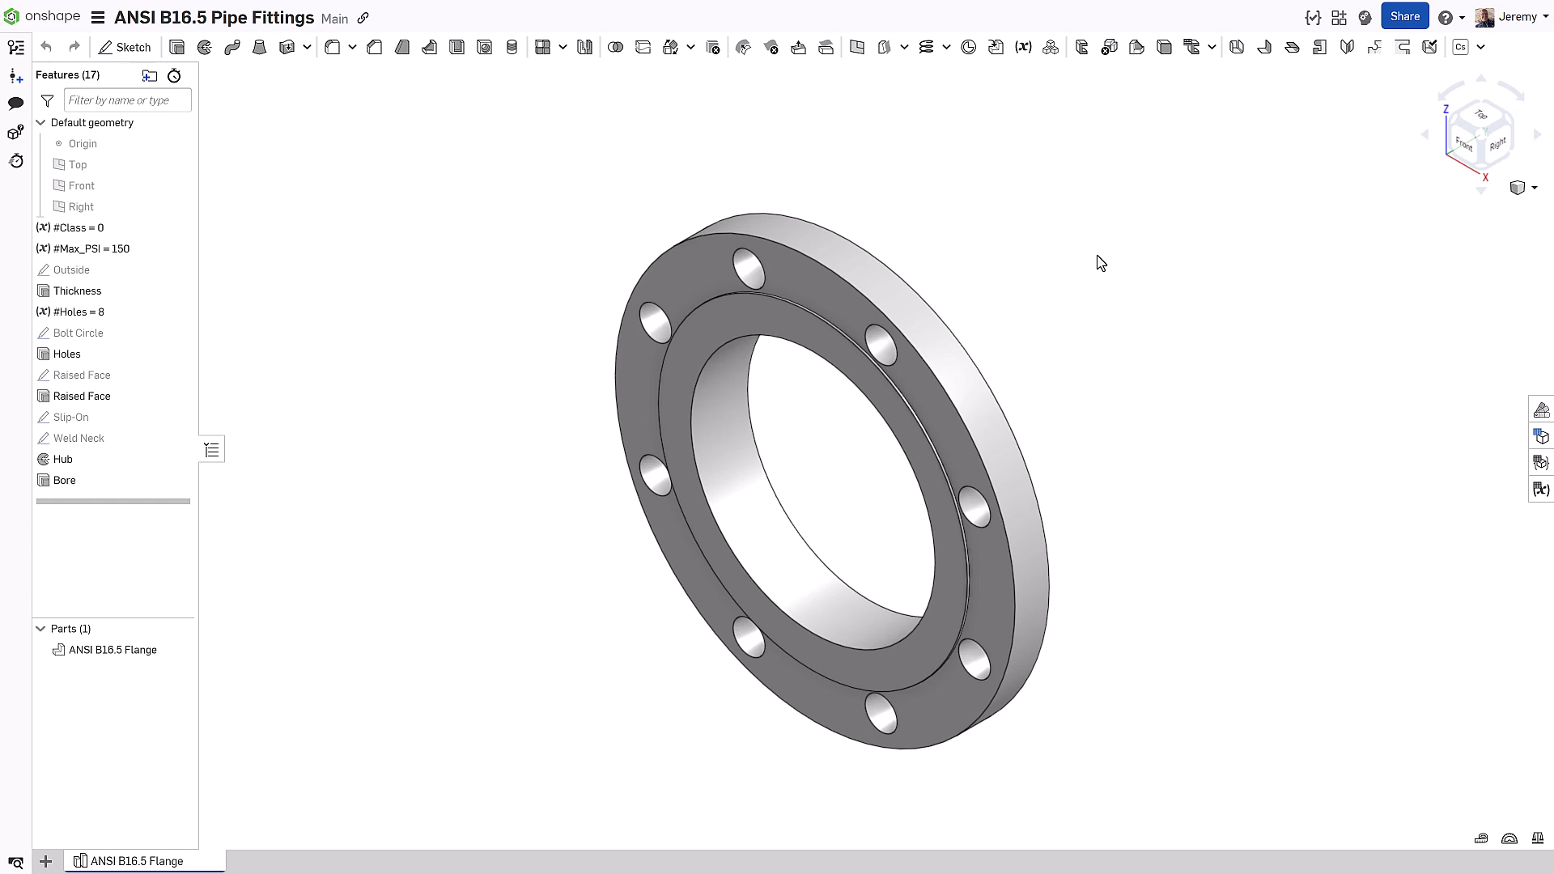
{"action": "mouse_move", "coordinate": [1135, 293]}
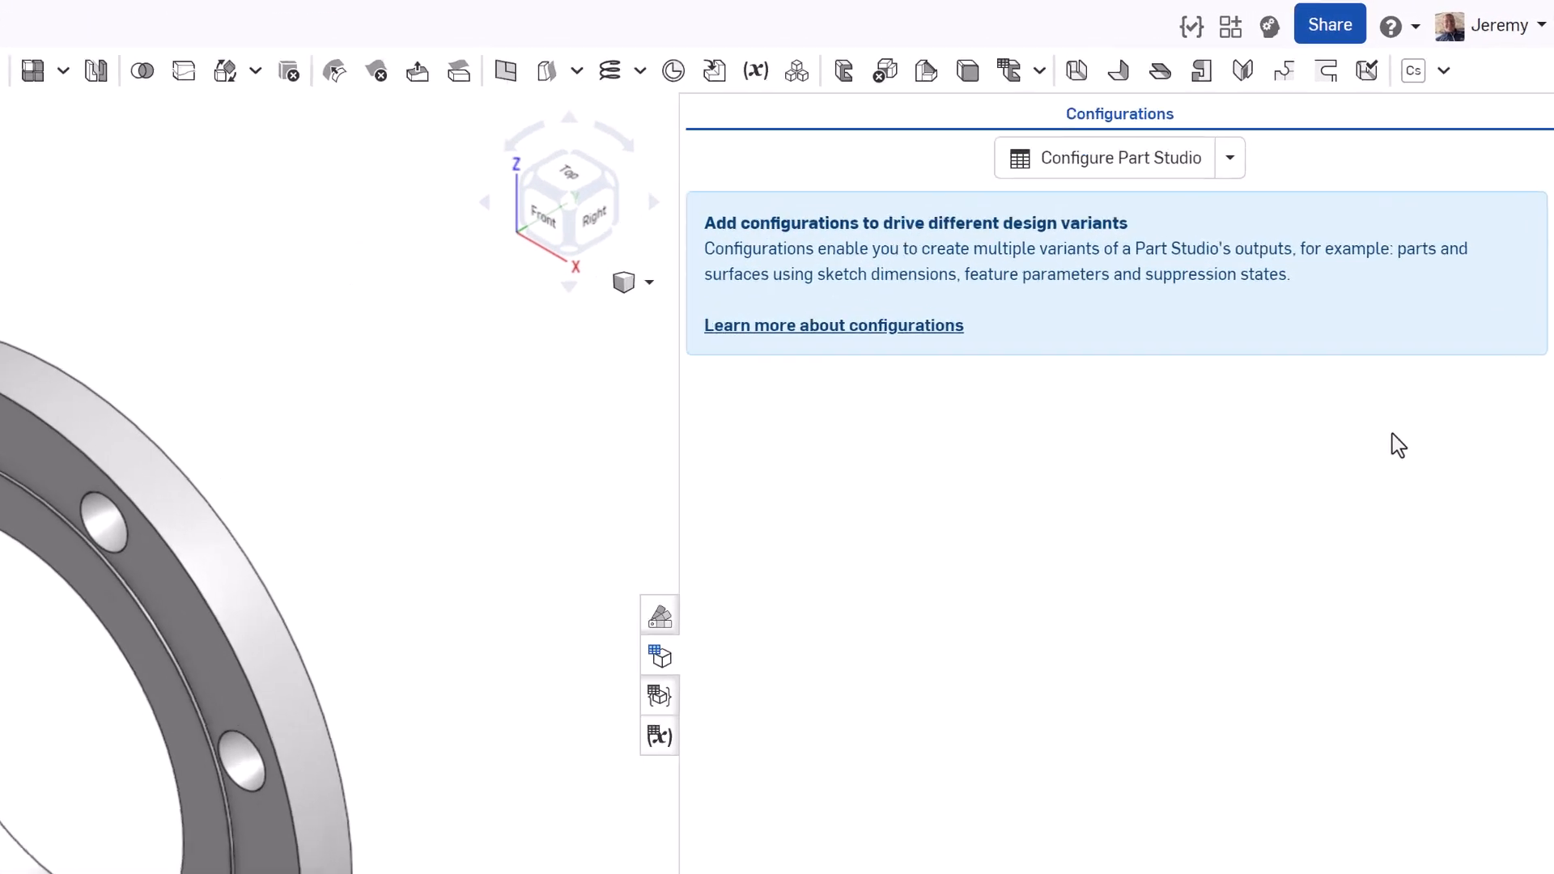
Step: Add a configuration list named Nominal Size and roll the history back to after Thickness
{"action": "left_click", "coordinate": [1230, 157]}
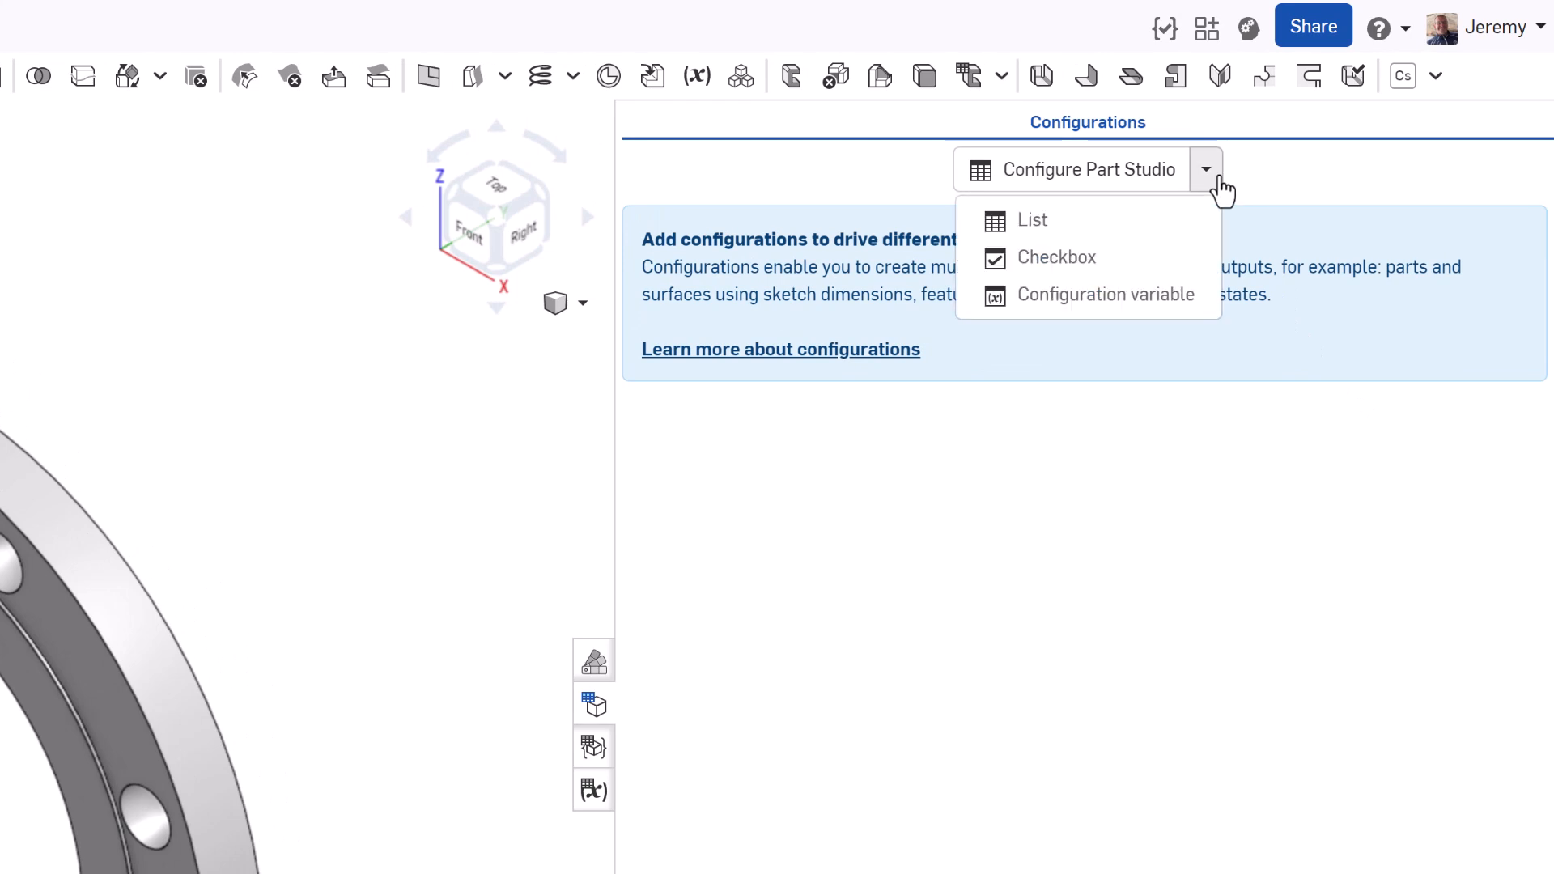
{"action": "mouse_move", "coordinate": [1208, 202]}
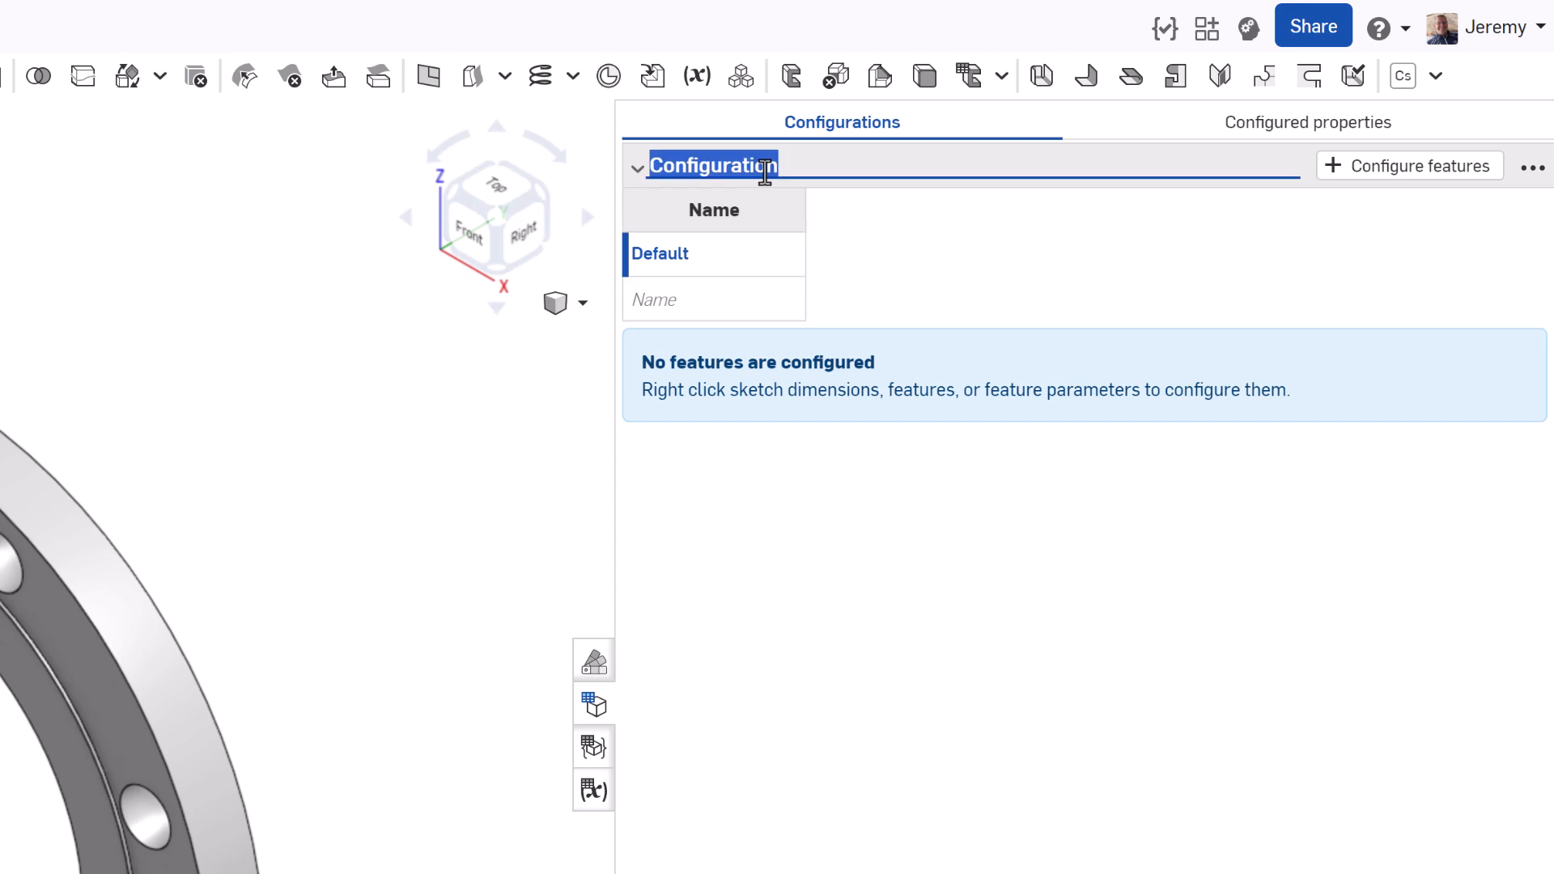
{"action": "type", "text": "Nominal Size"}
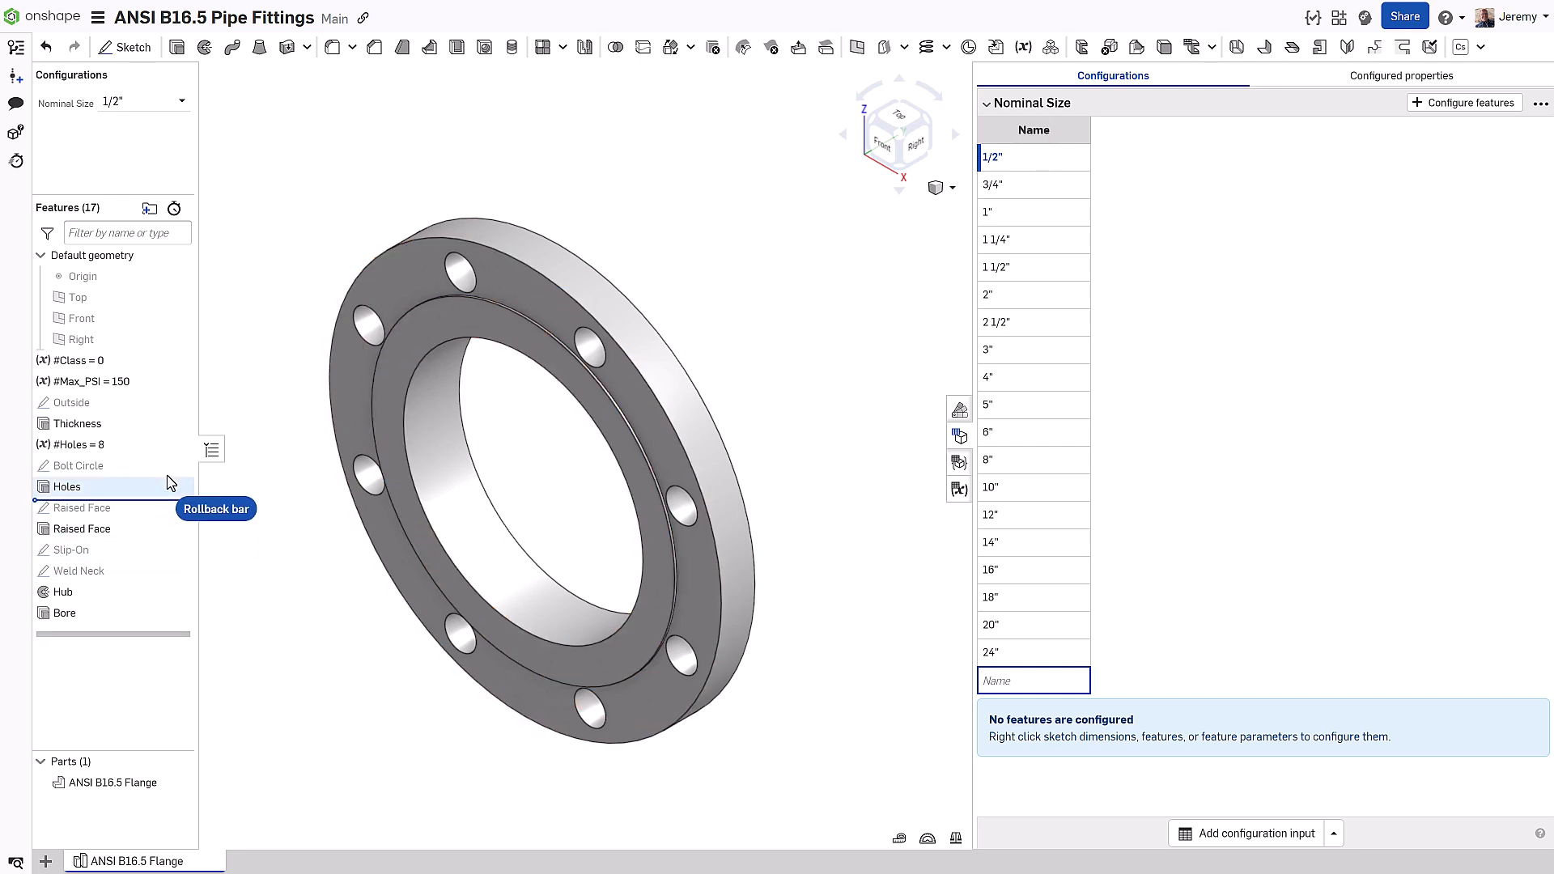
{"action": "left_click", "coordinate": [144, 101]}
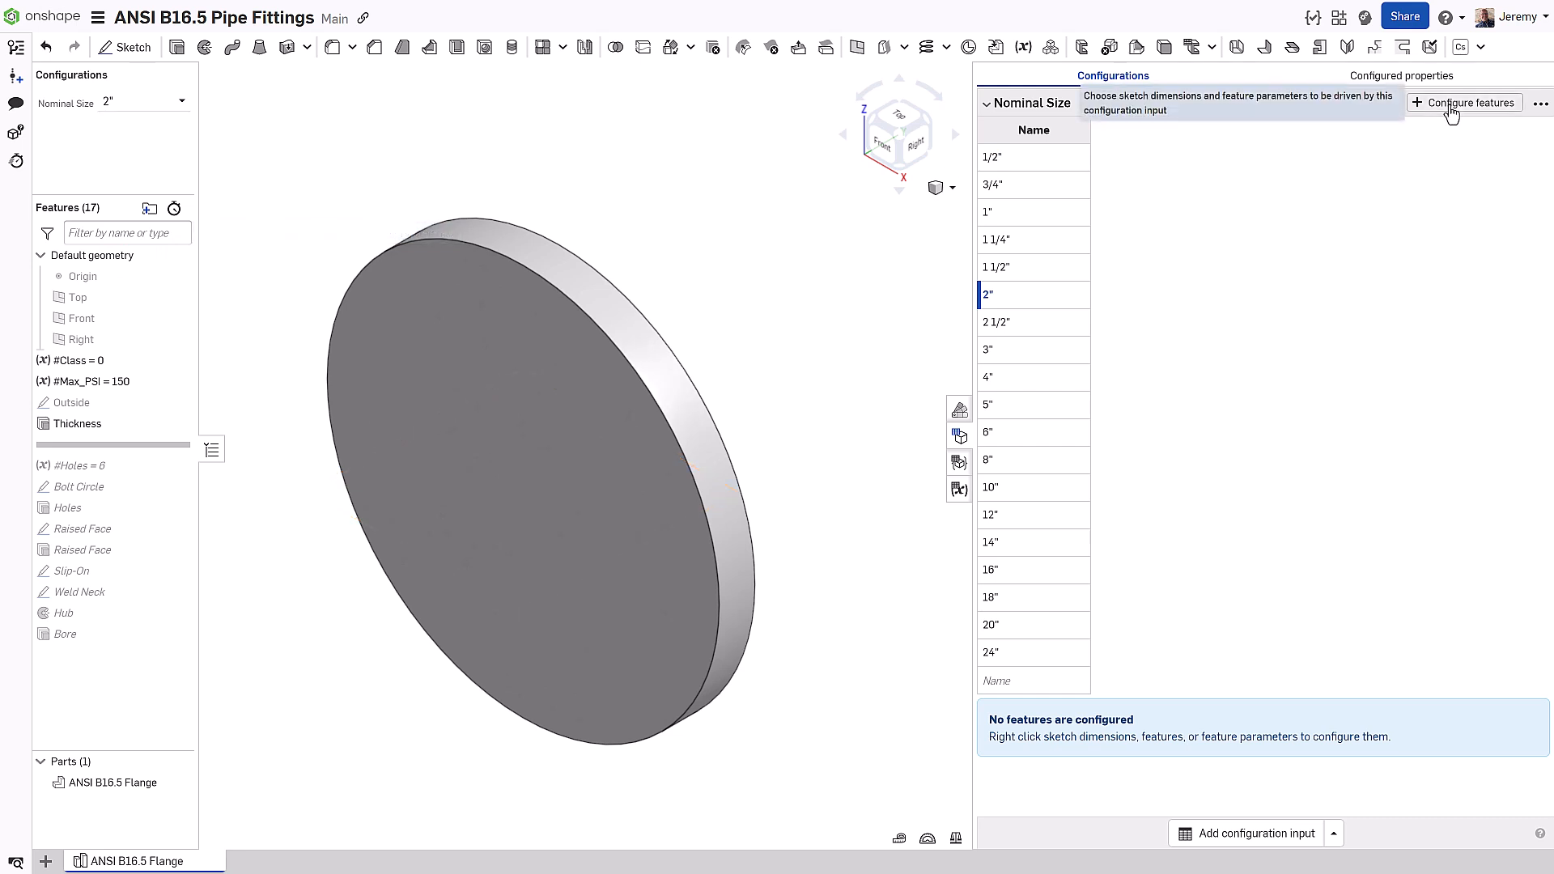
Step: Add the Outside diameter and Thickness depth to the Nominal Size configuration table
{"action": "left_click", "coordinate": [1470, 102]}
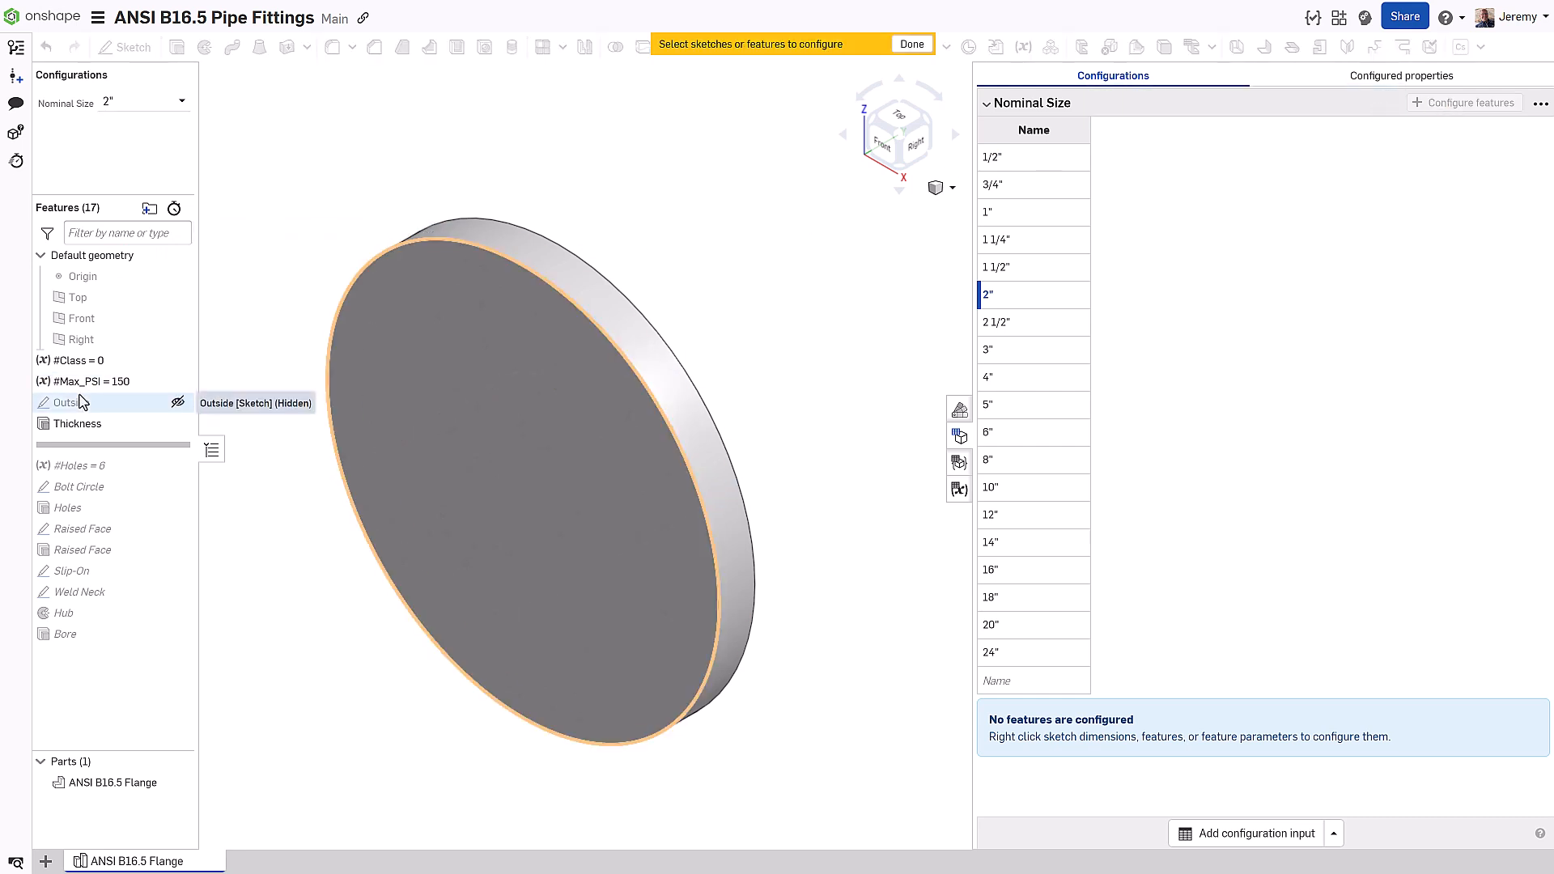
{"action": "left_click", "coordinate": [60, 402]}
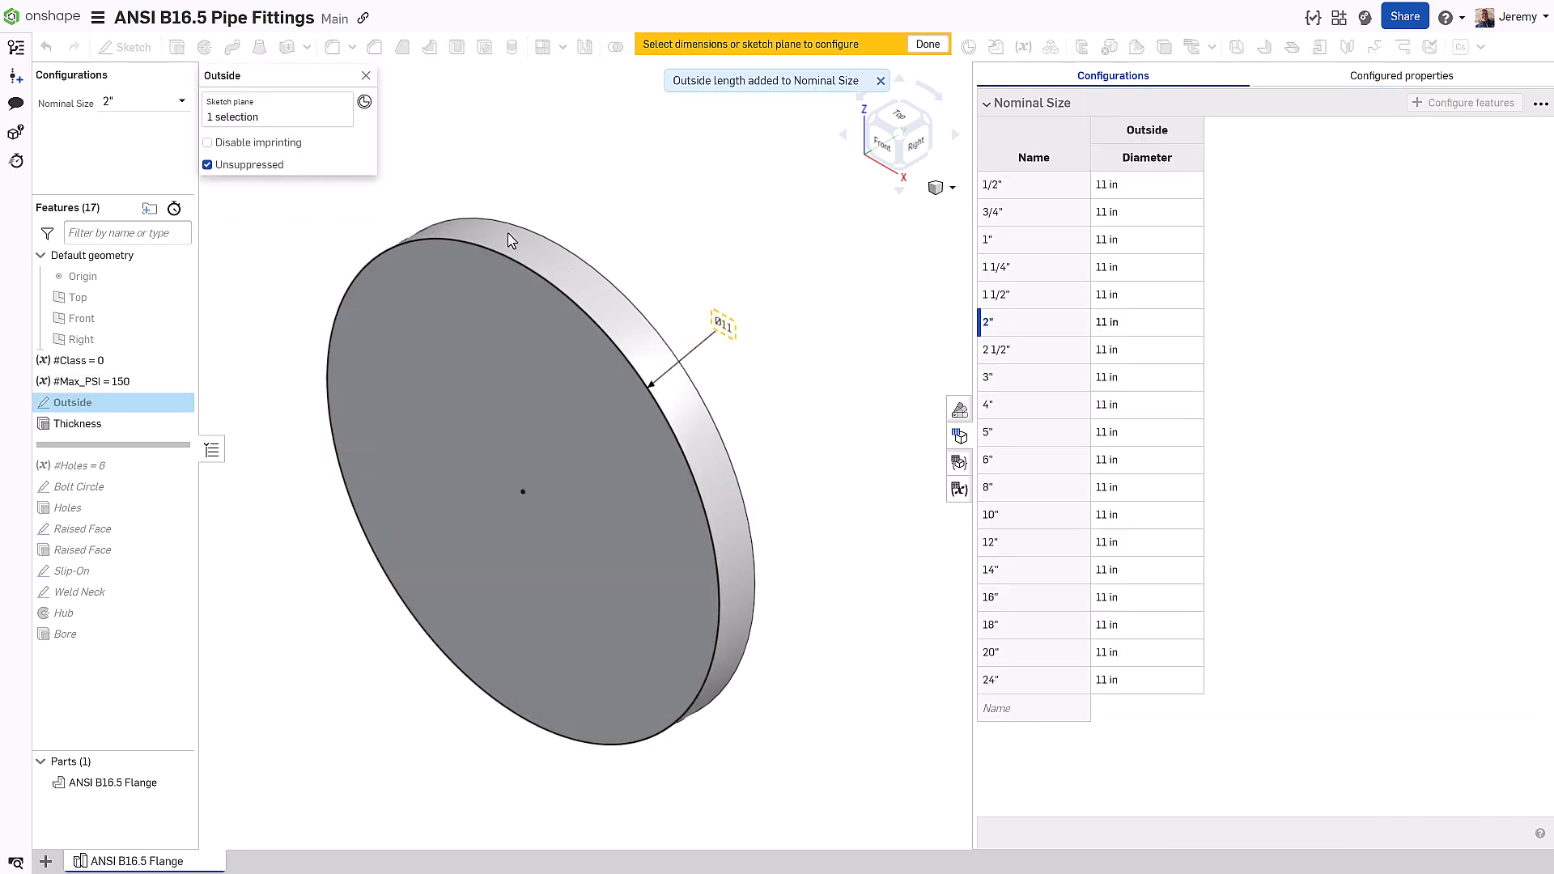
{"action": "left_click", "coordinate": [78, 424]}
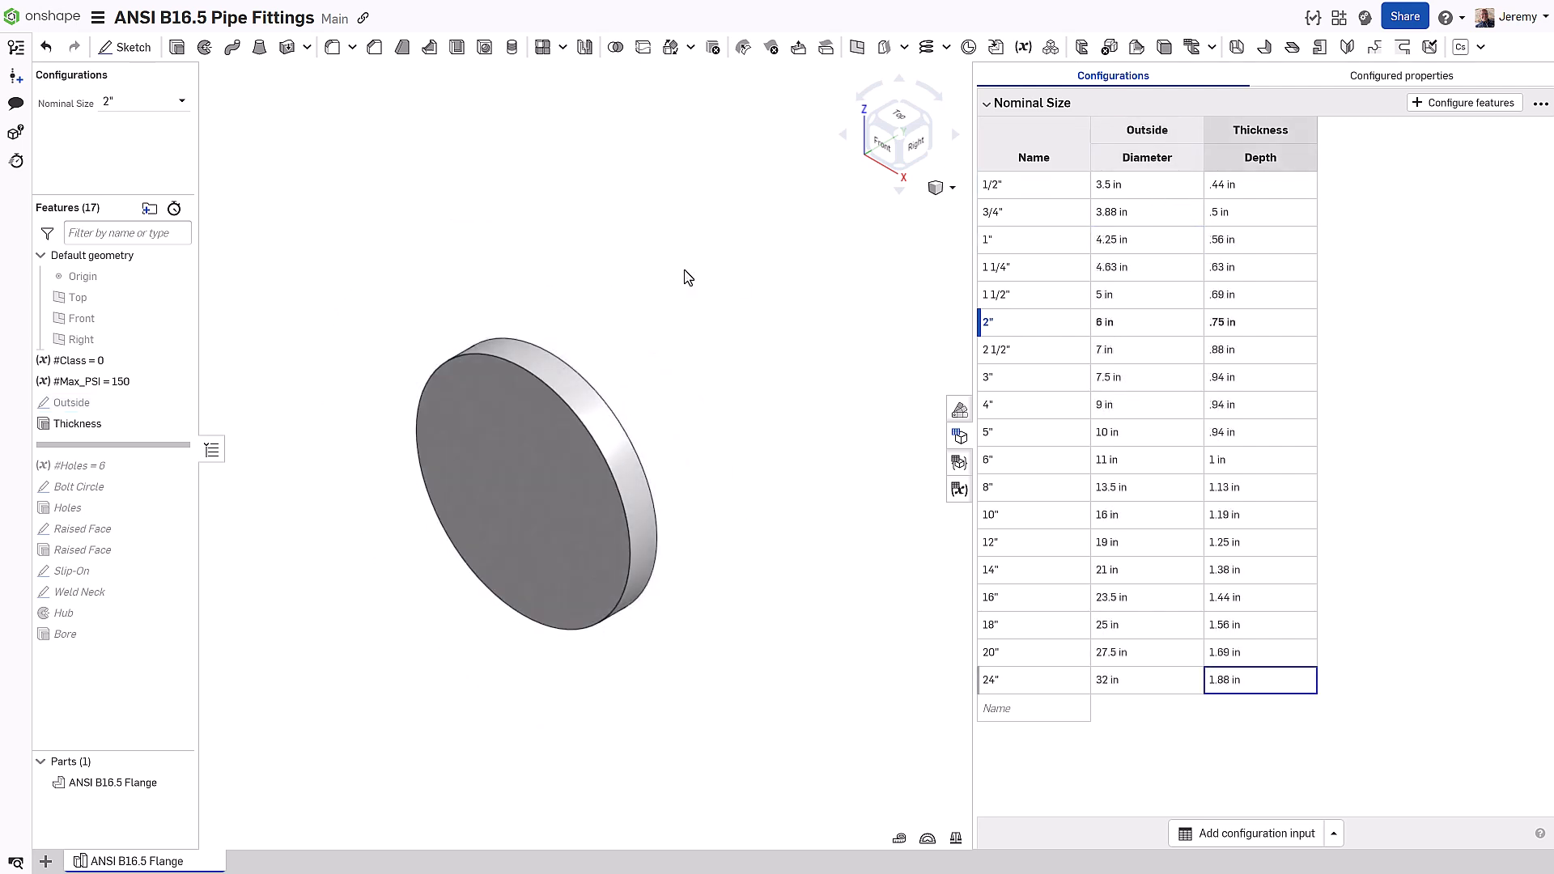
{"action": "mouse_move", "coordinate": [148, 131]}
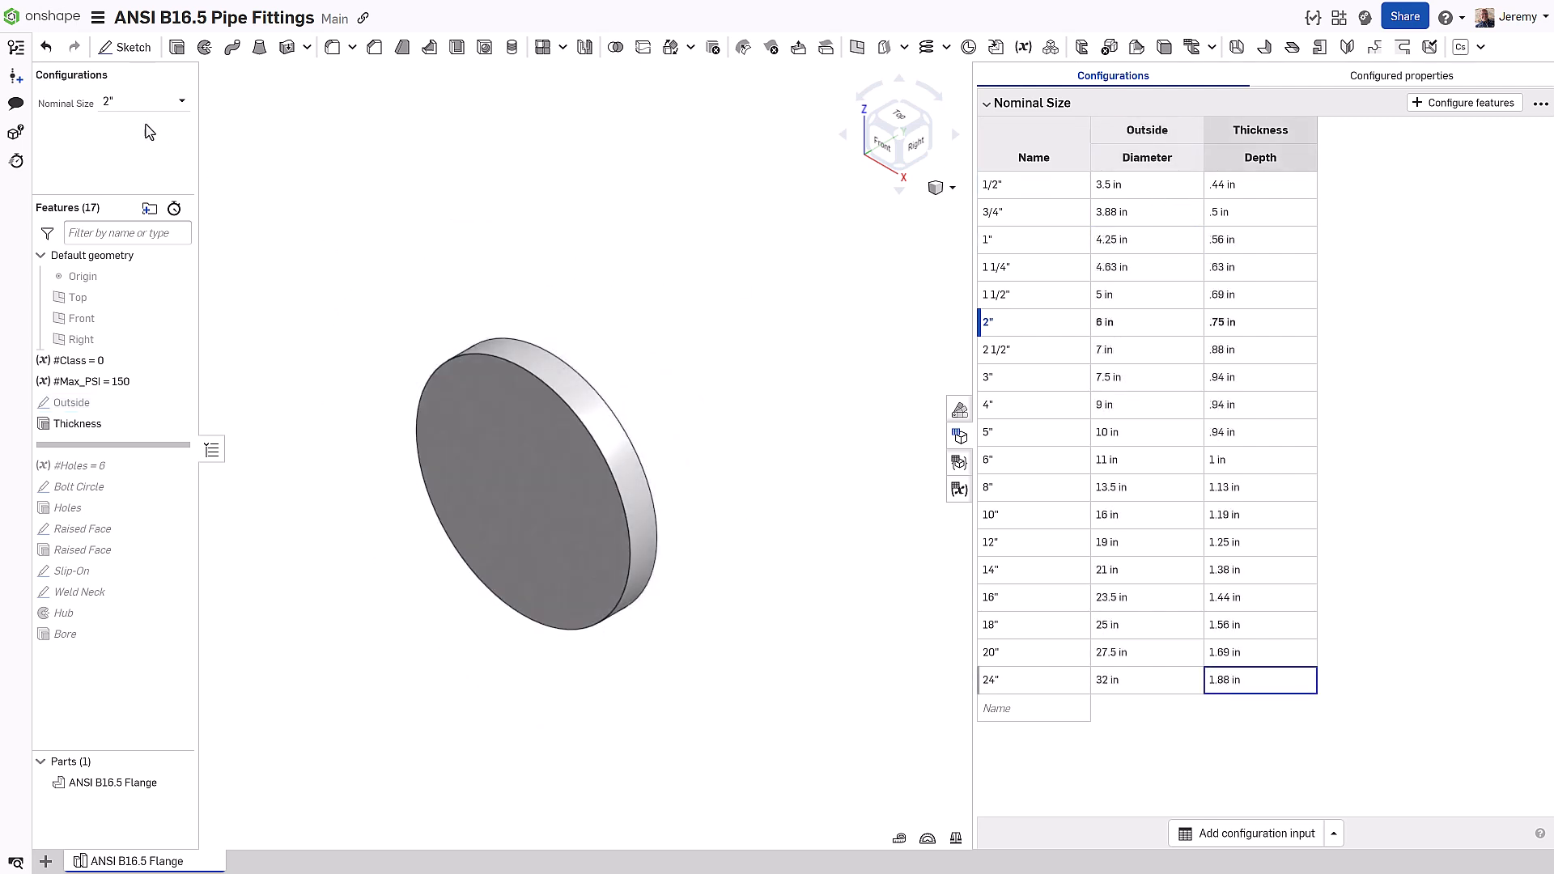
Step: Preview the flange at two other nominal sizes, then exit the section view
{"action": "left_click", "coordinate": [183, 103]}
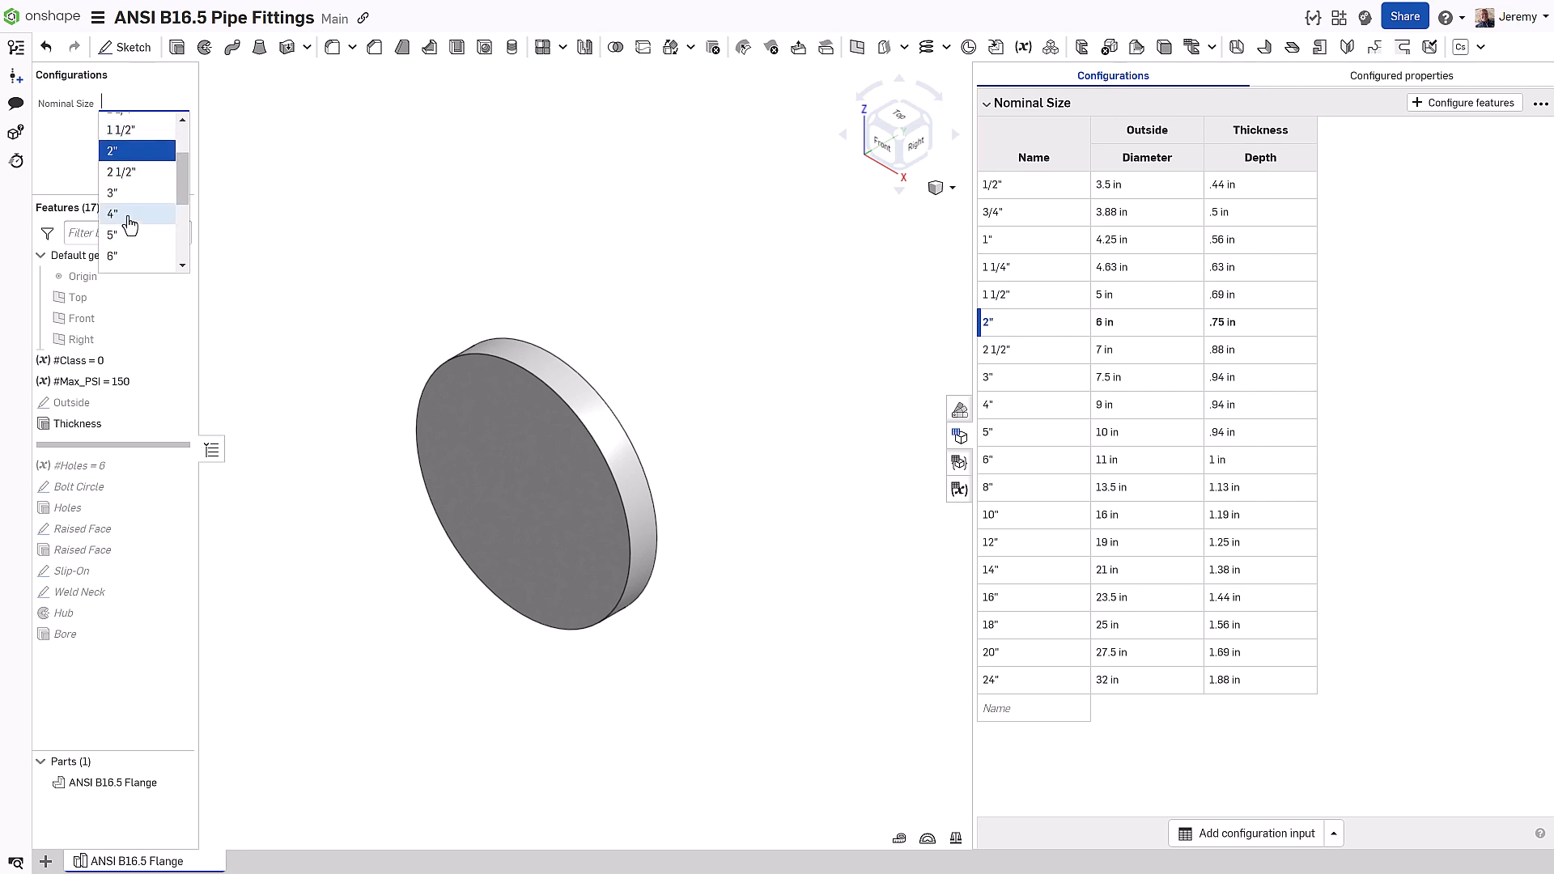
{"action": "left_click", "coordinate": [113, 215]}
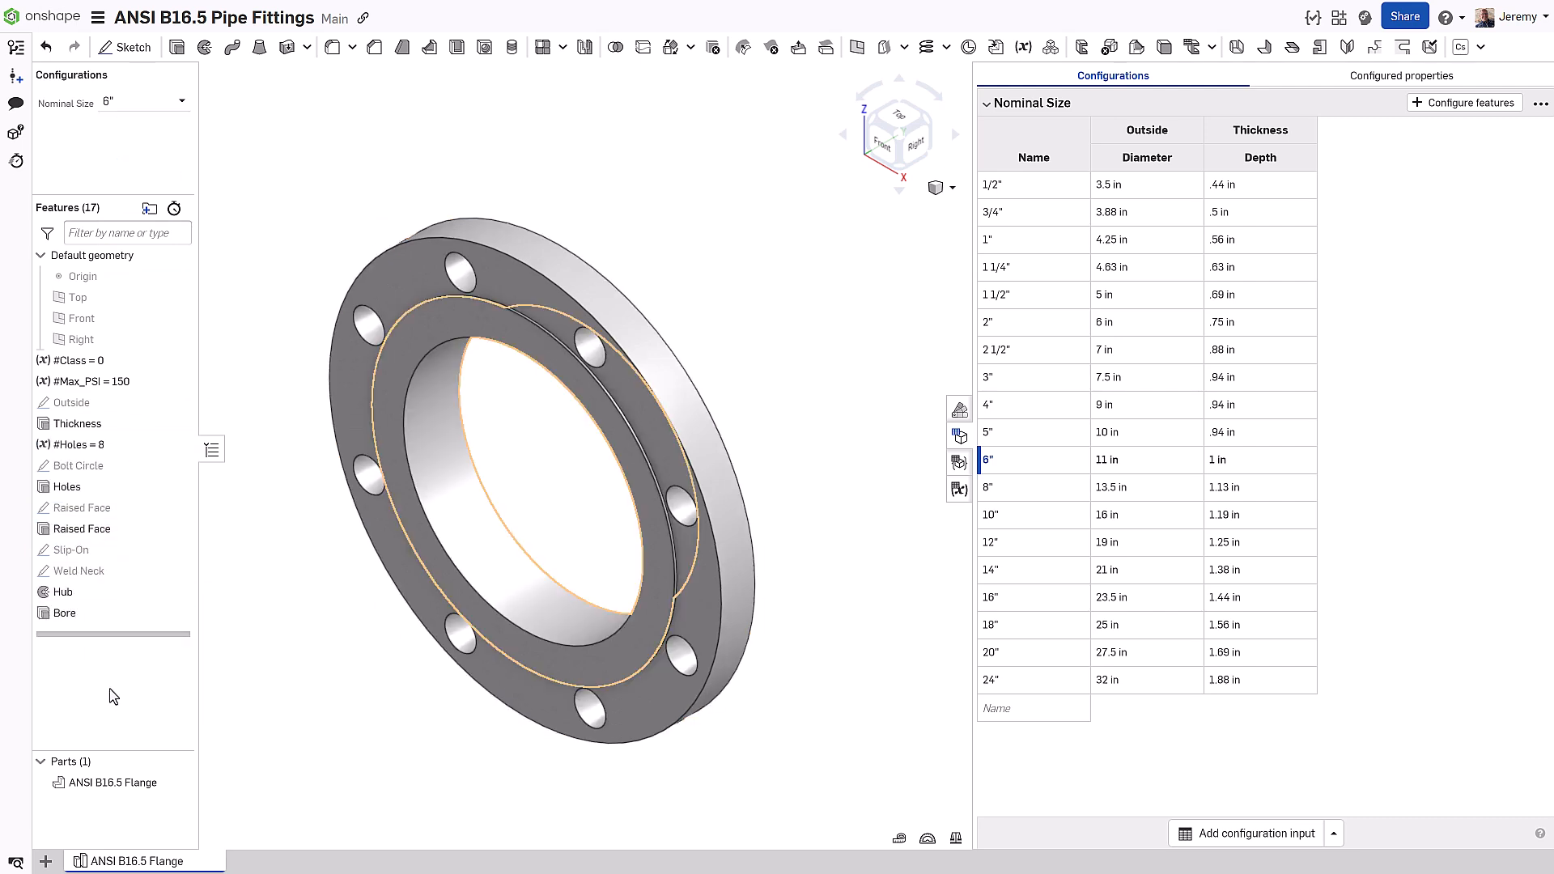
{"action": "scroll", "scroll_direction": "right", "scroll_amount": 3}
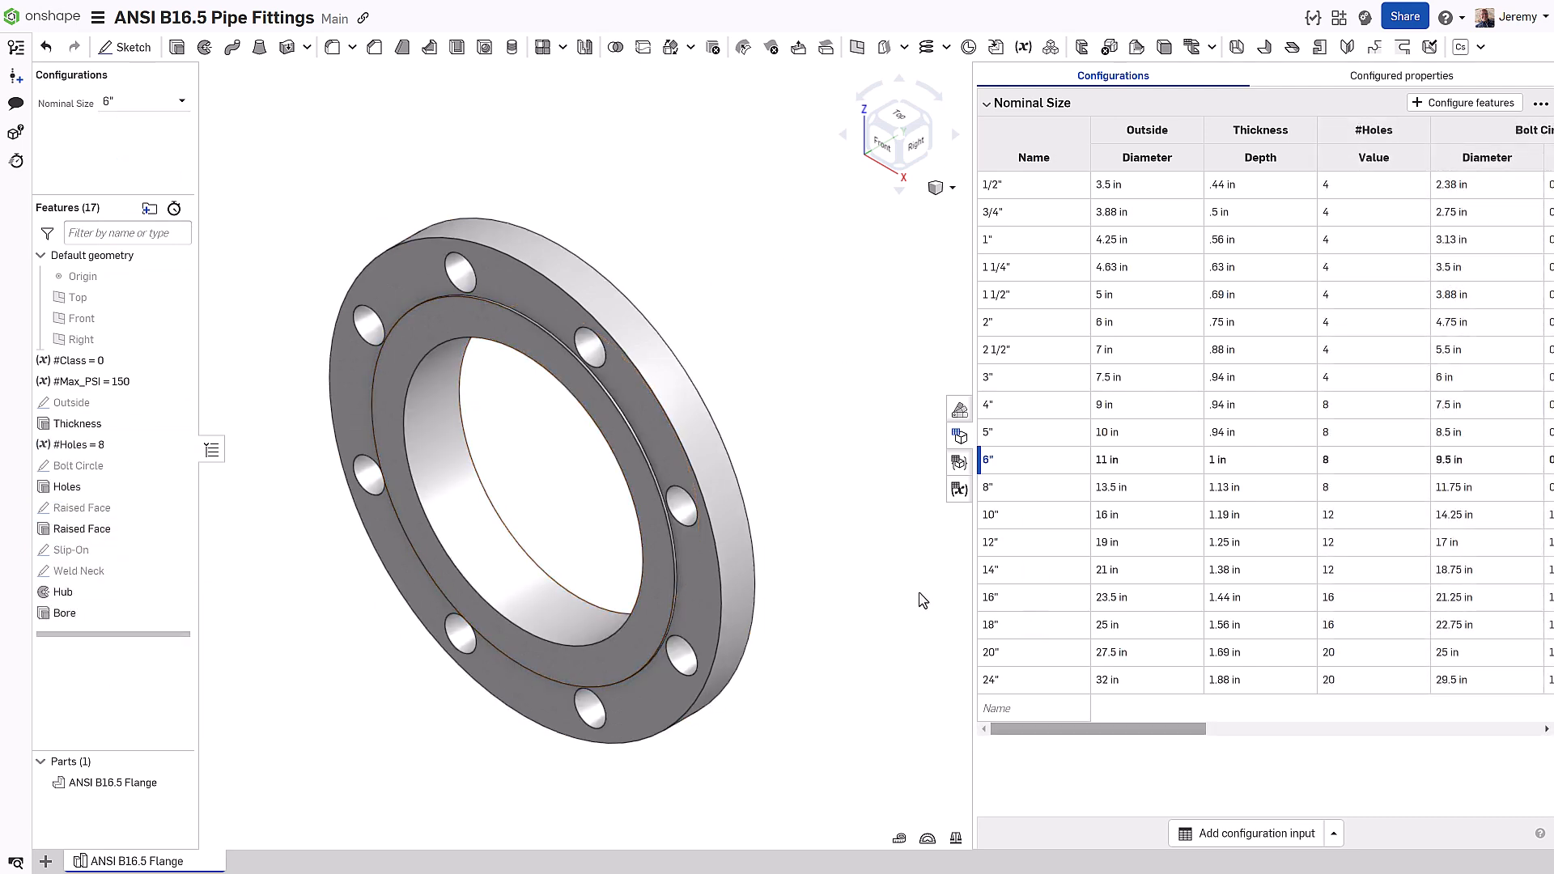
{"action": "left_click", "coordinate": [184, 101]}
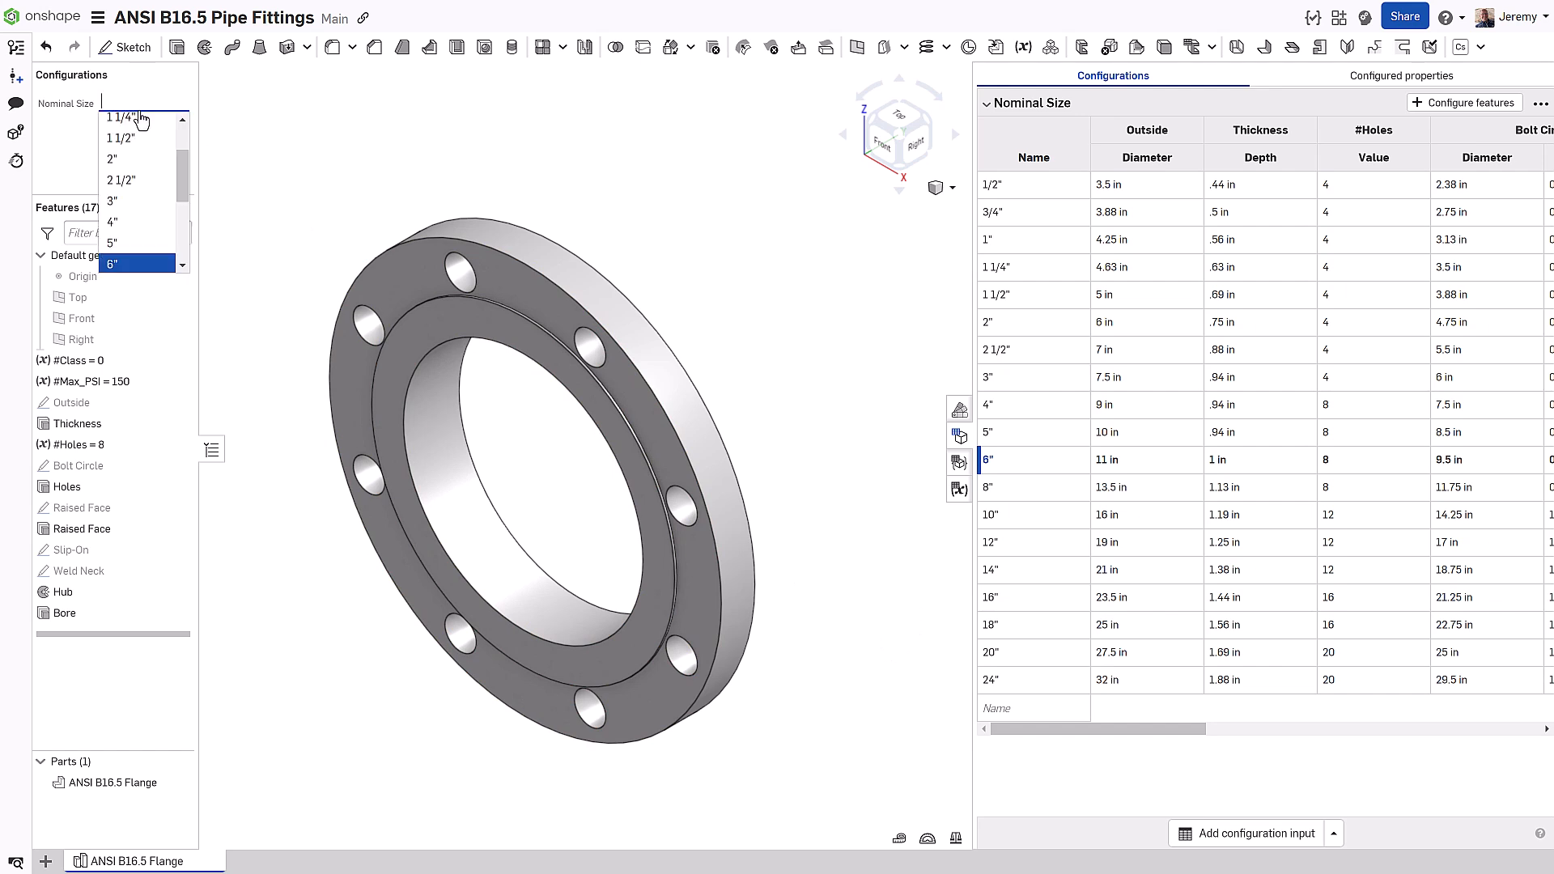
{"action": "left_click", "coordinate": [111, 201]}
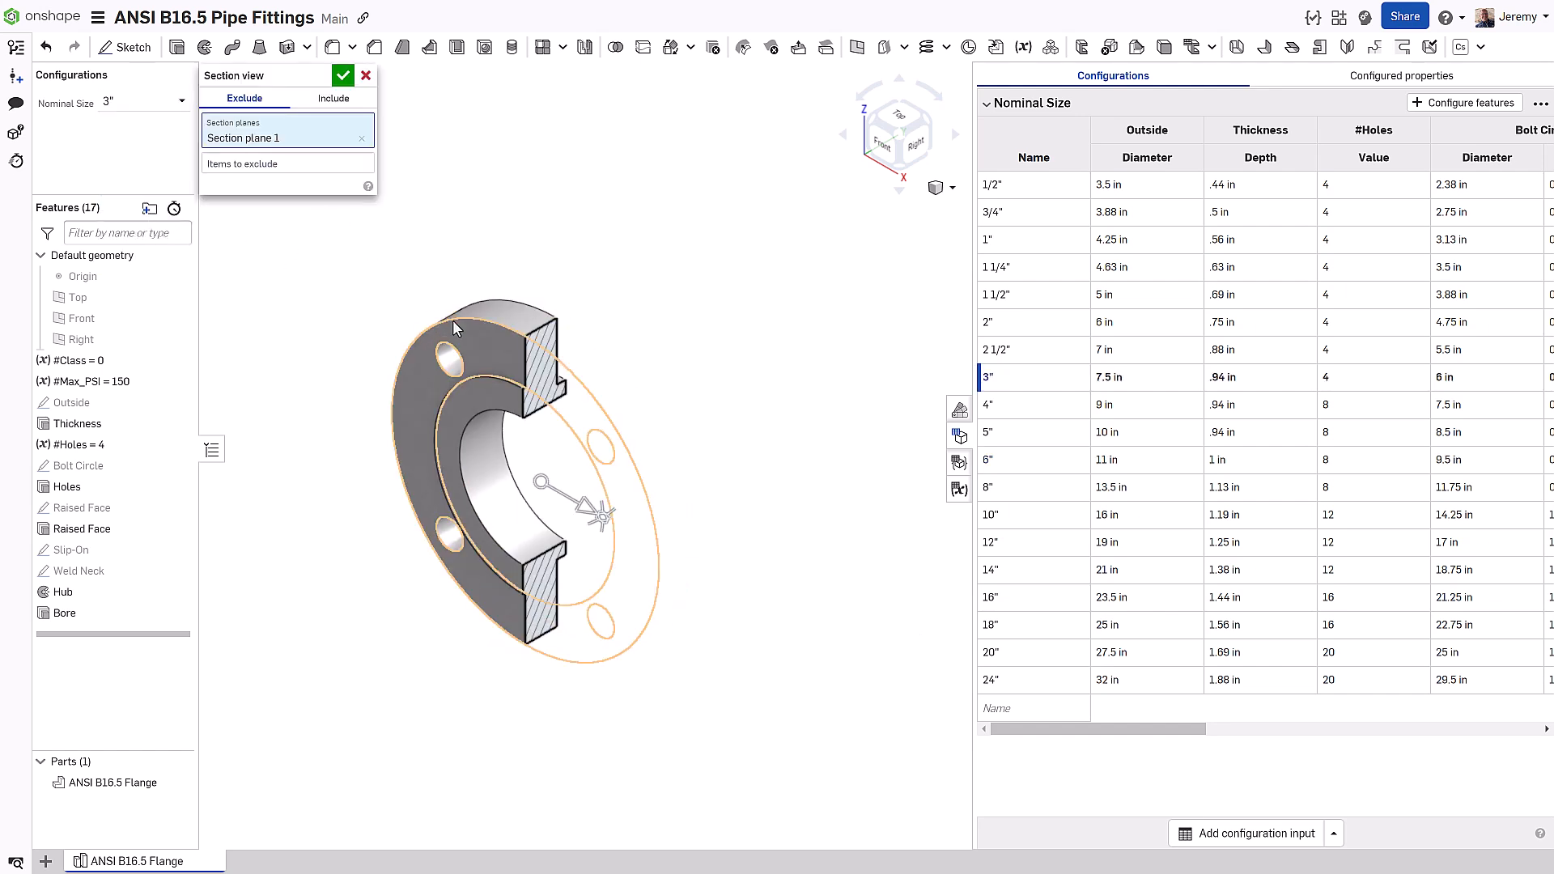
{"action": "left_click", "coordinate": [342, 74]}
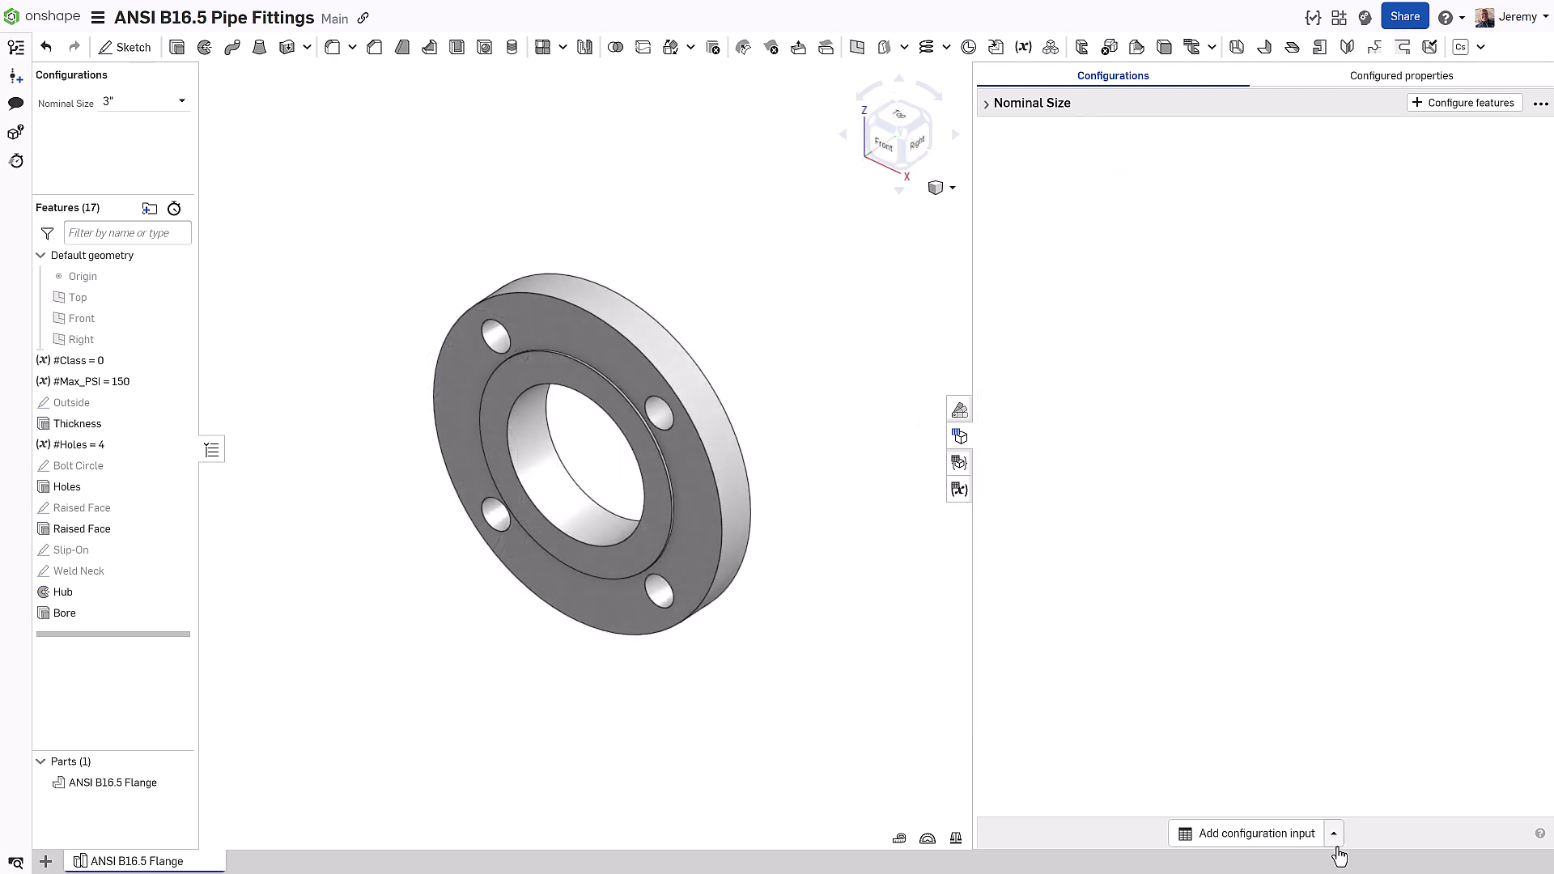
Step: Add a checkbox configuration input named Flush Face
{"action": "left_click", "coordinate": [1334, 833]}
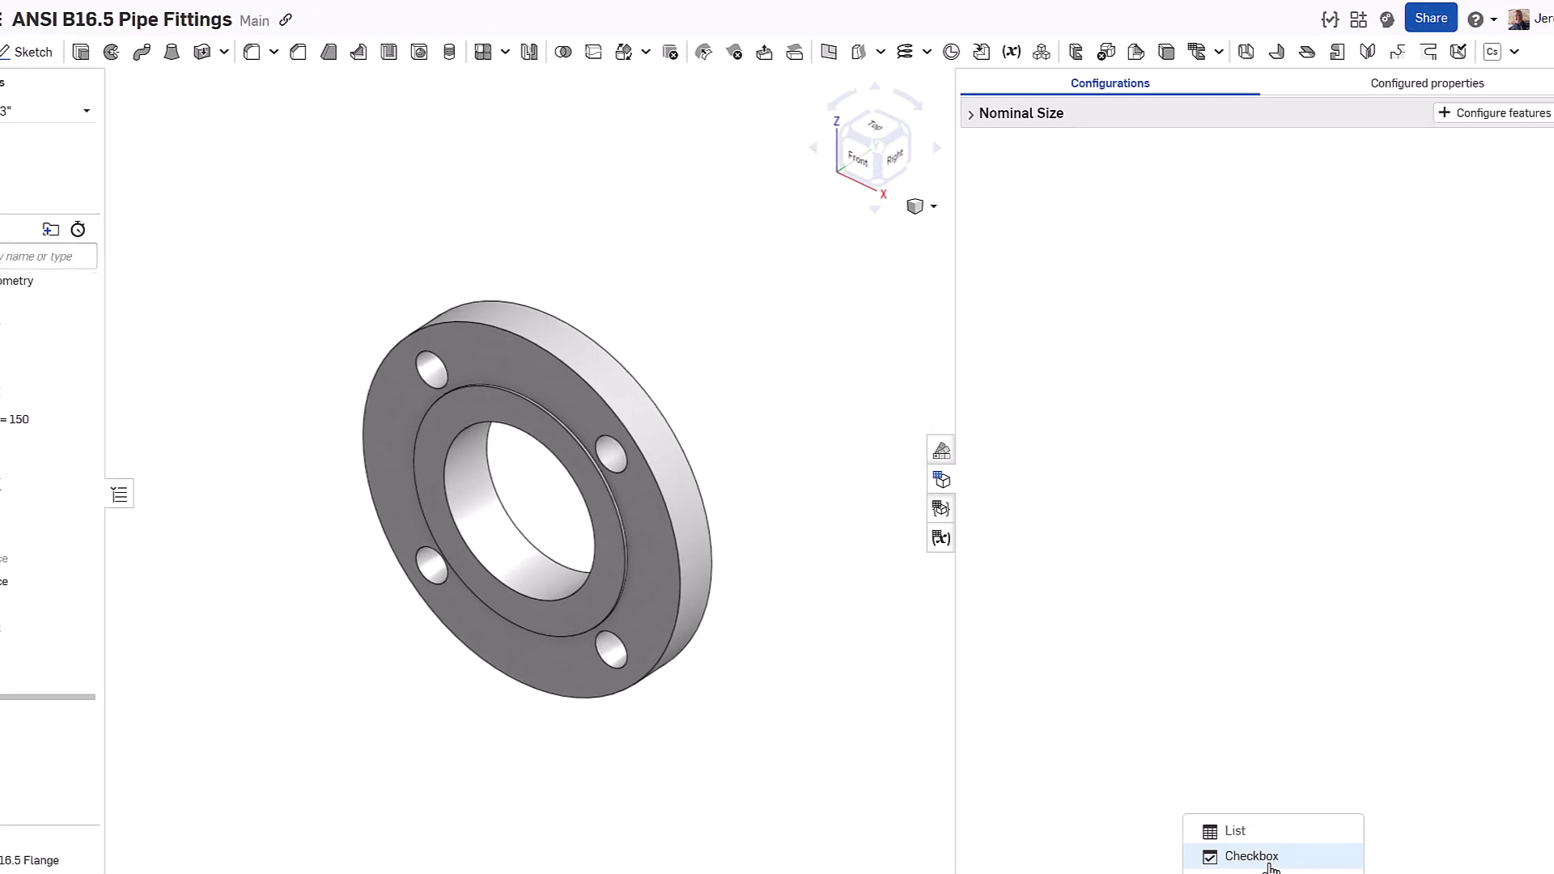
{"action": "left_click", "coordinate": [1252, 856]}
{"action": "type", "text": "Flush Face"}
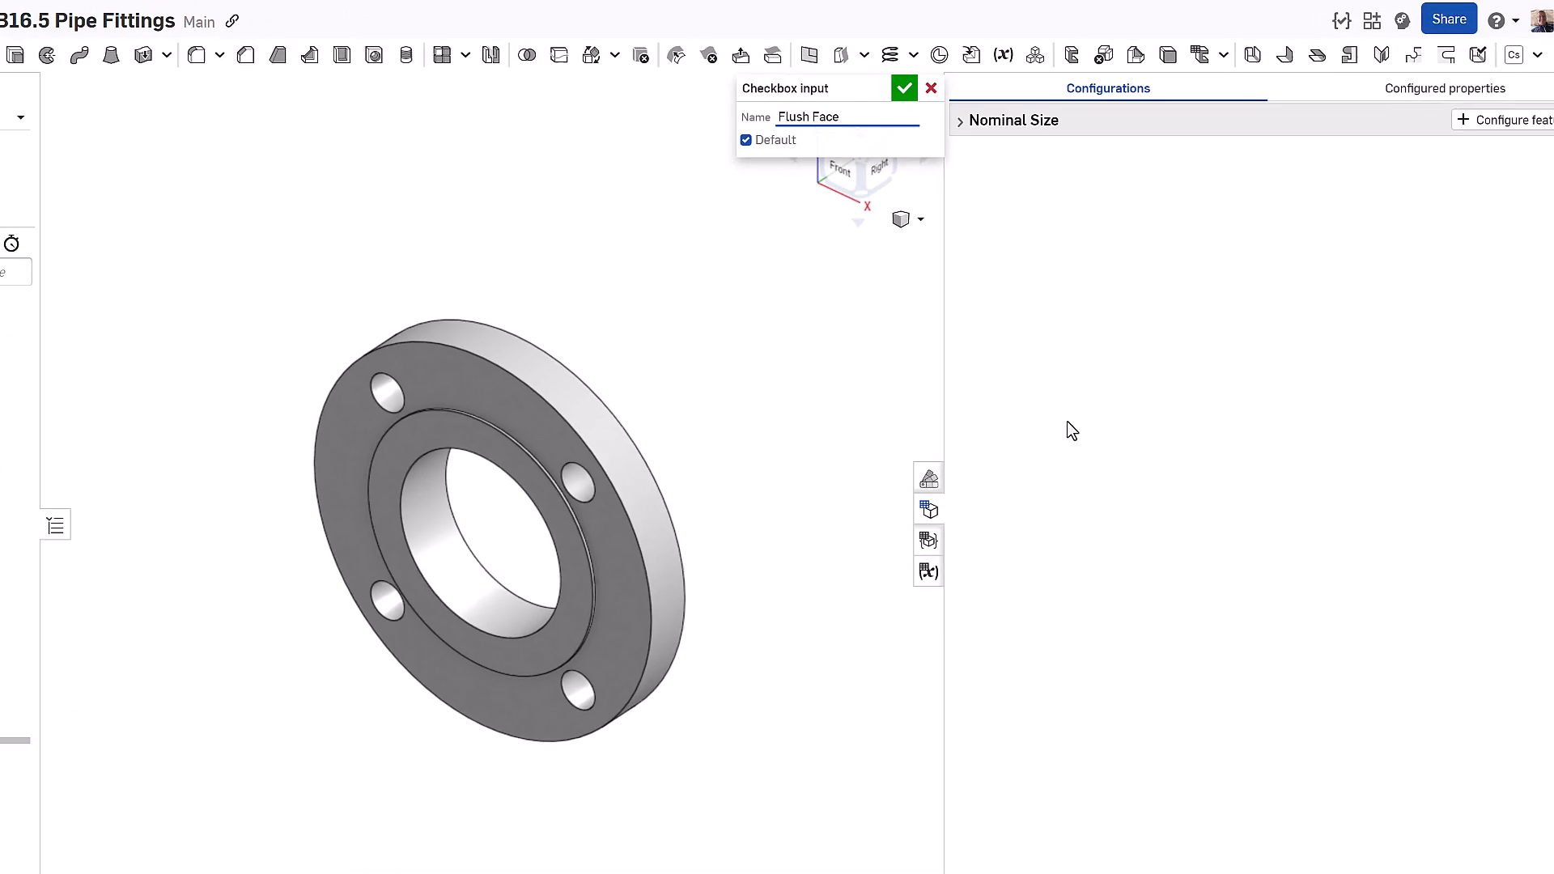
{"action": "left_click", "coordinate": [904, 87]}
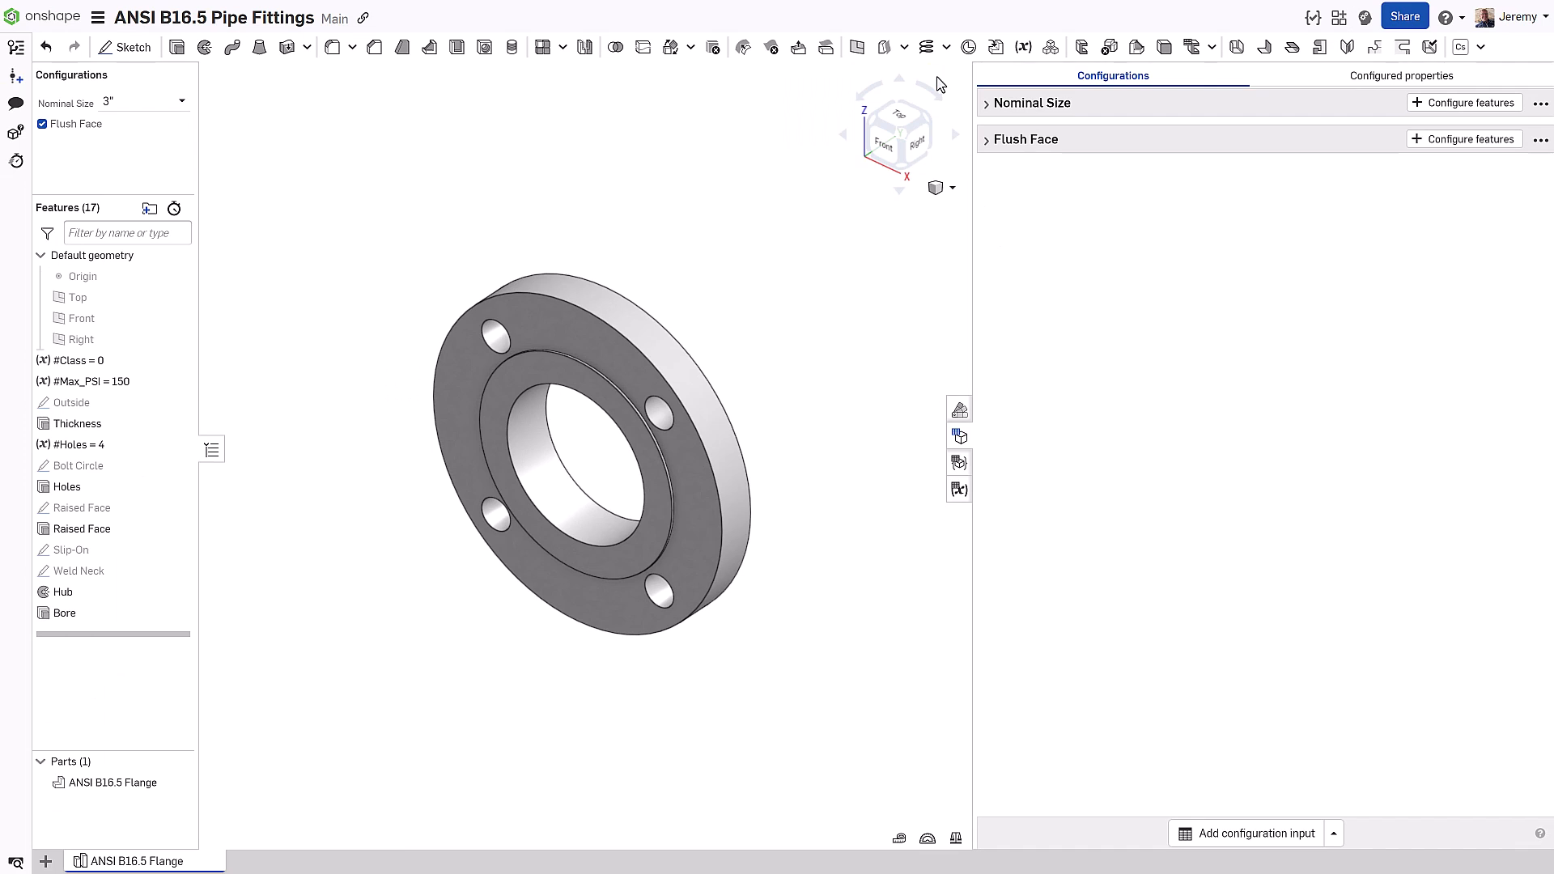
Step: Suppress Raised Face when Flush Face is checked, then restore the raised face and collapse the table
{"action": "right_click", "coordinate": [81, 529]}
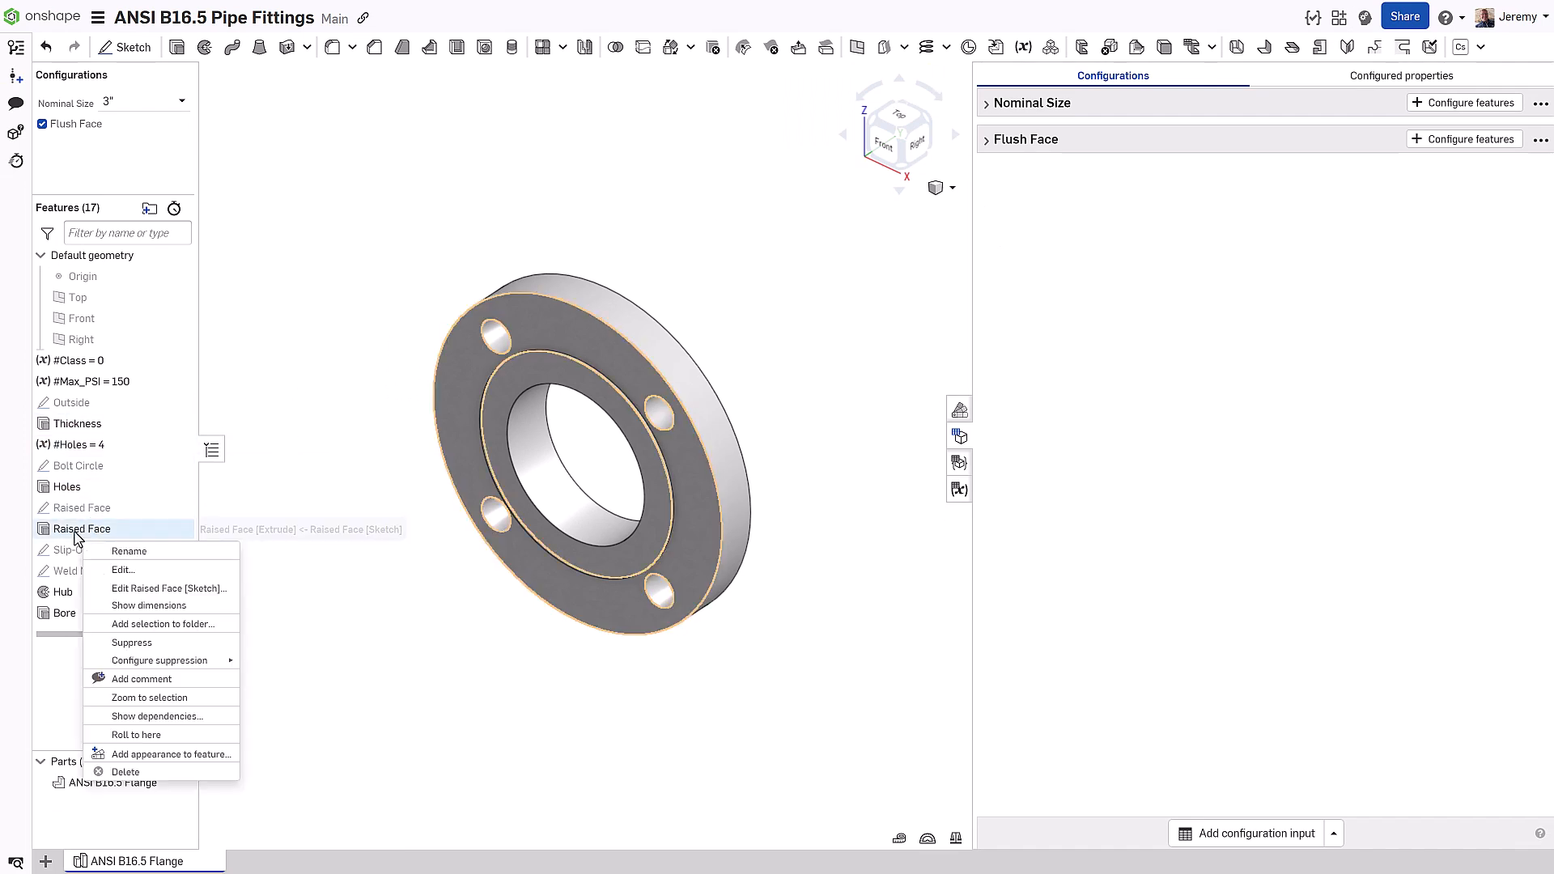
{"action": "mouse_move", "coordinate": [161, 660]}
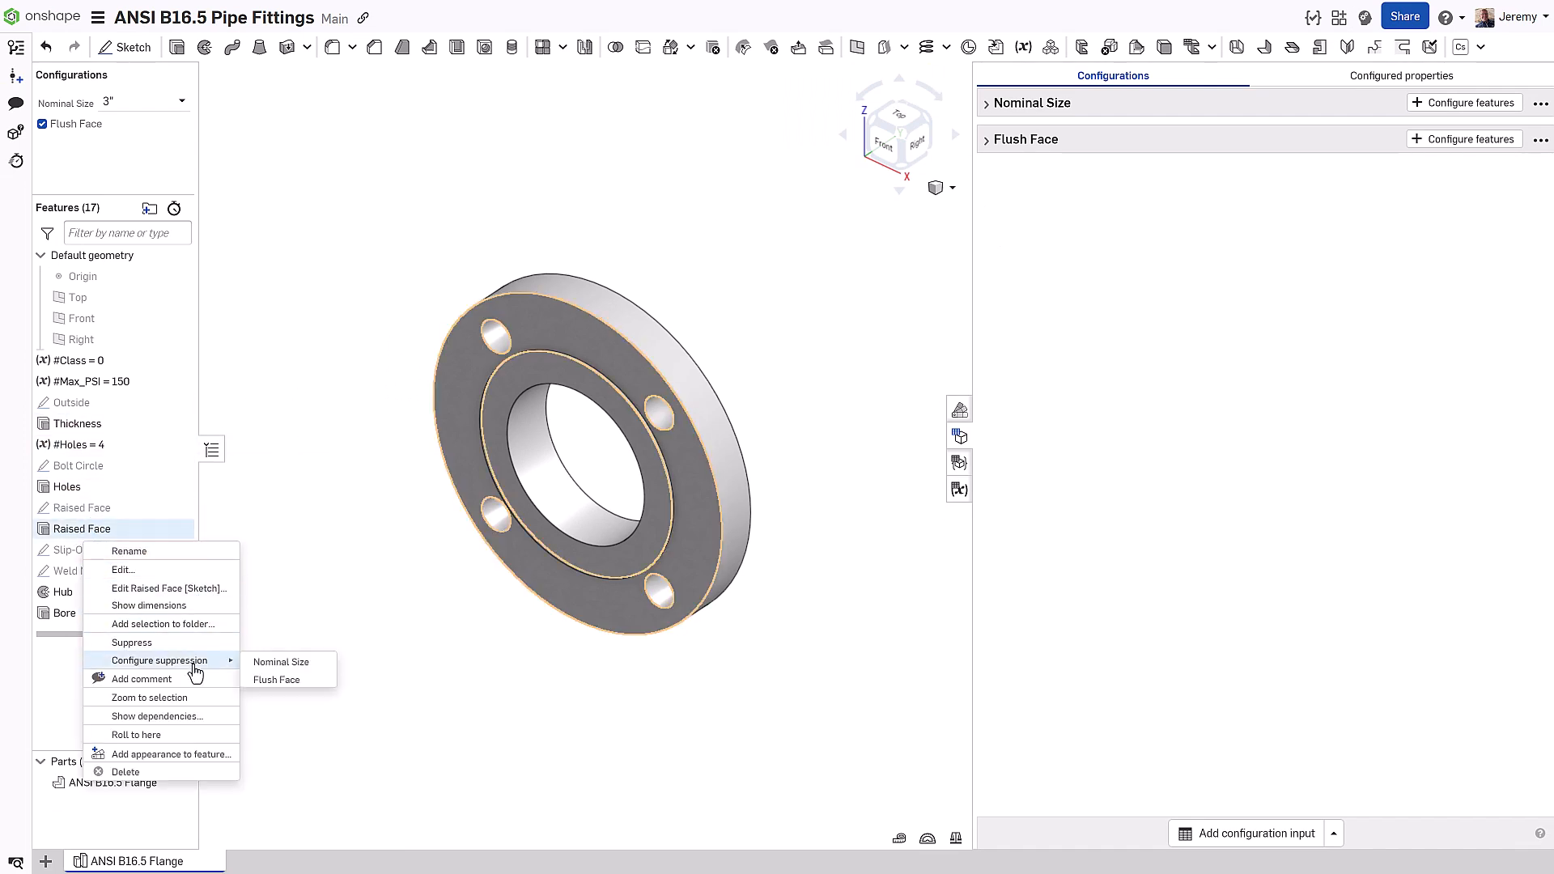
{"action": "left_click", "coordinate": [276, 680]}
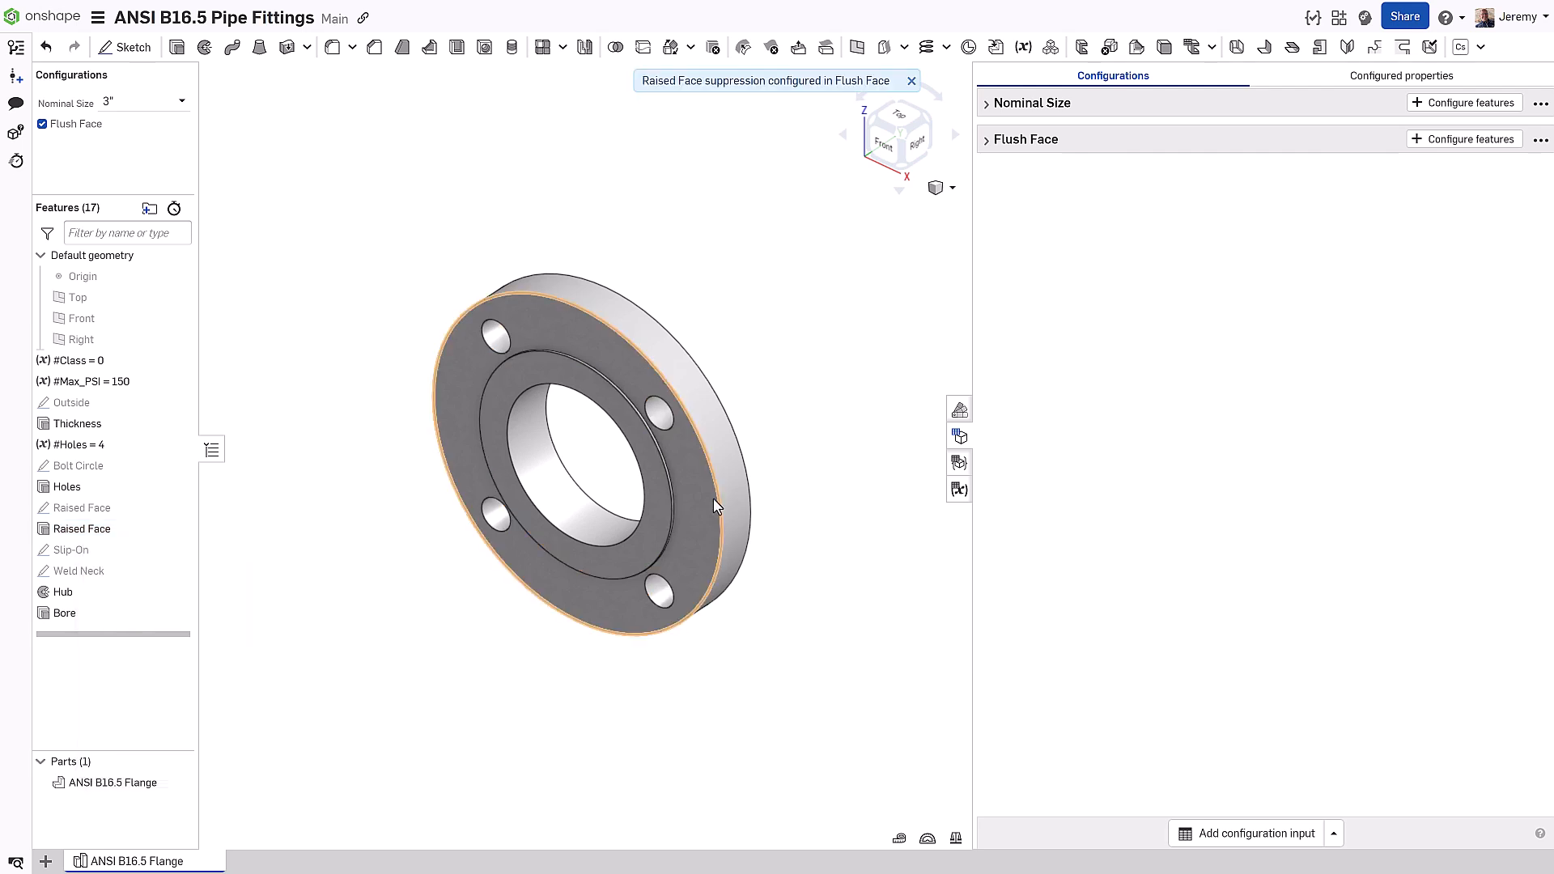
{"action": "left_click", "coordinate": [1025, 140]}
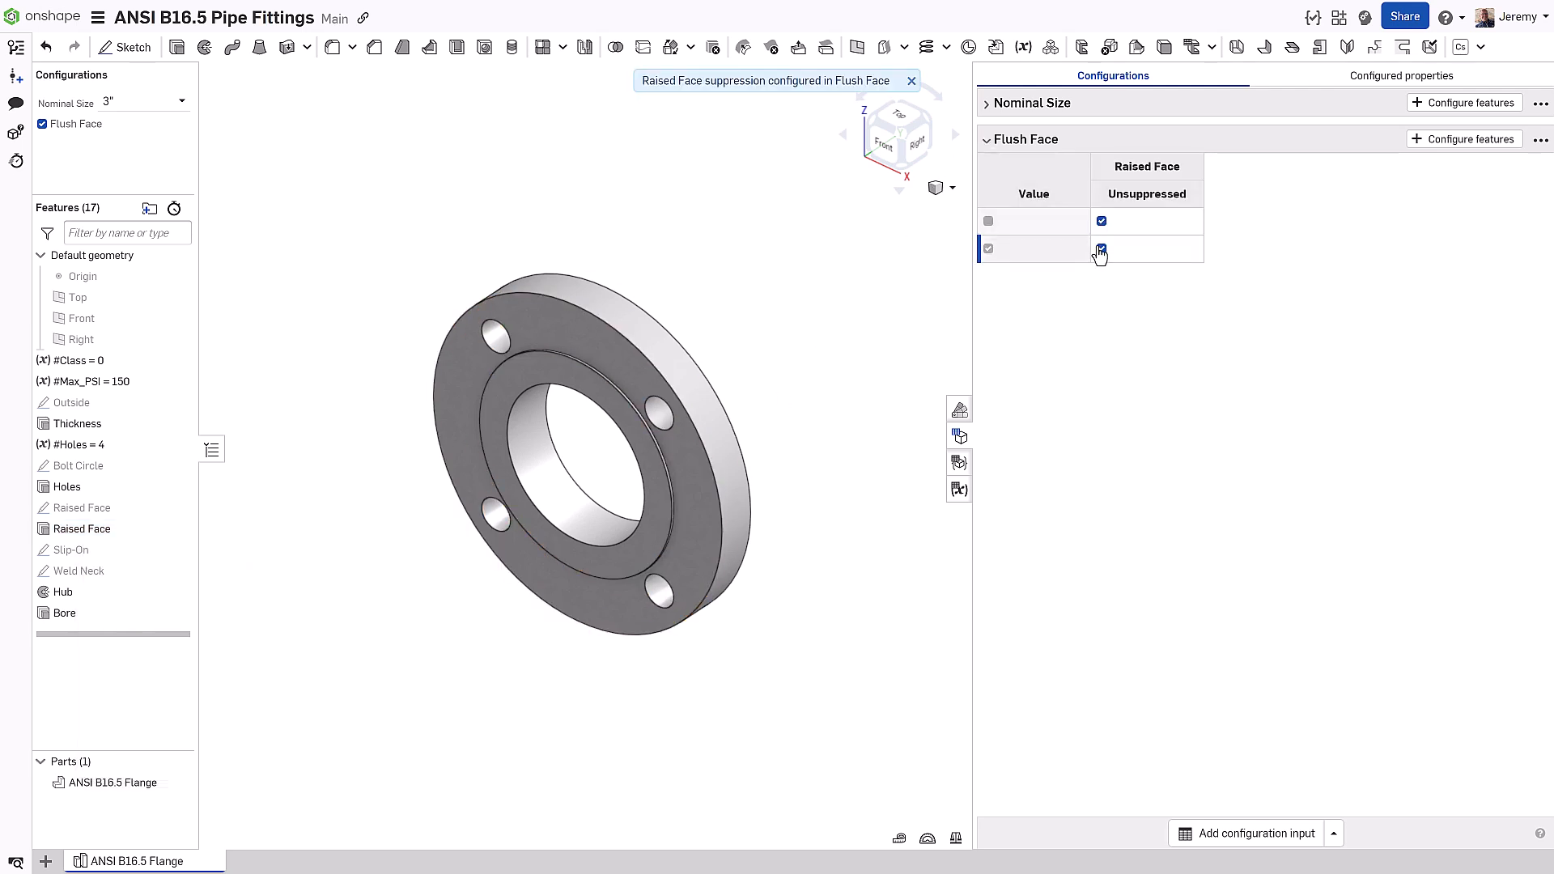
{"action": "left_click", "coordinate": [1100, 249]}
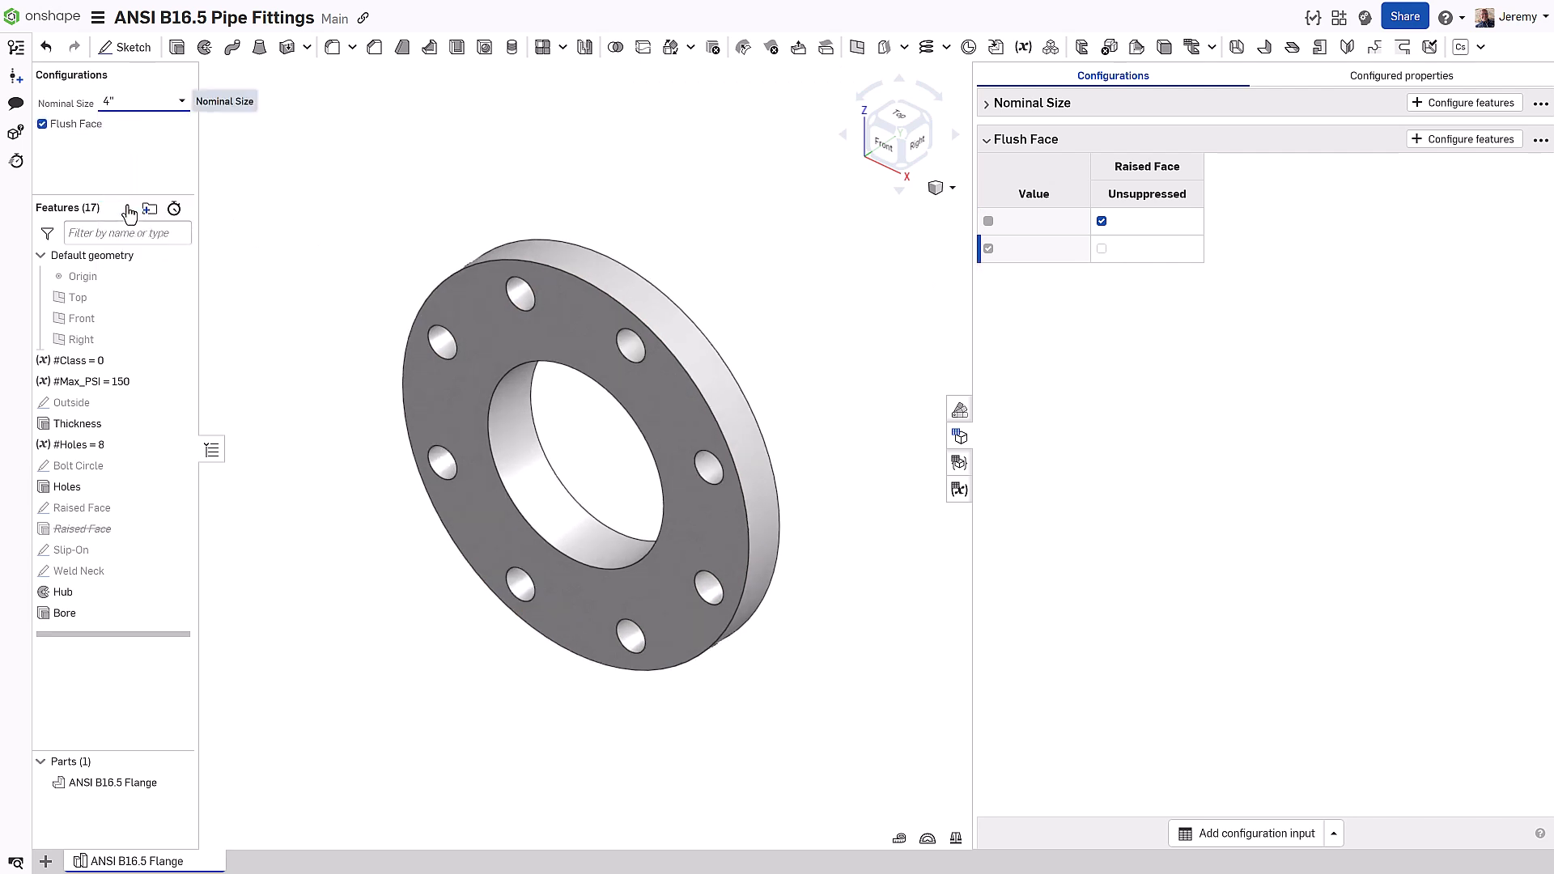
{"action": "left_click", "coordinate": [44, 124]}
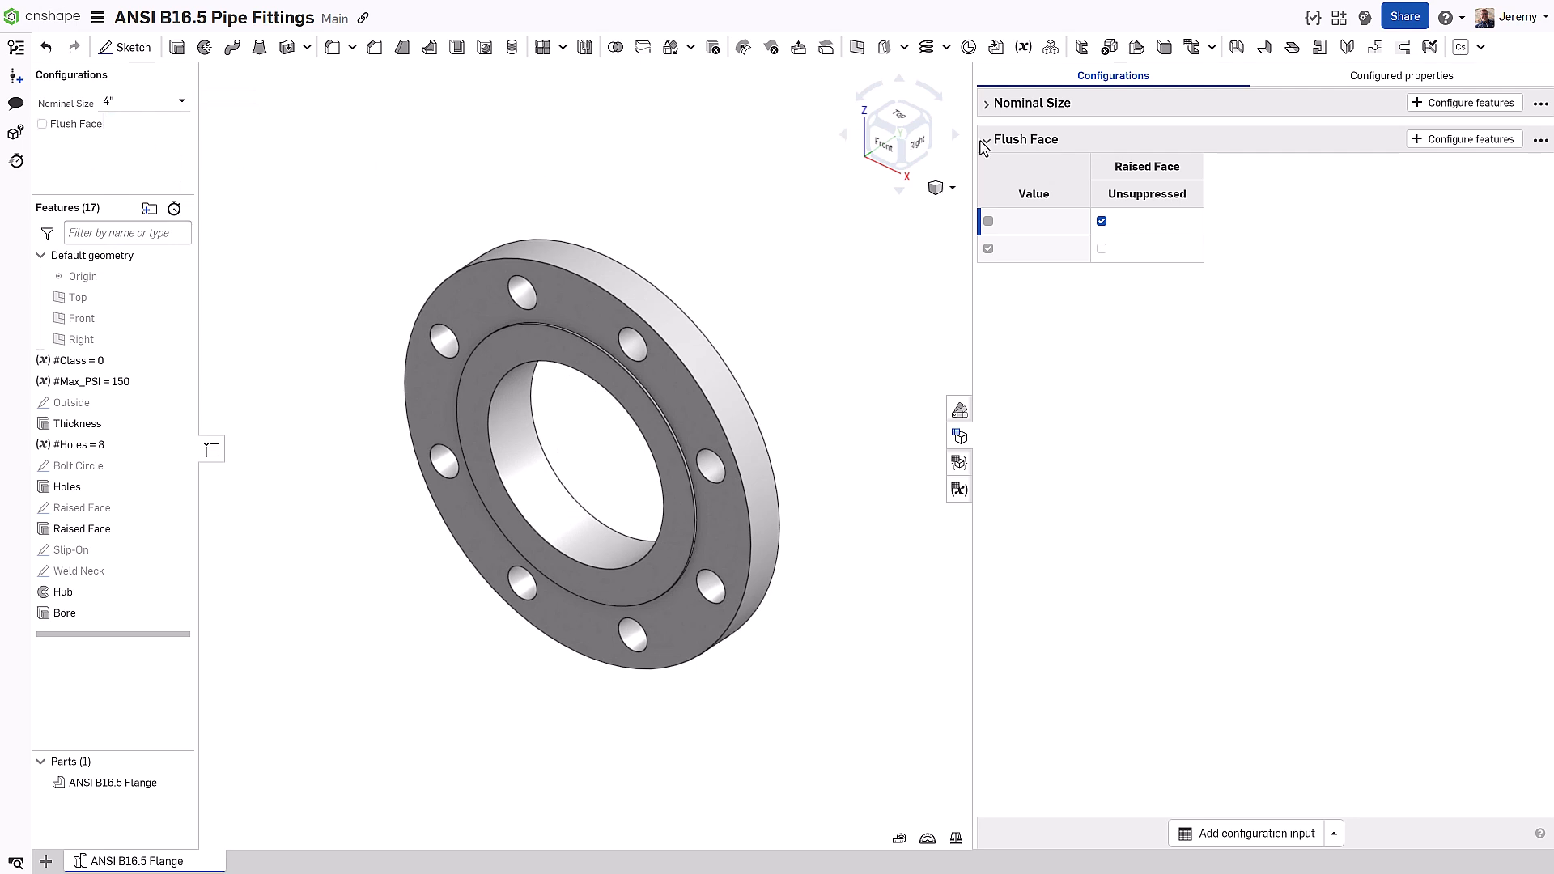
{"action": "left_click", "coordinate": [987, 139]}
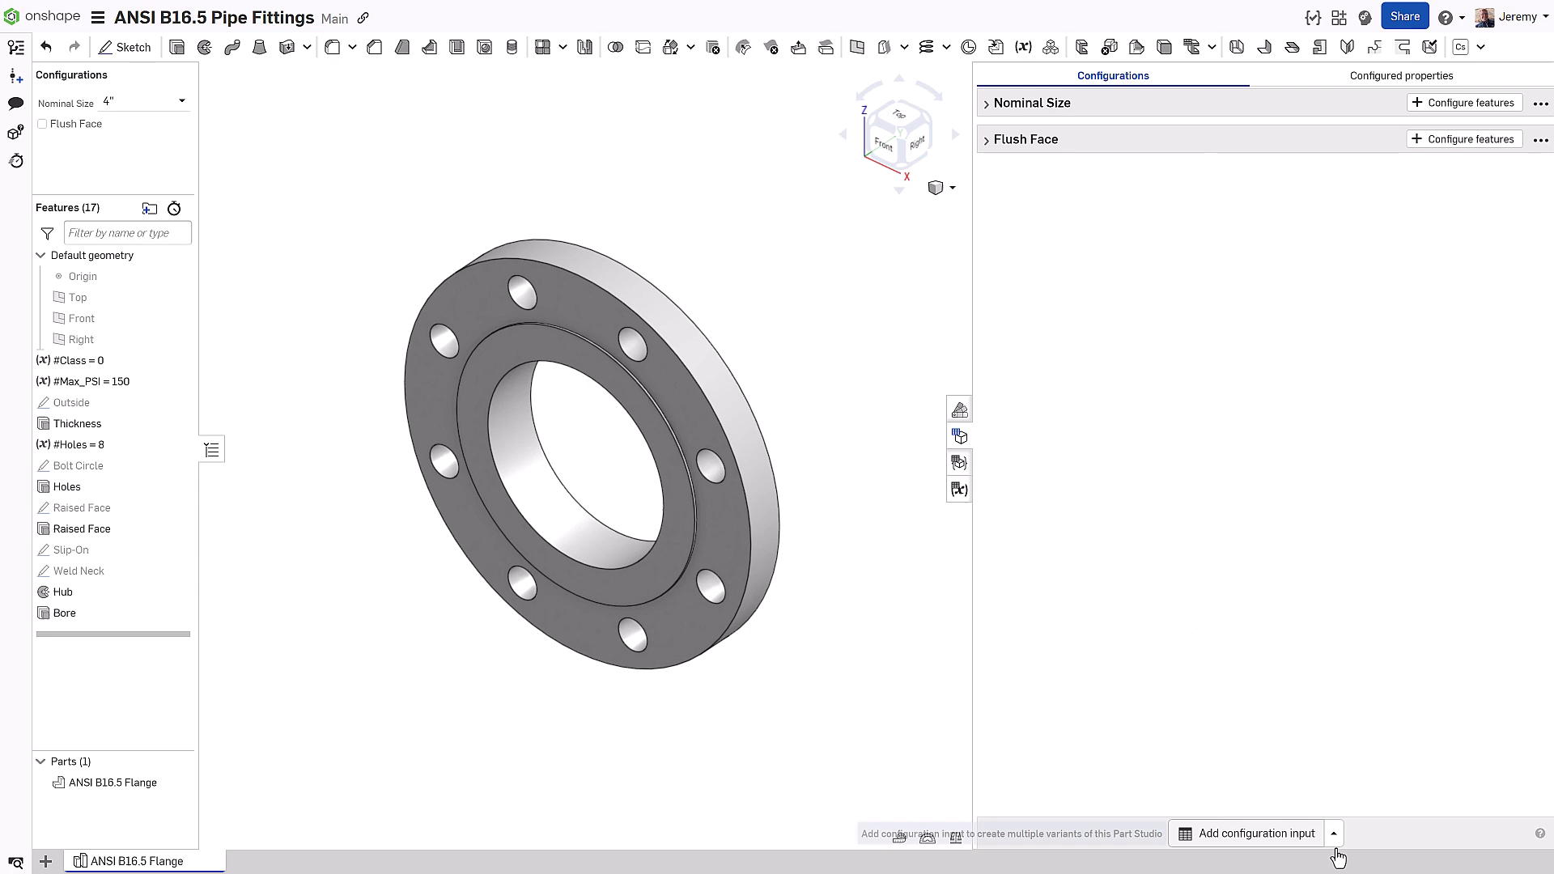
Step: Create a new list configuration input and enter its Slip-On option
{"action": "left_click", "coordinate": [1255, 832]}
{"action": "type", "text": "Sty"}
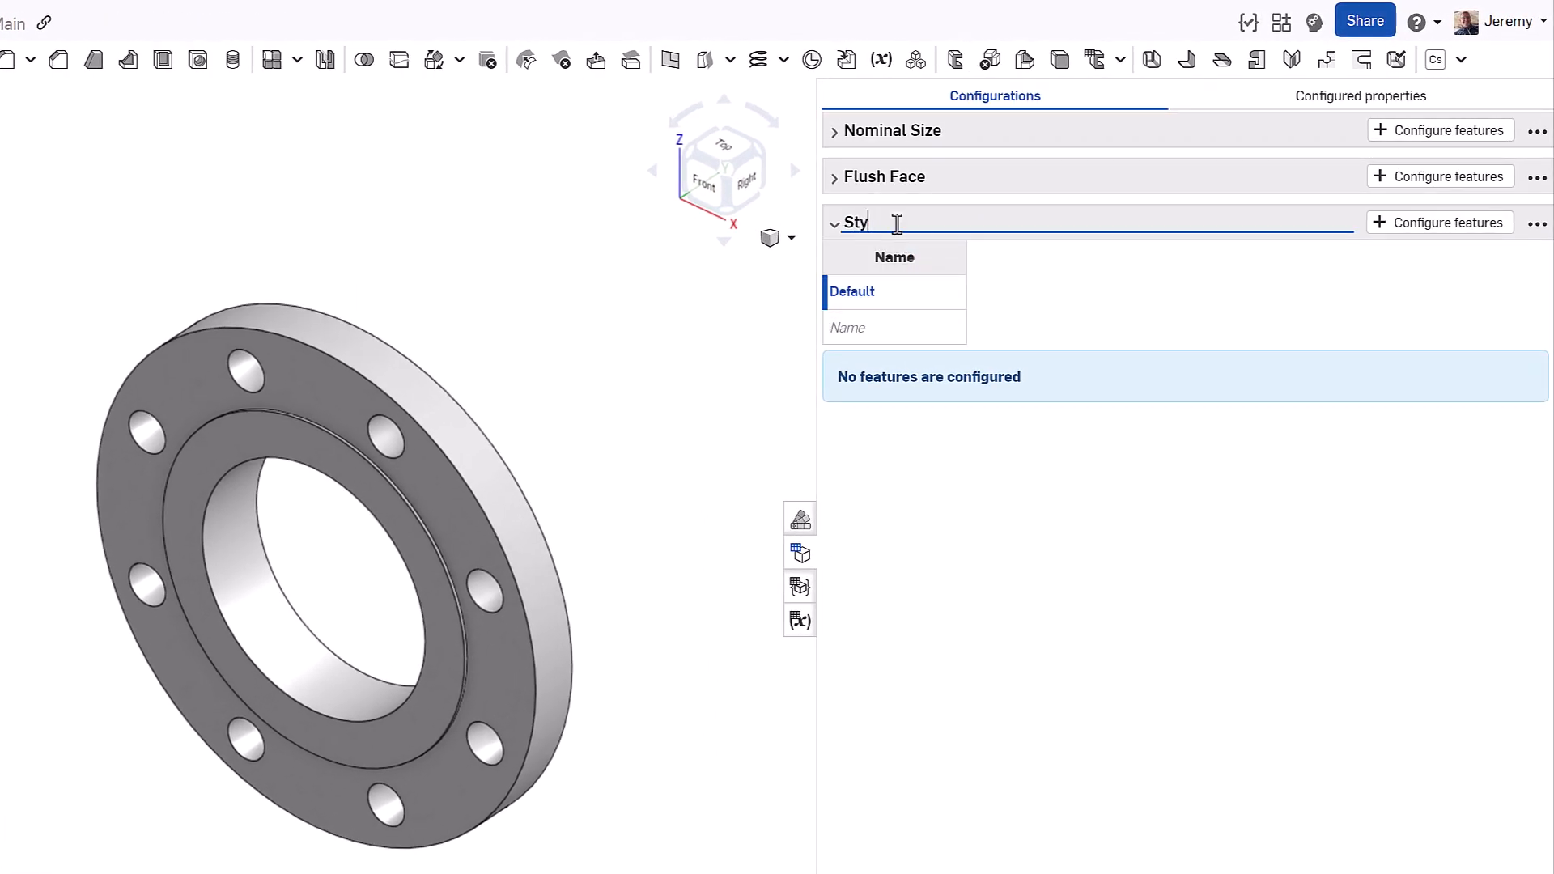
{"action": "type", "text": "Slip"}
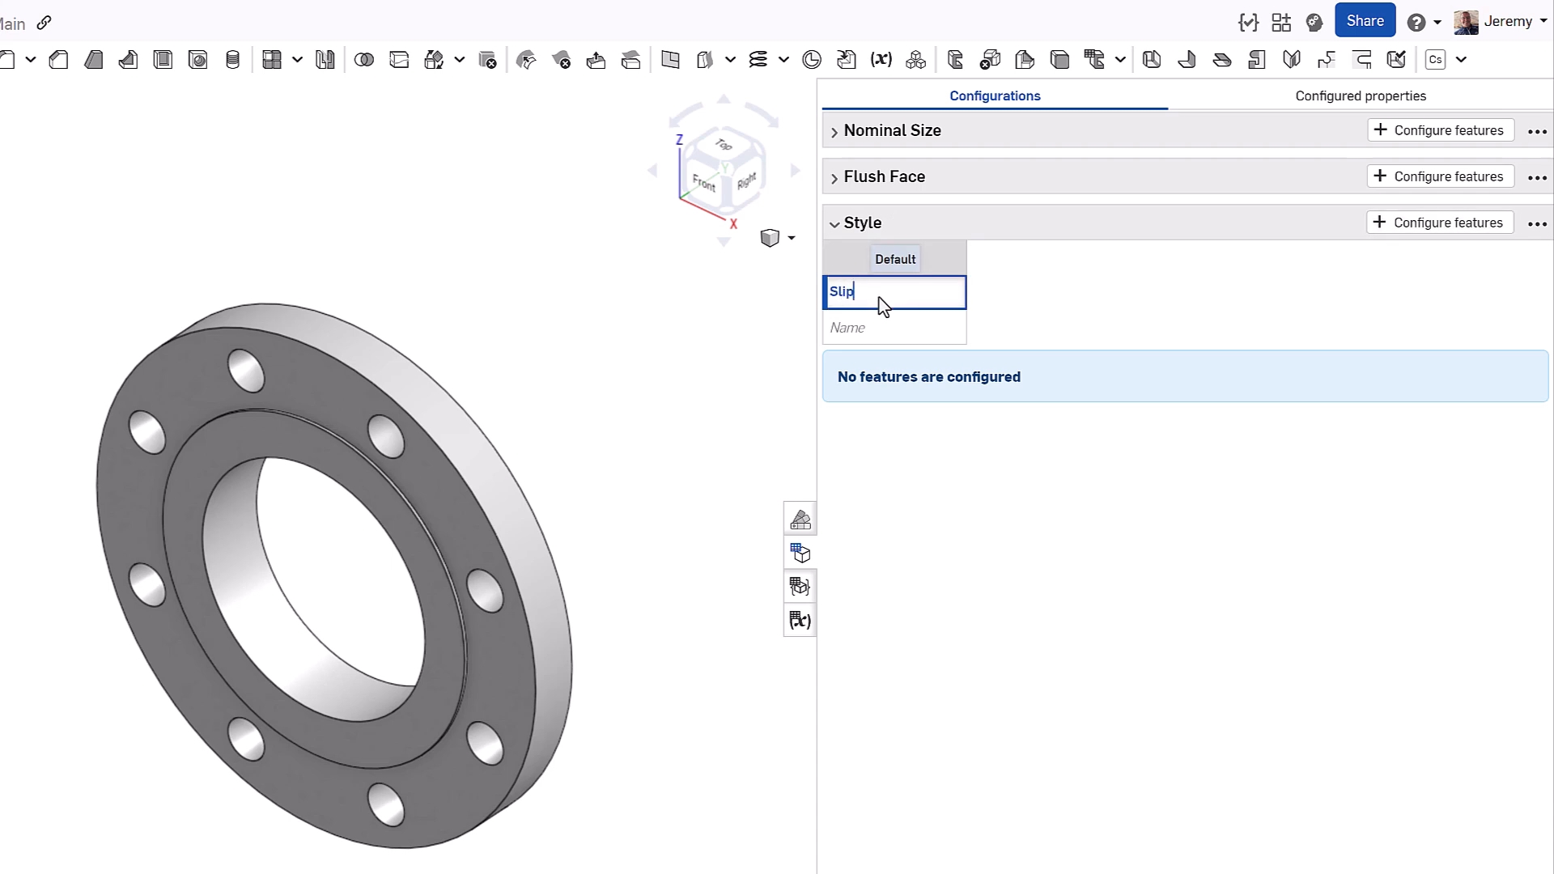
{"action": "type", "text": "-On"}
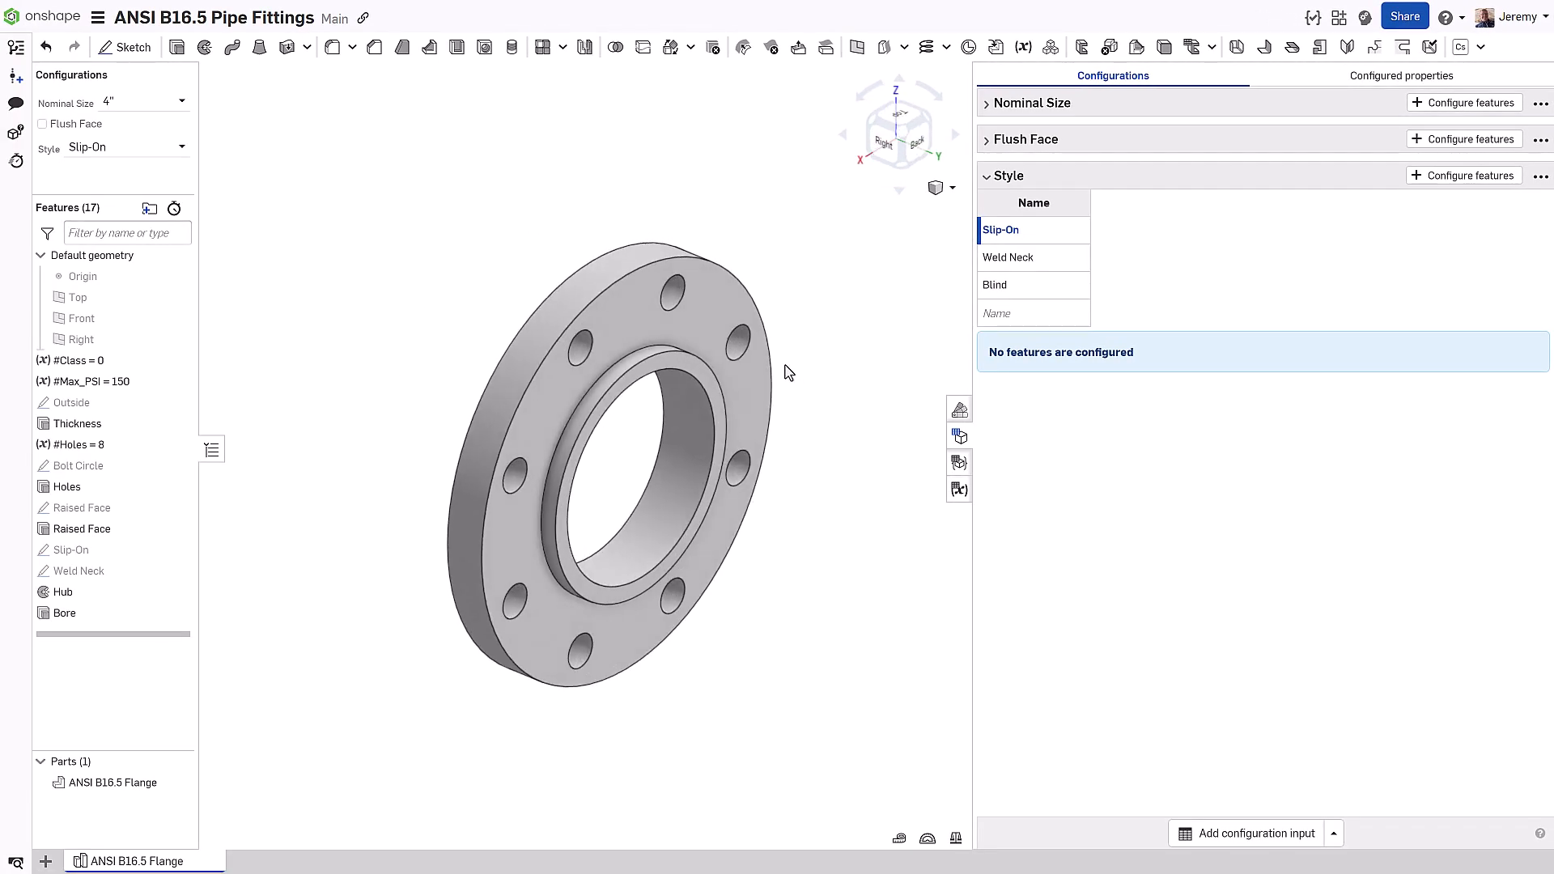
Step: Make the Hub revolve faces and Bore extrude faces depend on Style
{"action": "double_click", "coordinate": [63, 592]}
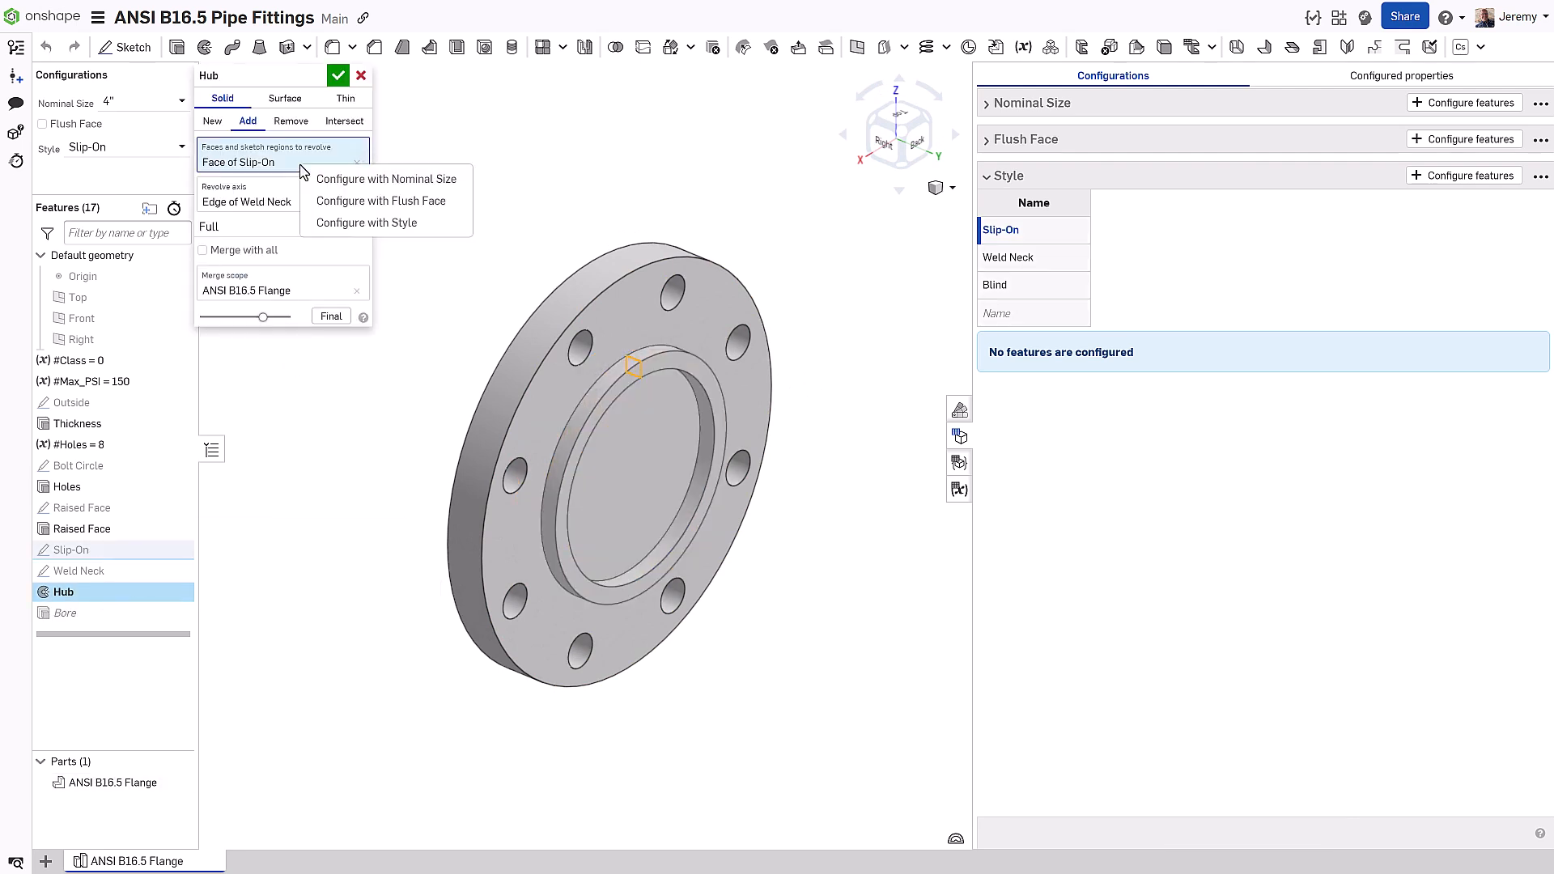
{"action": "left_click", "coordinate": [366, 222]}
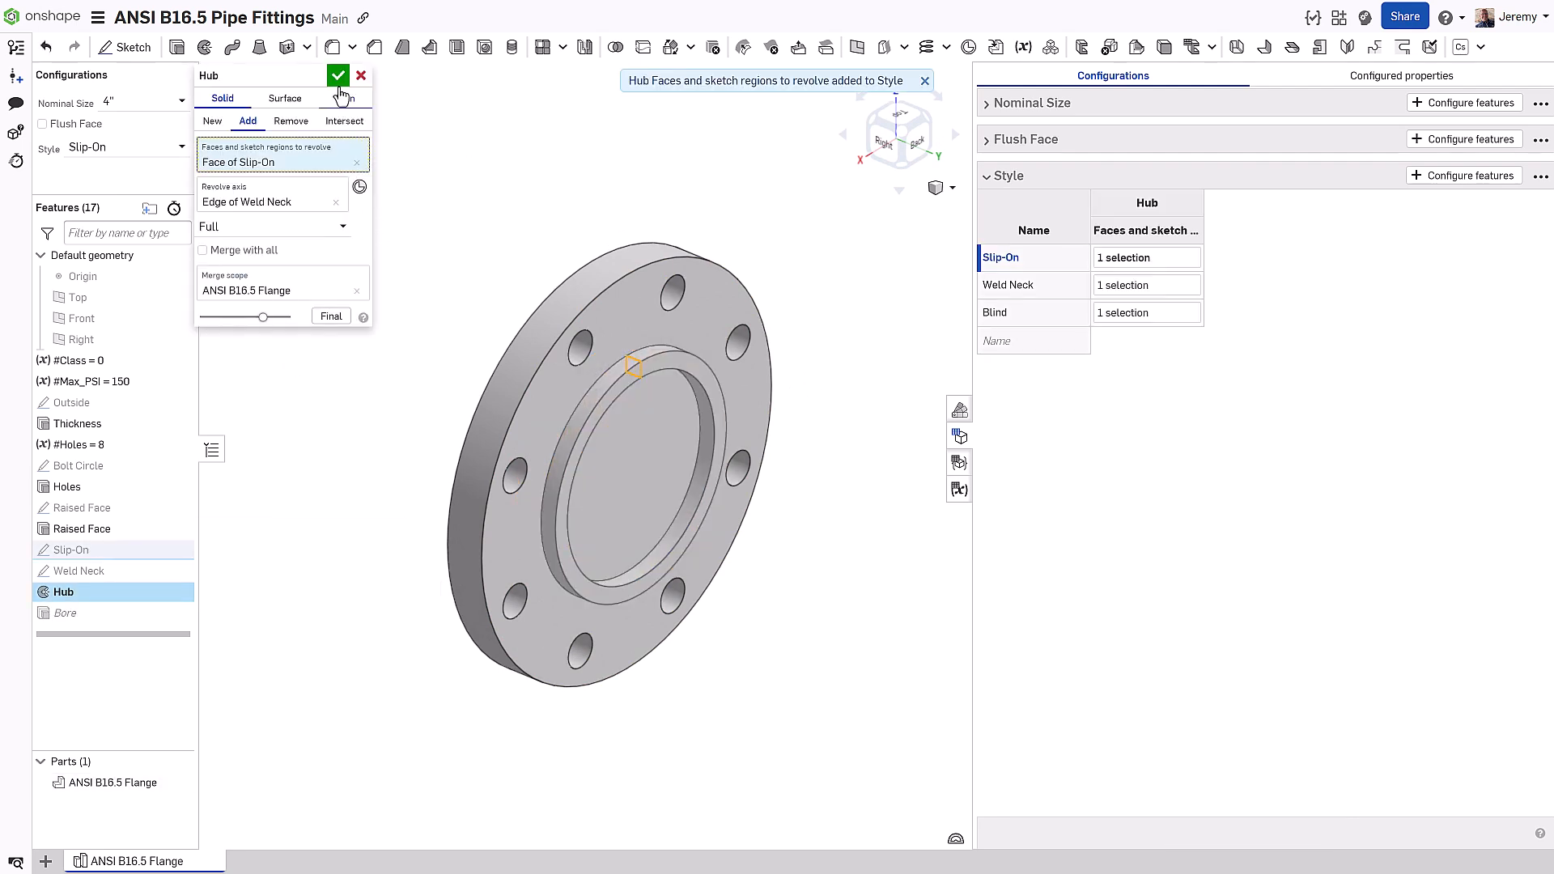
{"action": "left_click", "coordinate": [338, 74]}
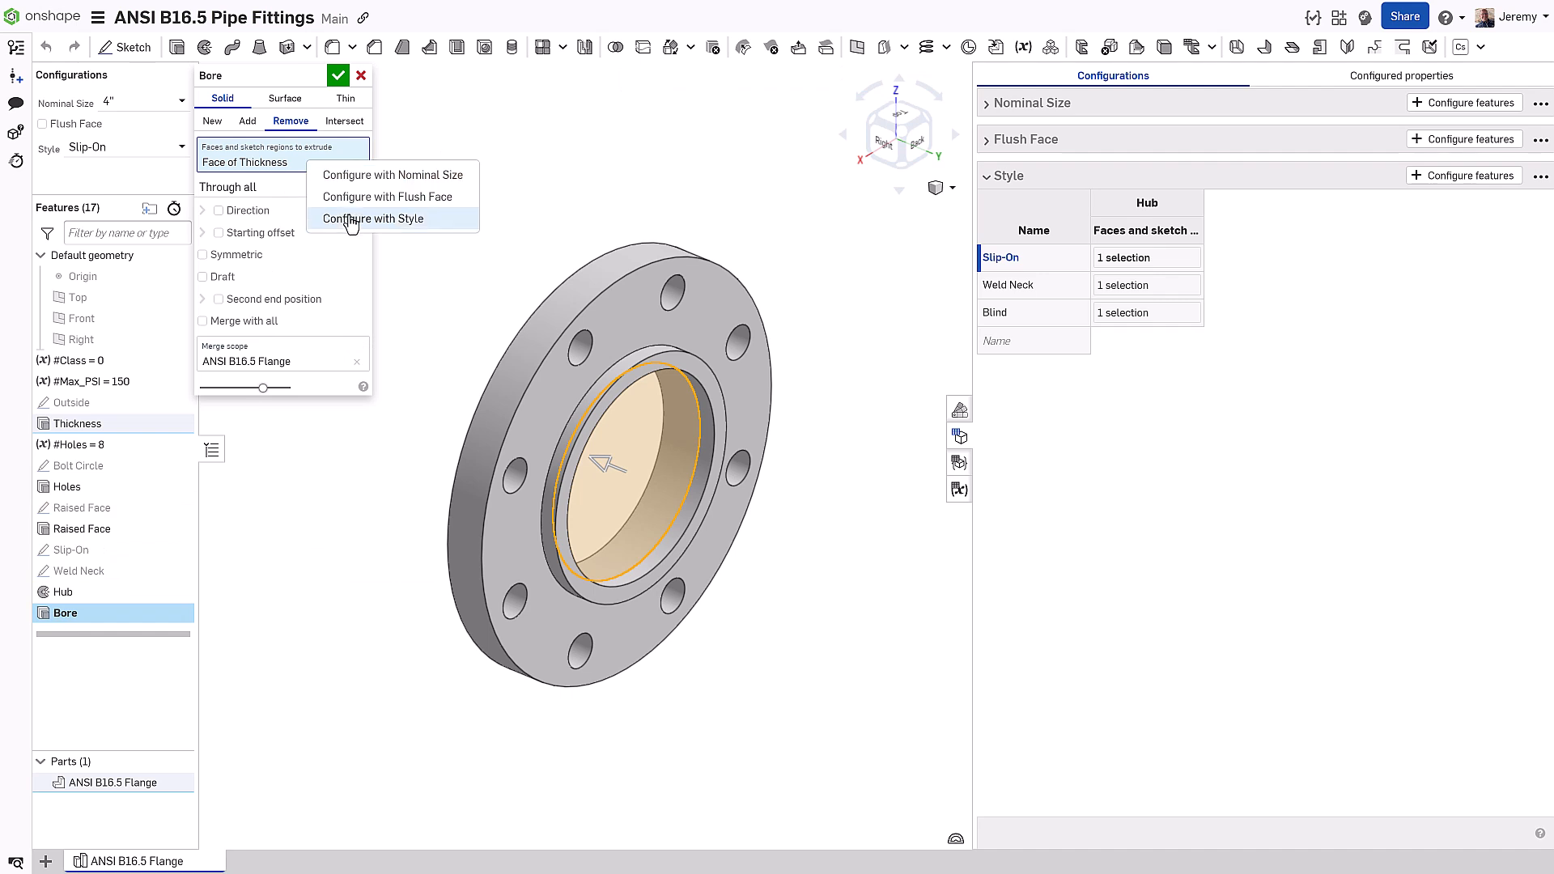
{"action": "left_click", "coordinate": [373, 218]}
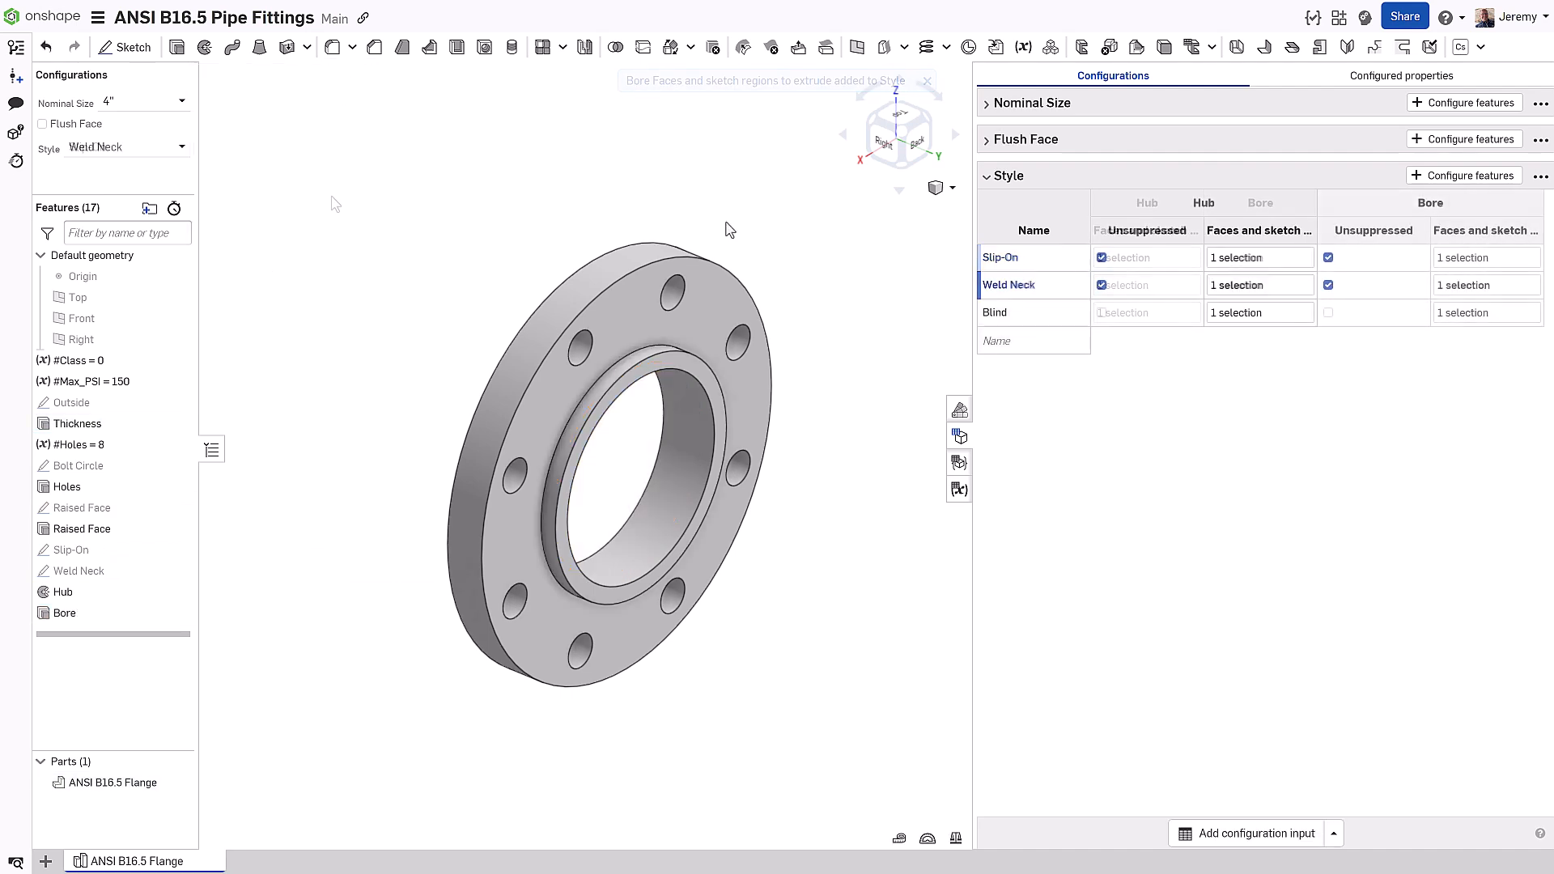
Step: Fix the Weld Neck style by removing the Slip-On hub face and picking the neck end face for Bore
{"action": "double_click", "coordinate": [63, 591]}
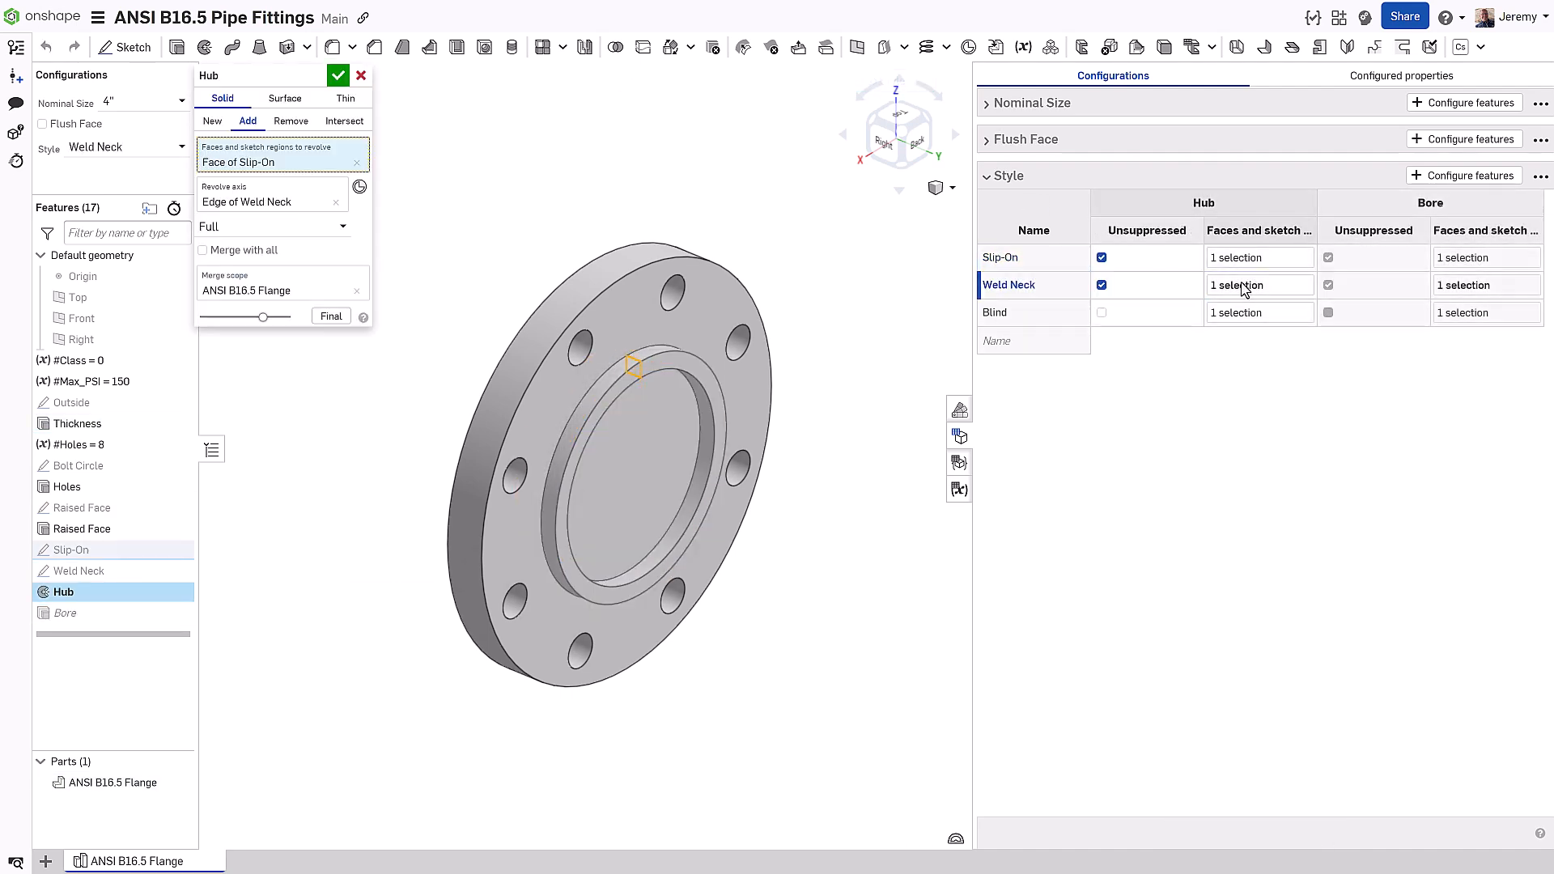
{"action": "mouse_move", "coordinate": [356, 162]}
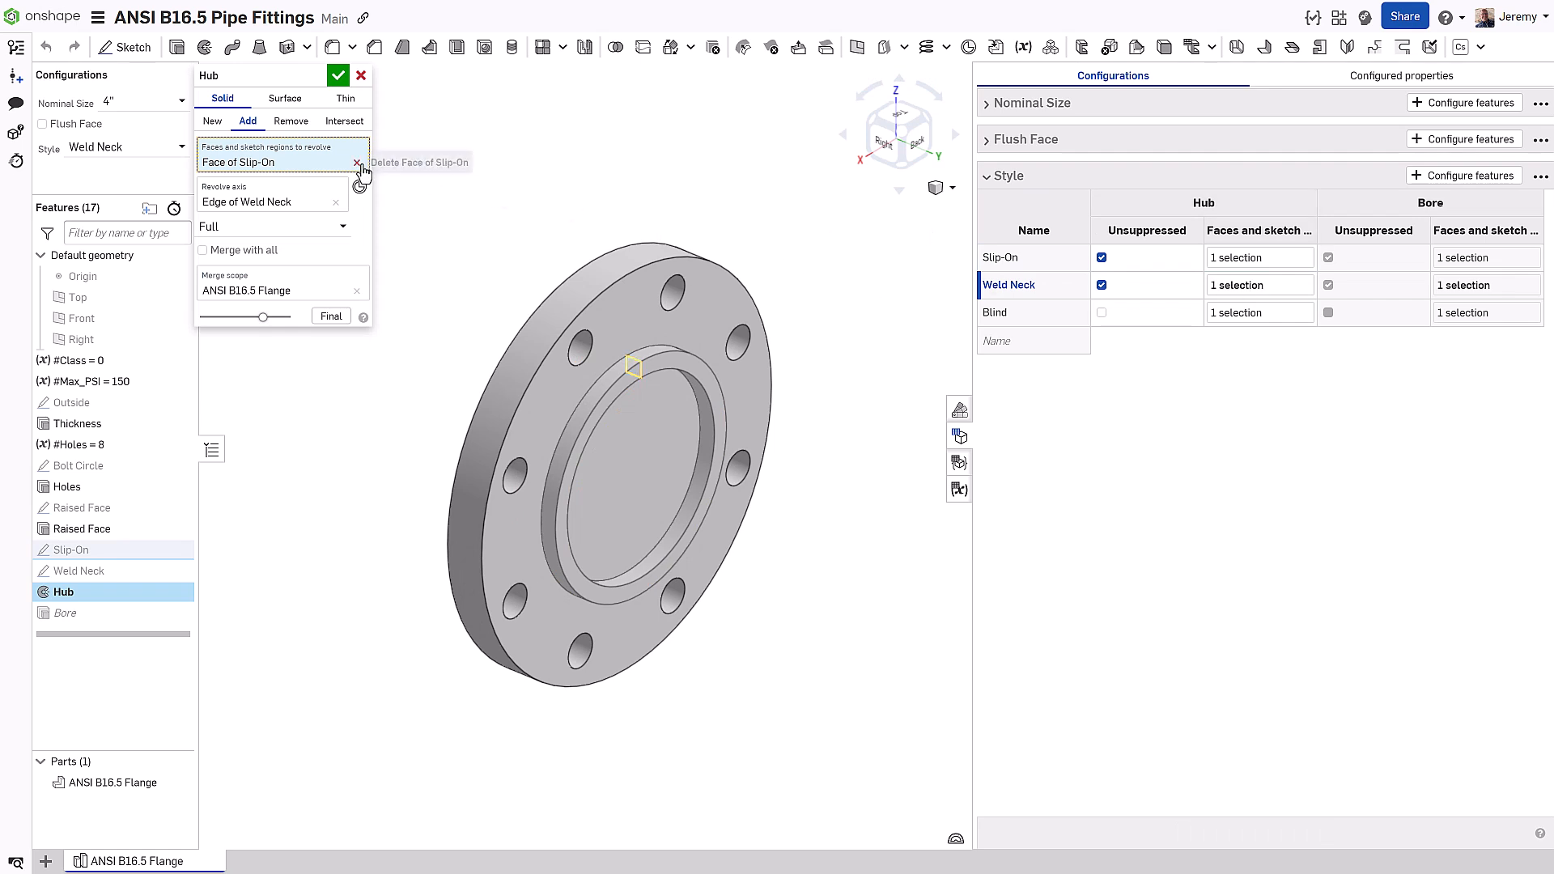
{"action": "left_click", "coordinate": [355, 162]}
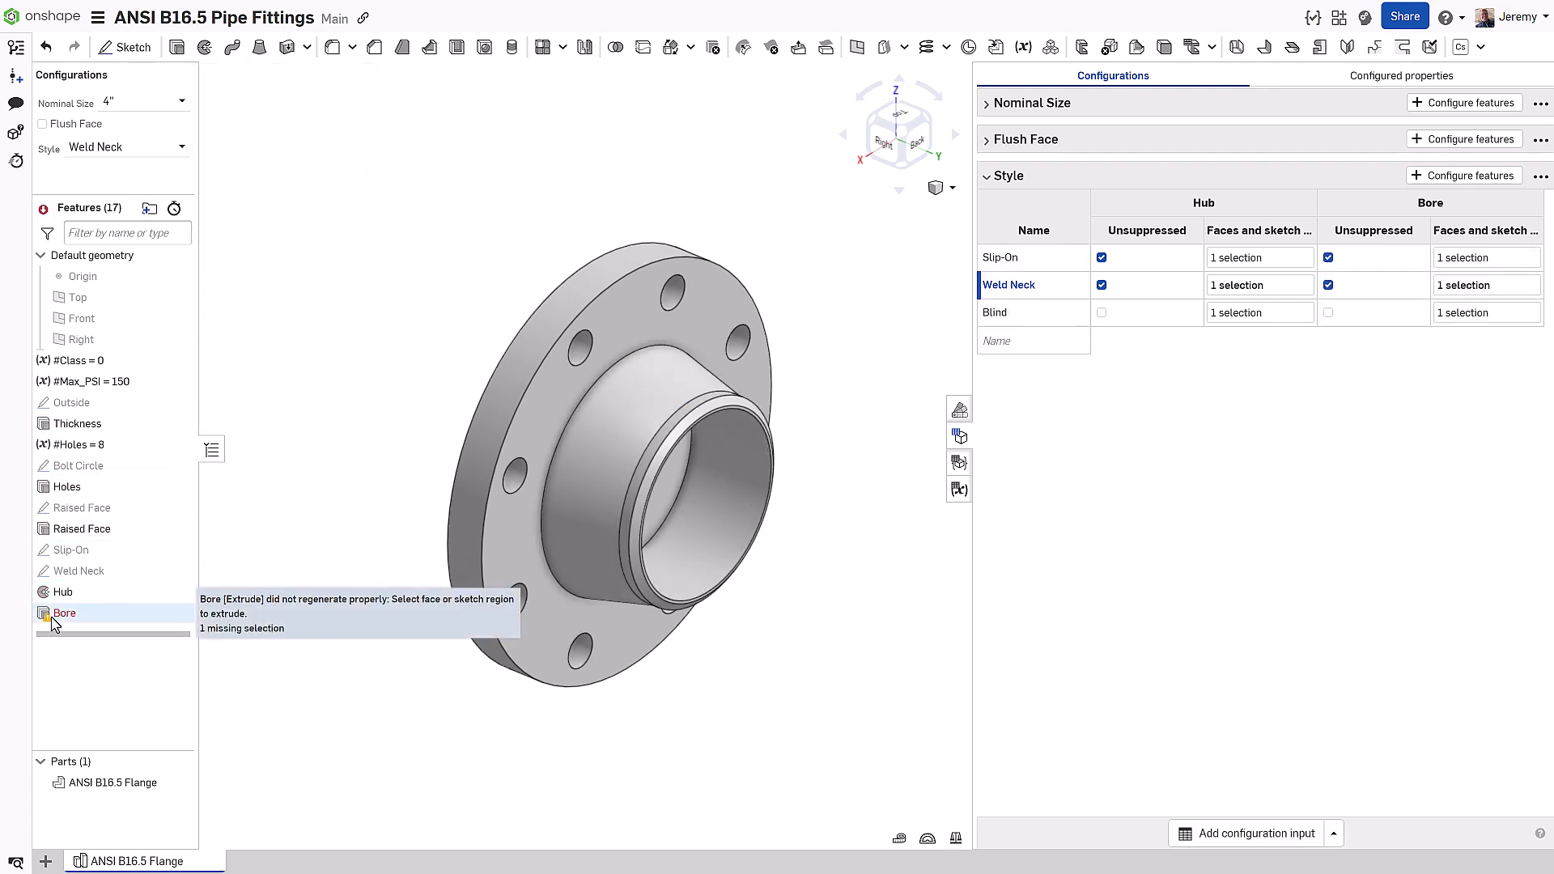
{"action": "double_click", "coordinate": [65, 613]}
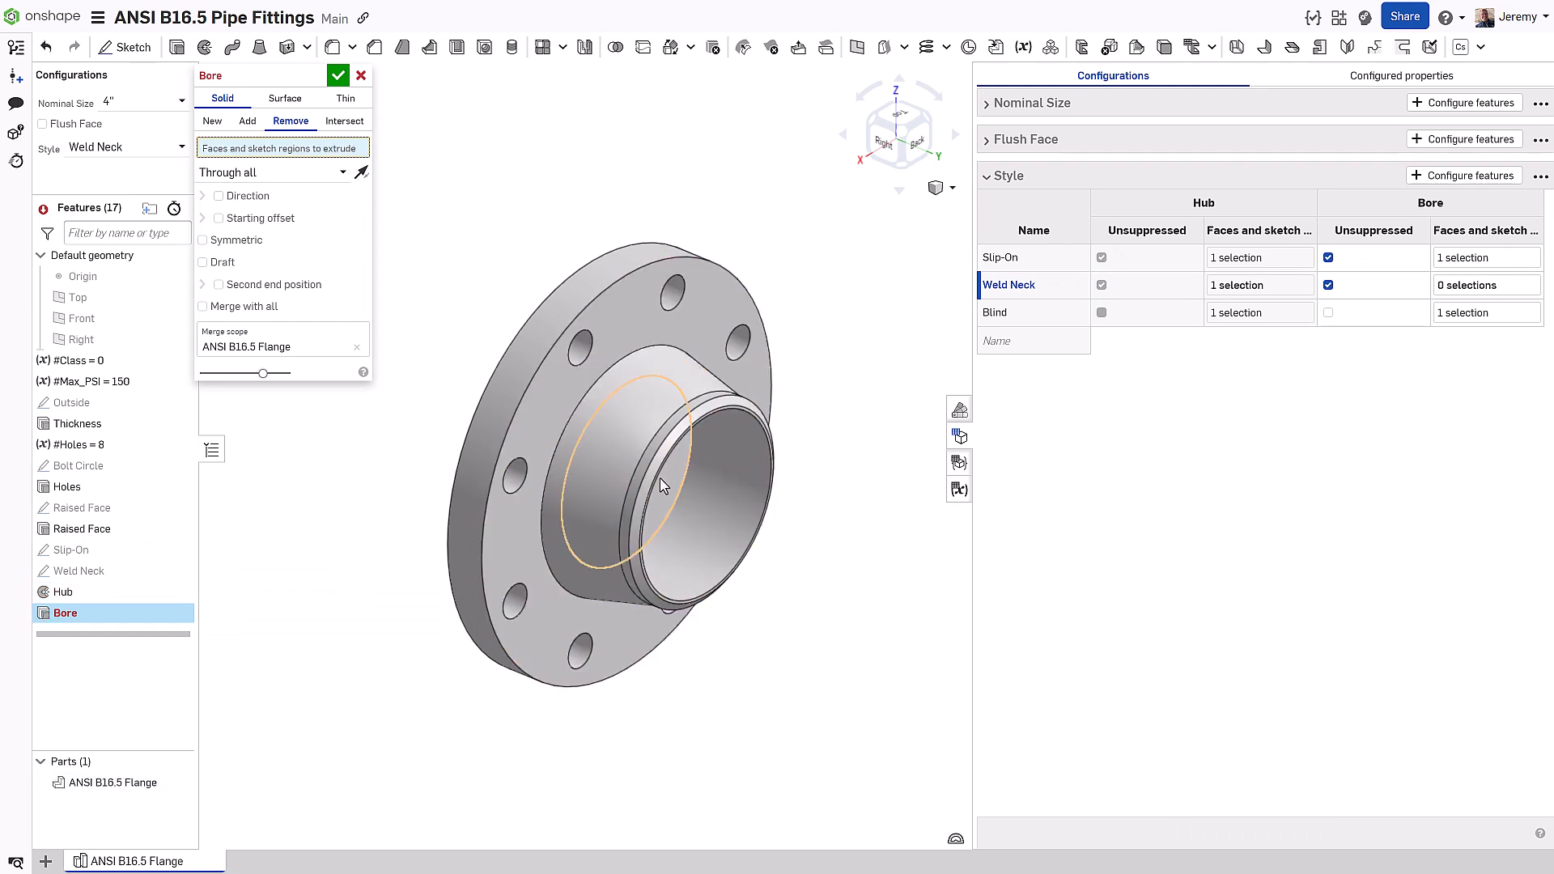
{"action": "left_click", "coordinate": [616, 470]}
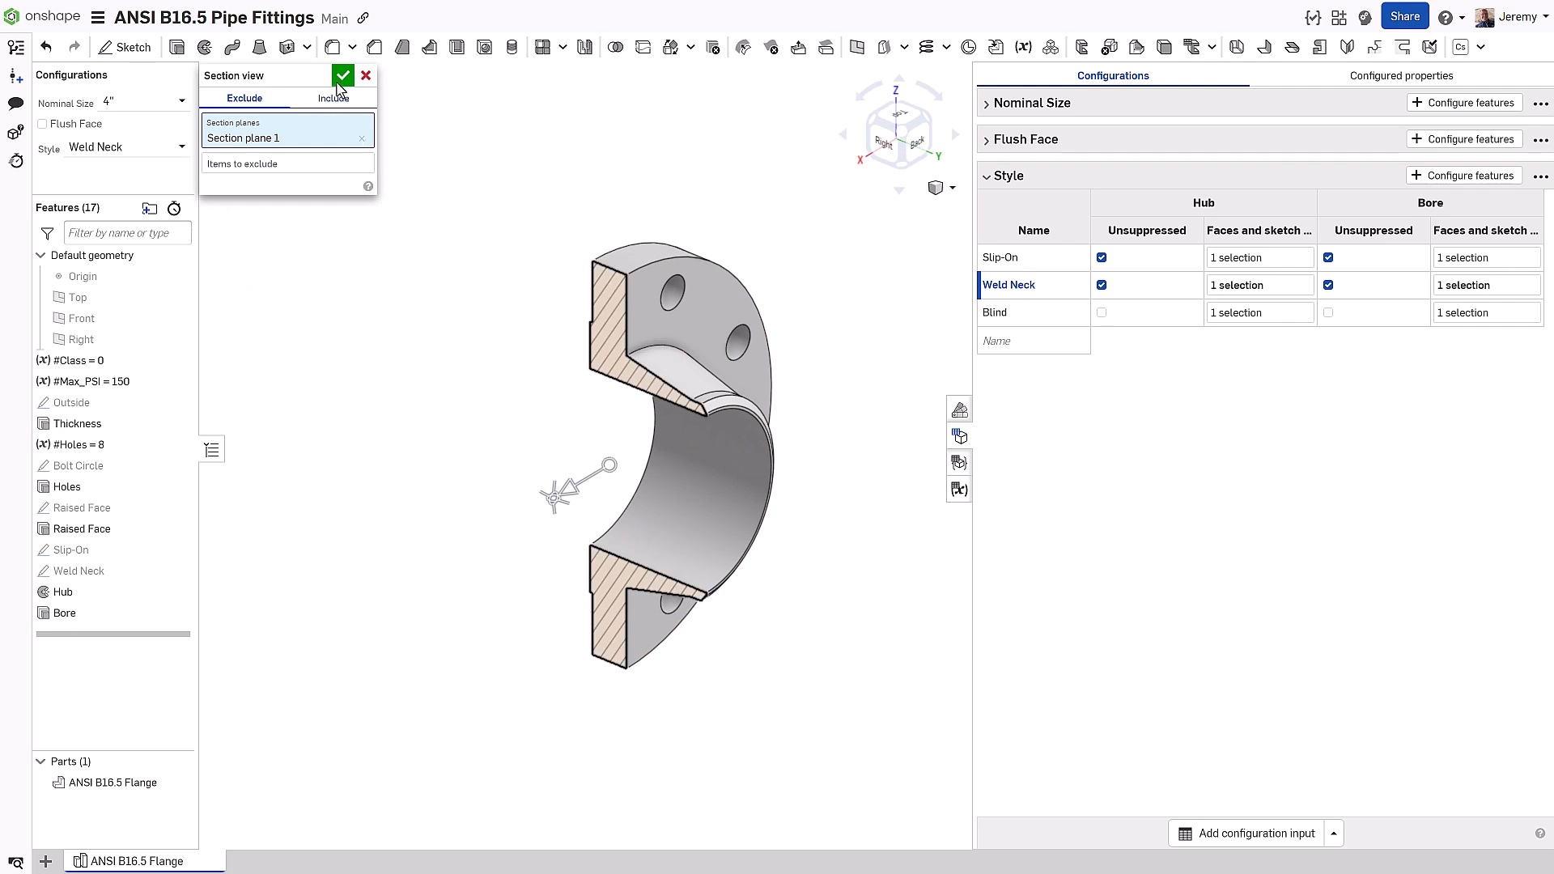
Step: Exit the section view and set #Class to 0 after trying 1 and 3
{"action": "left_click", "coordinate": [344, 75]}
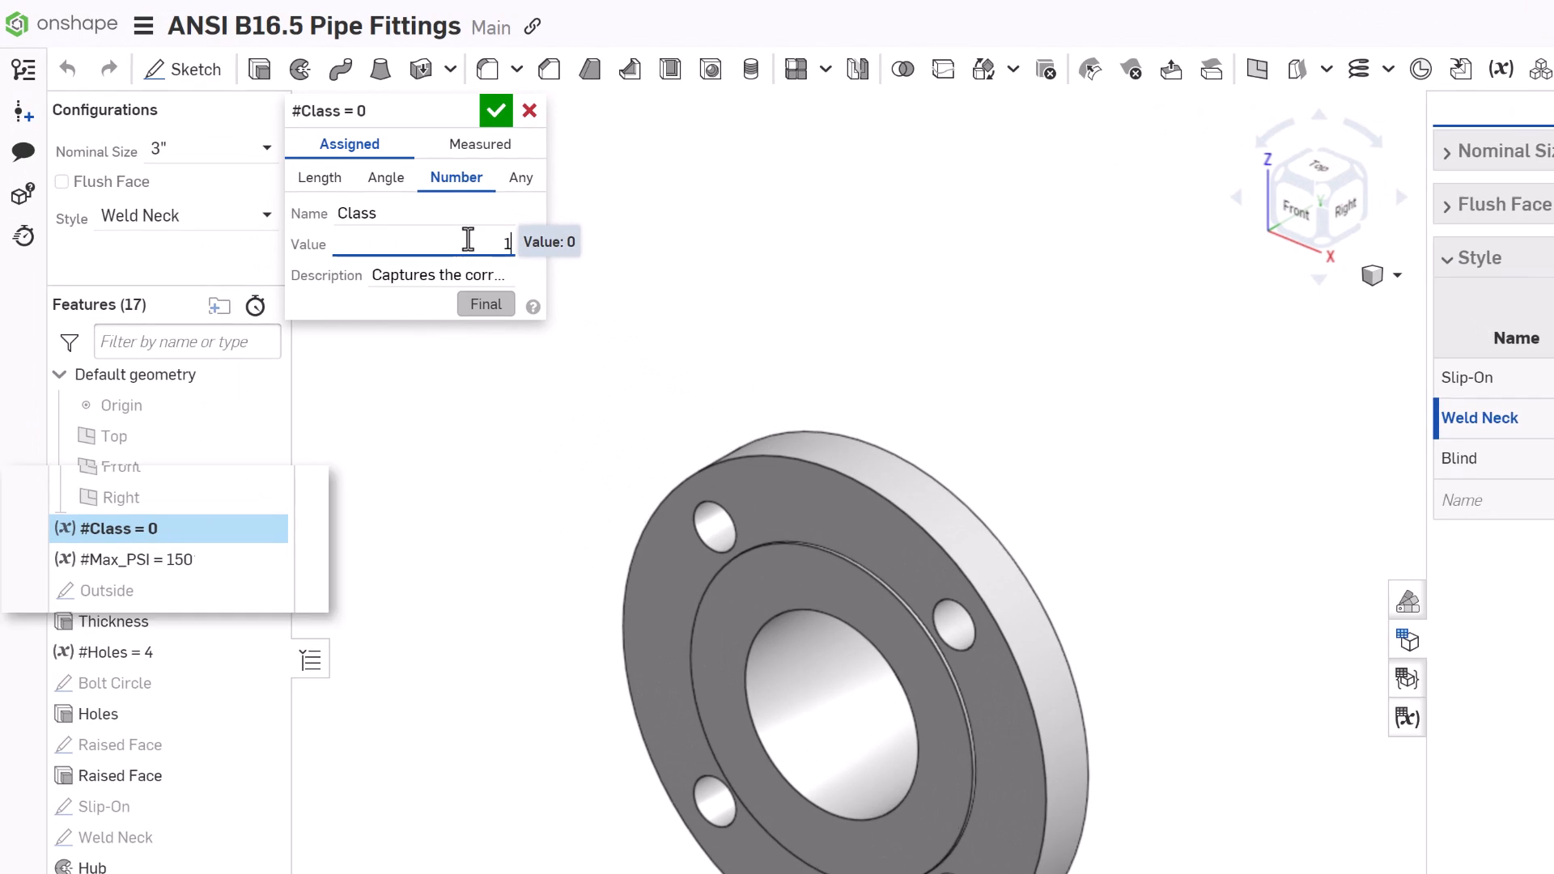
{"action": "type", "text": "1"}
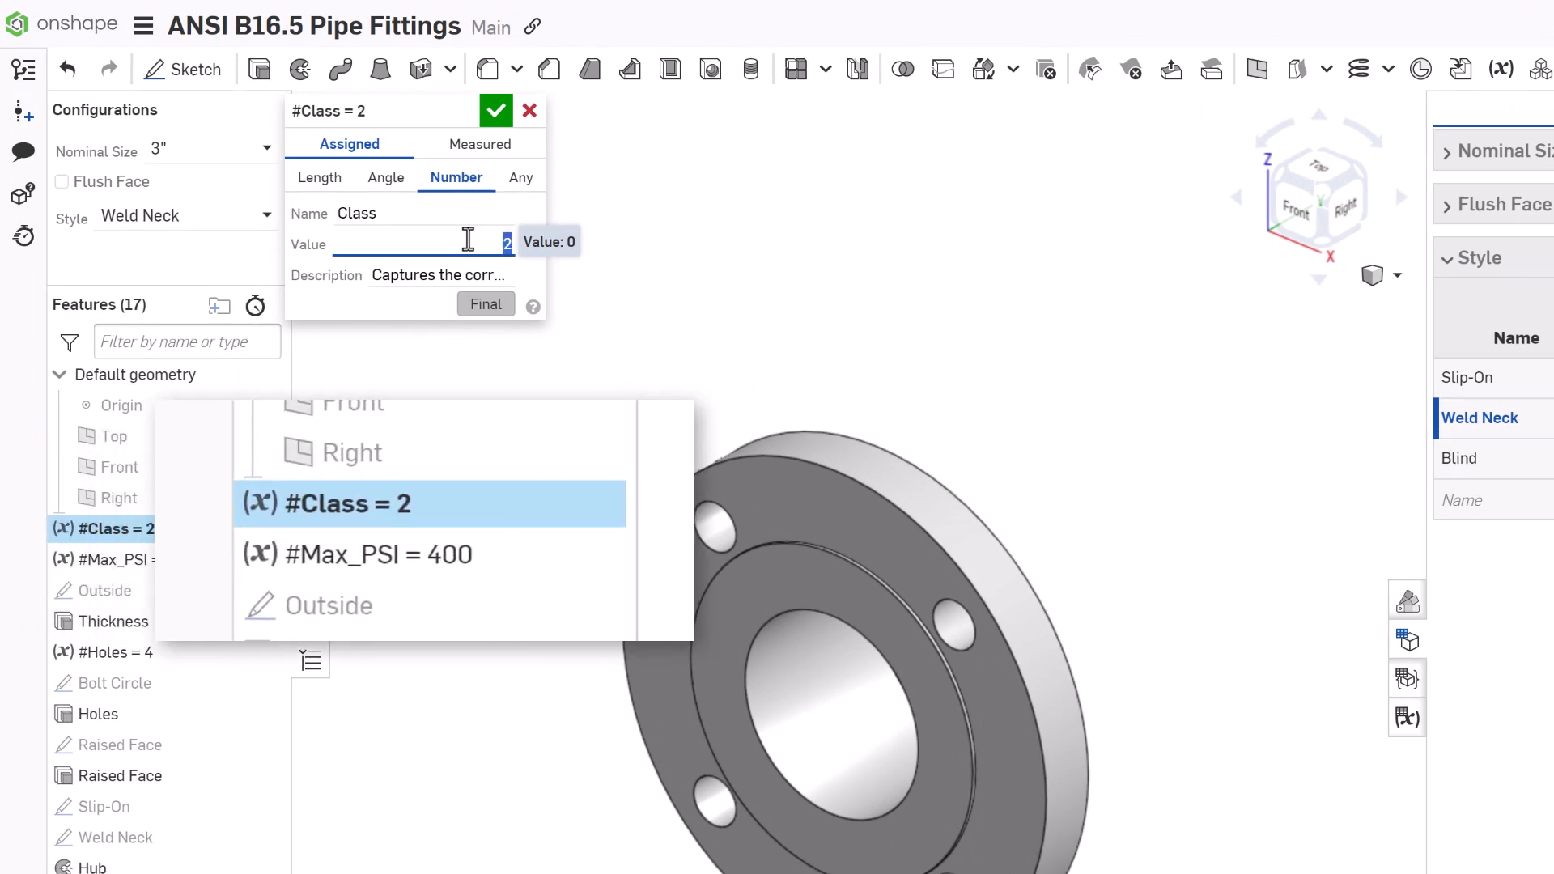
{"action": "type", "text": "3"}
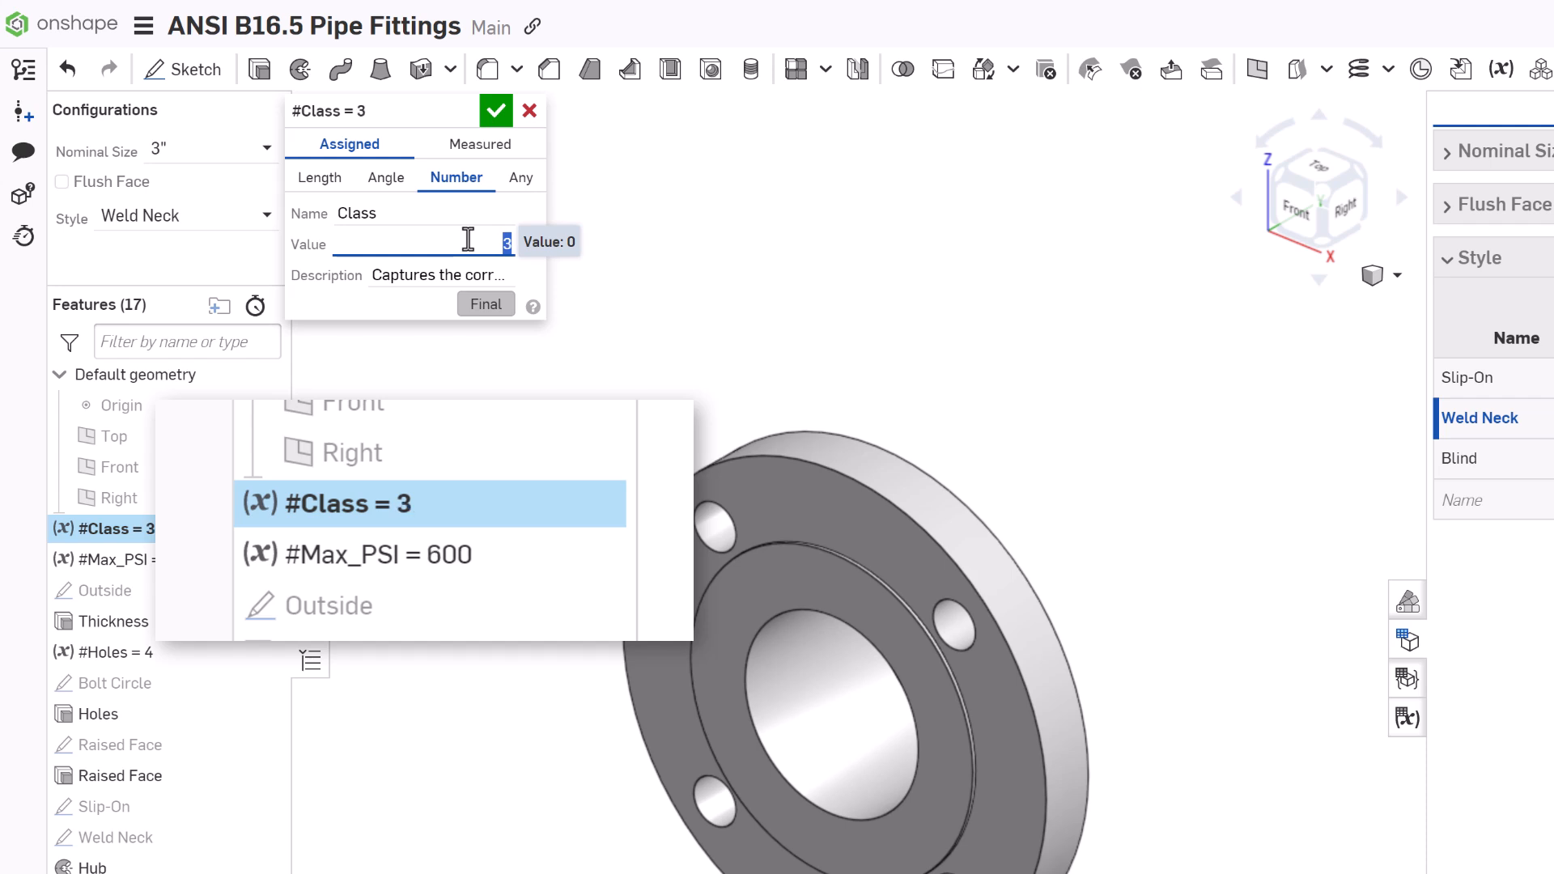
{"action": "type", "text": "0"}
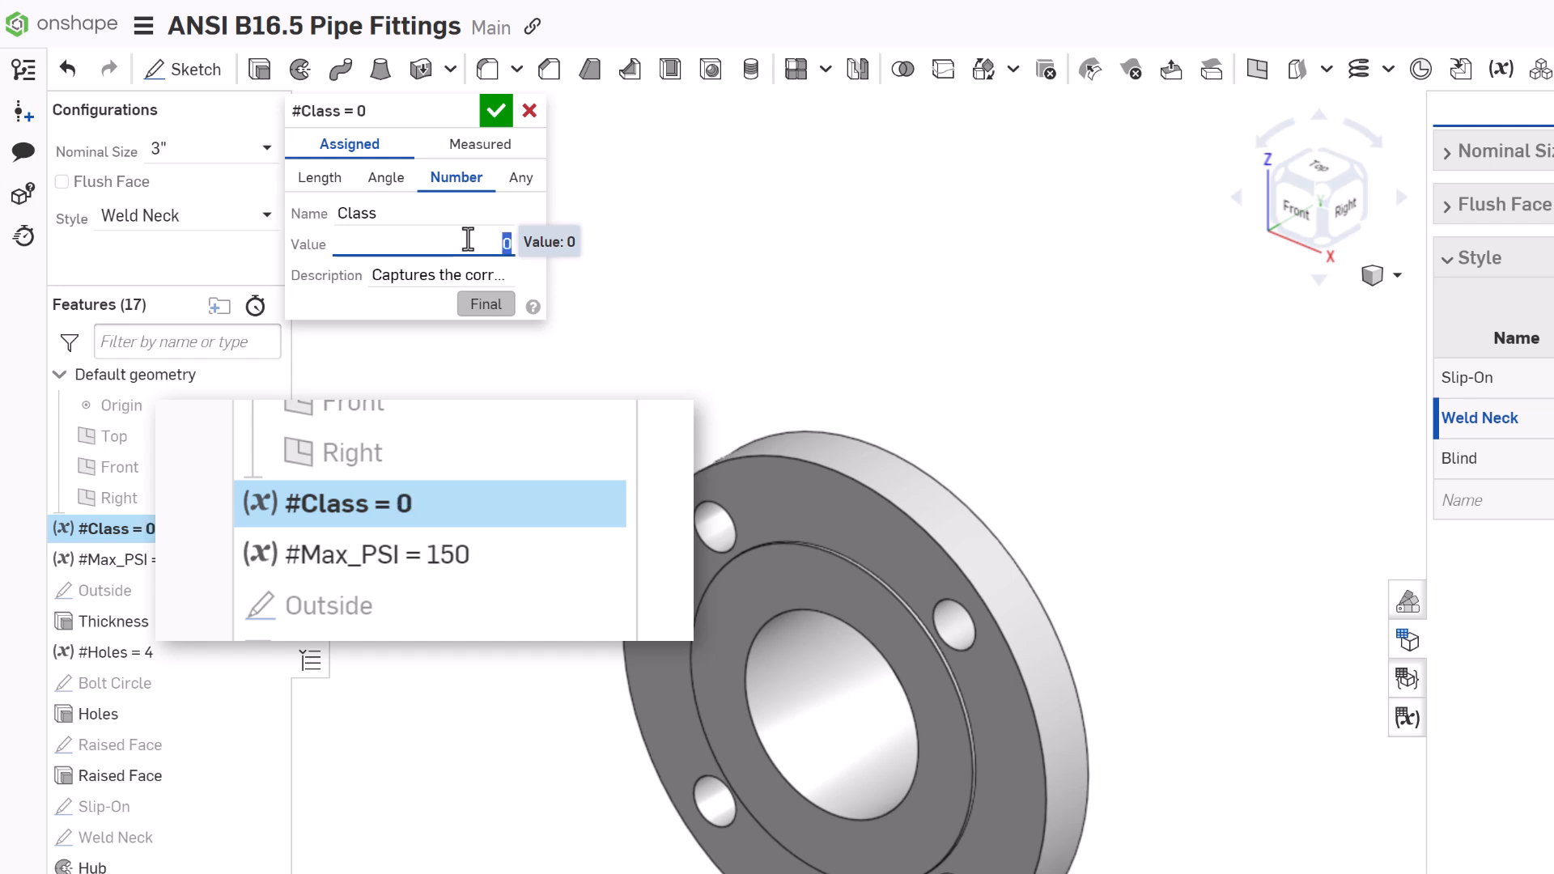
{"action": "left_click", "coordinate": [495, 111]}
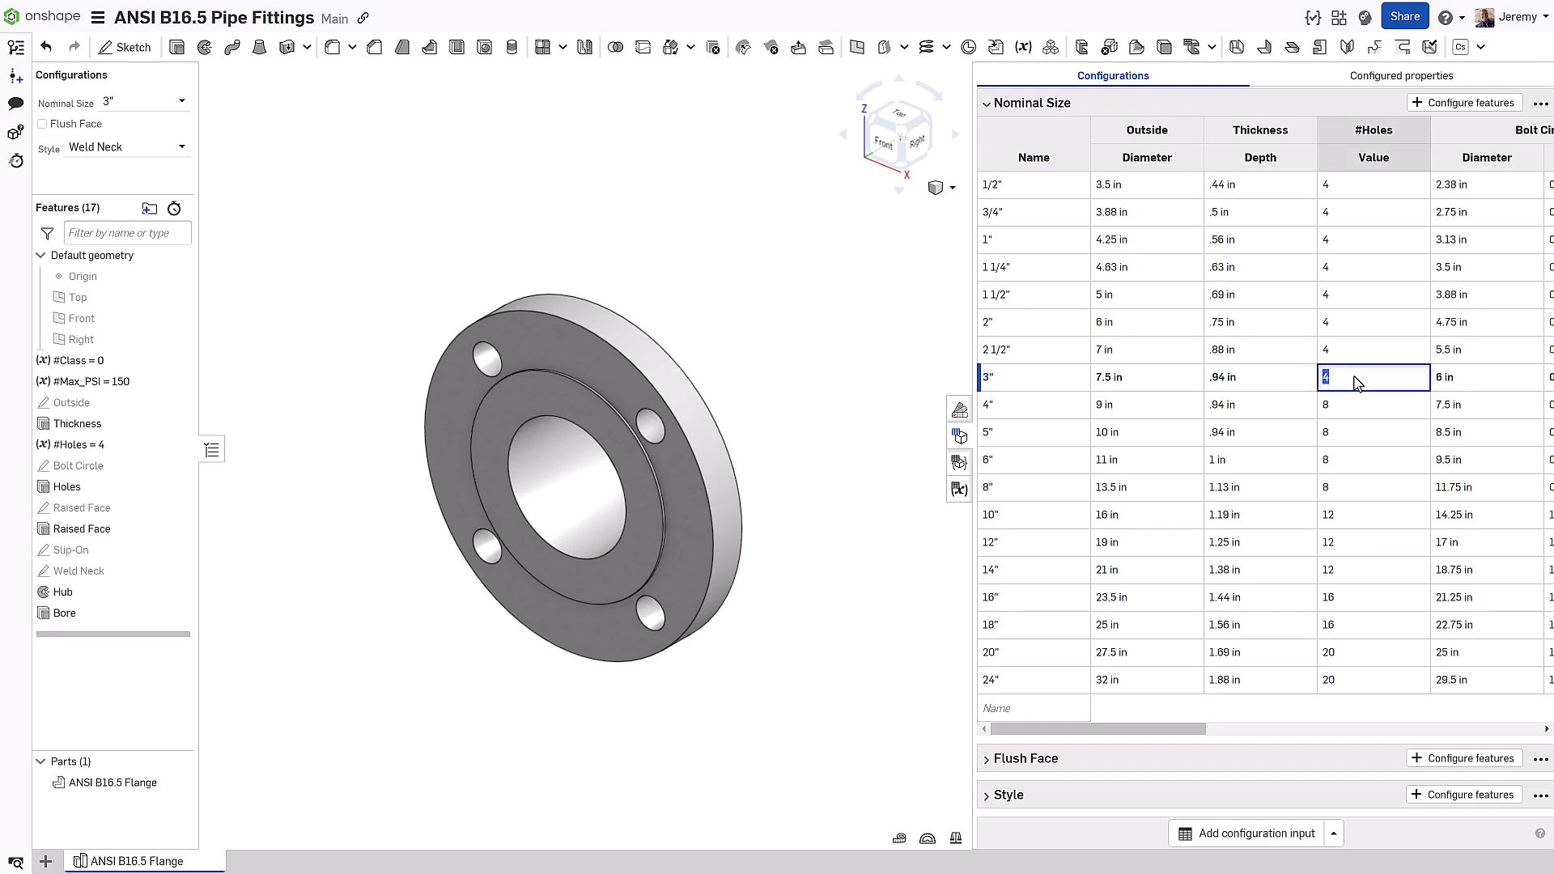
Step: Enter [4,8,8,8,8][#Class] as the 3" #Holes value
{"action": "type", "text": "[4,8,8"}
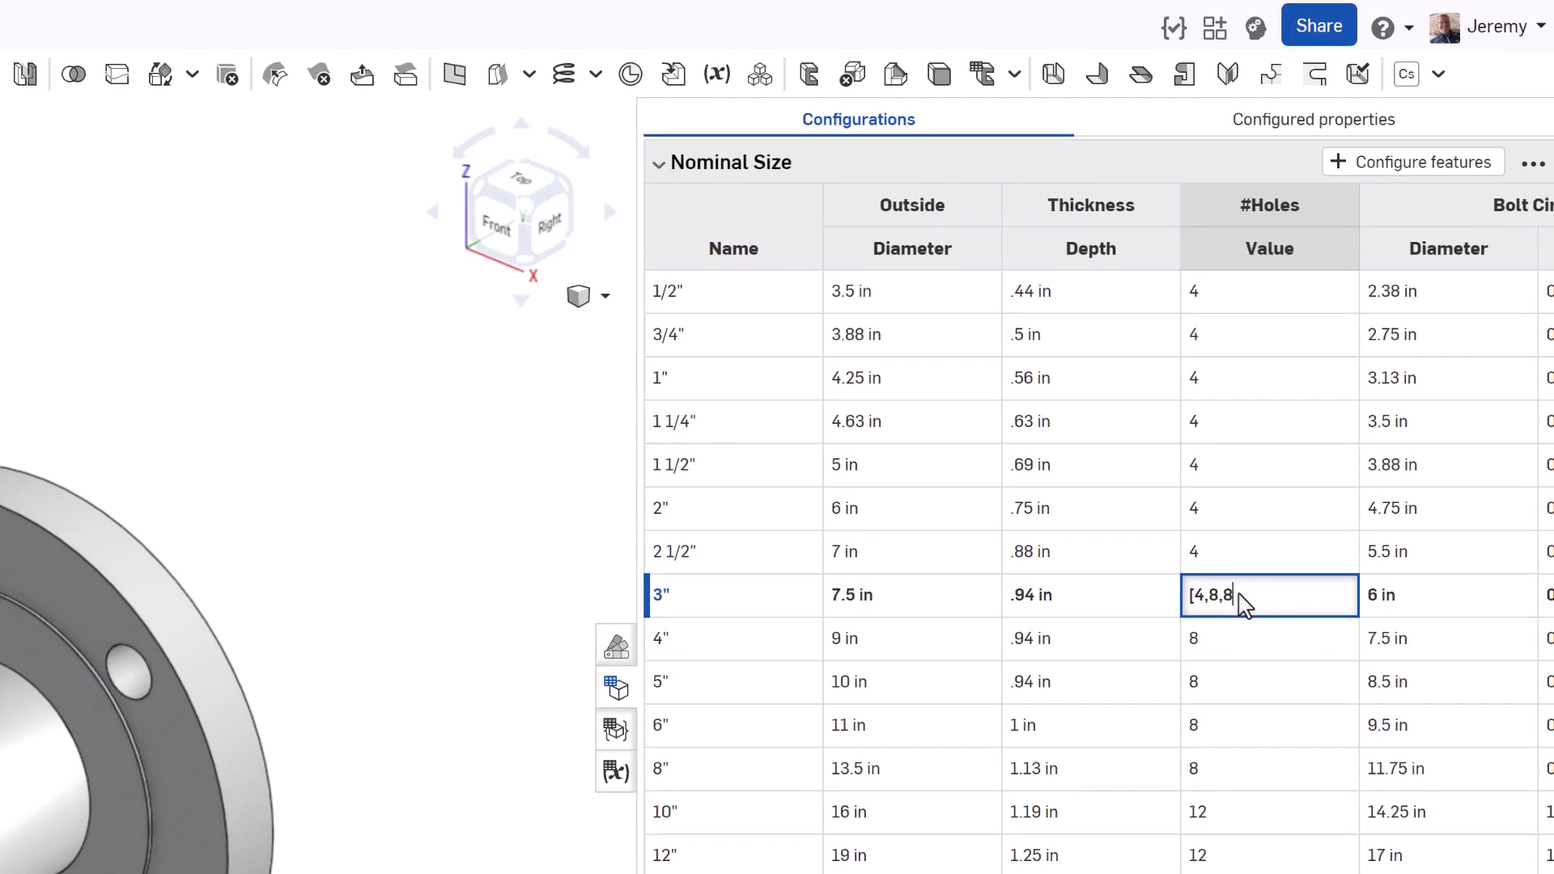
{"action": "type", "text": ",8,8]"}
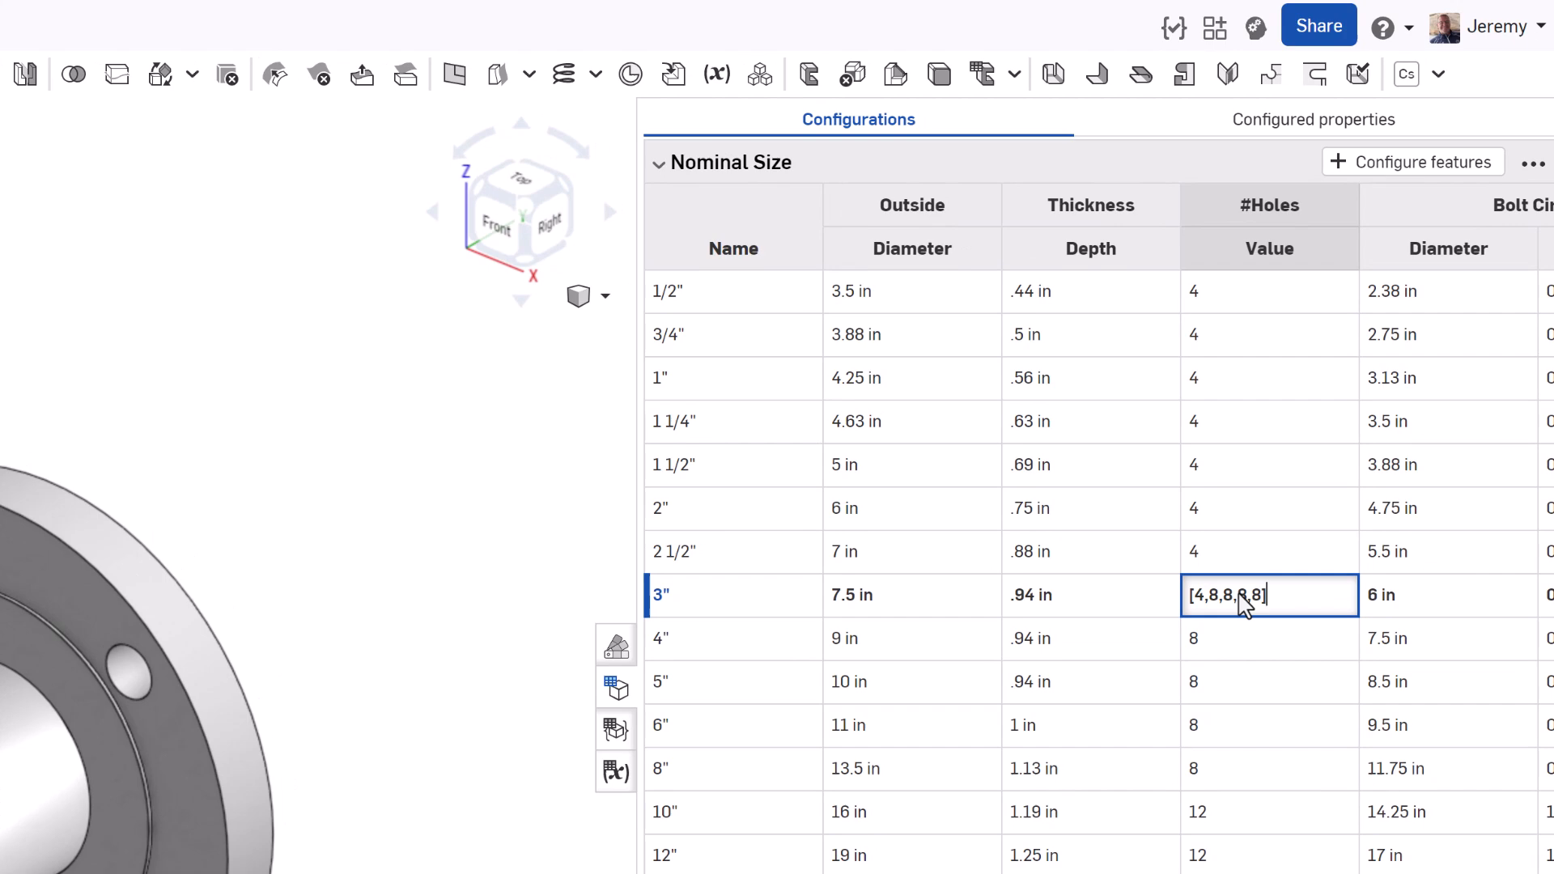
{"action": "type", "text": "[#Class"}
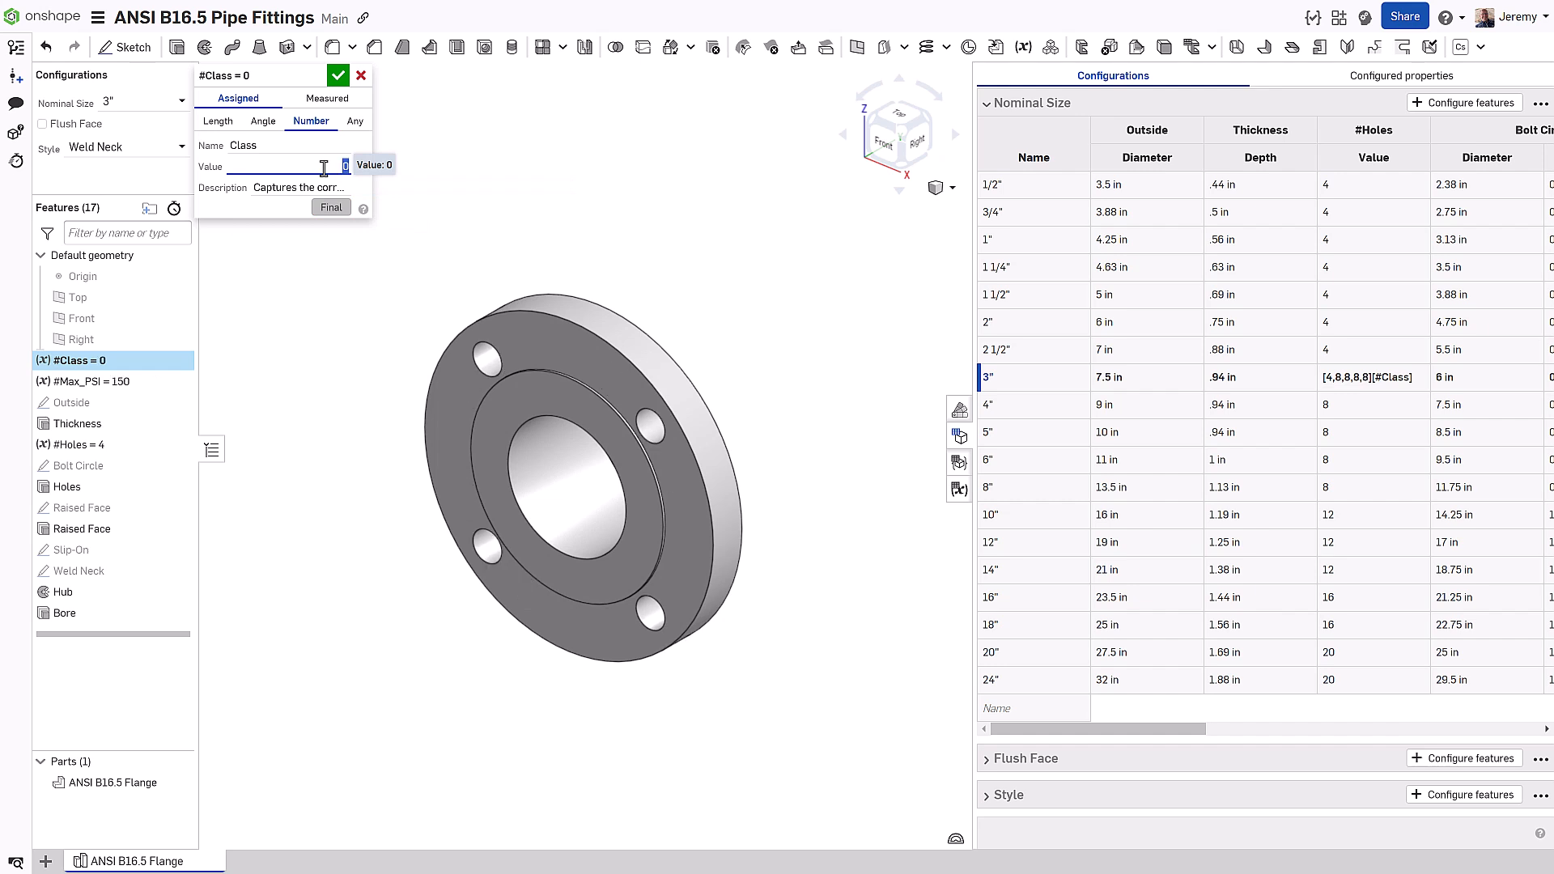
Step: Collapse the Nominal Size table and add a real configuration variable named Pressure
{"action": "left_click", "coordinate": [340, 75]}
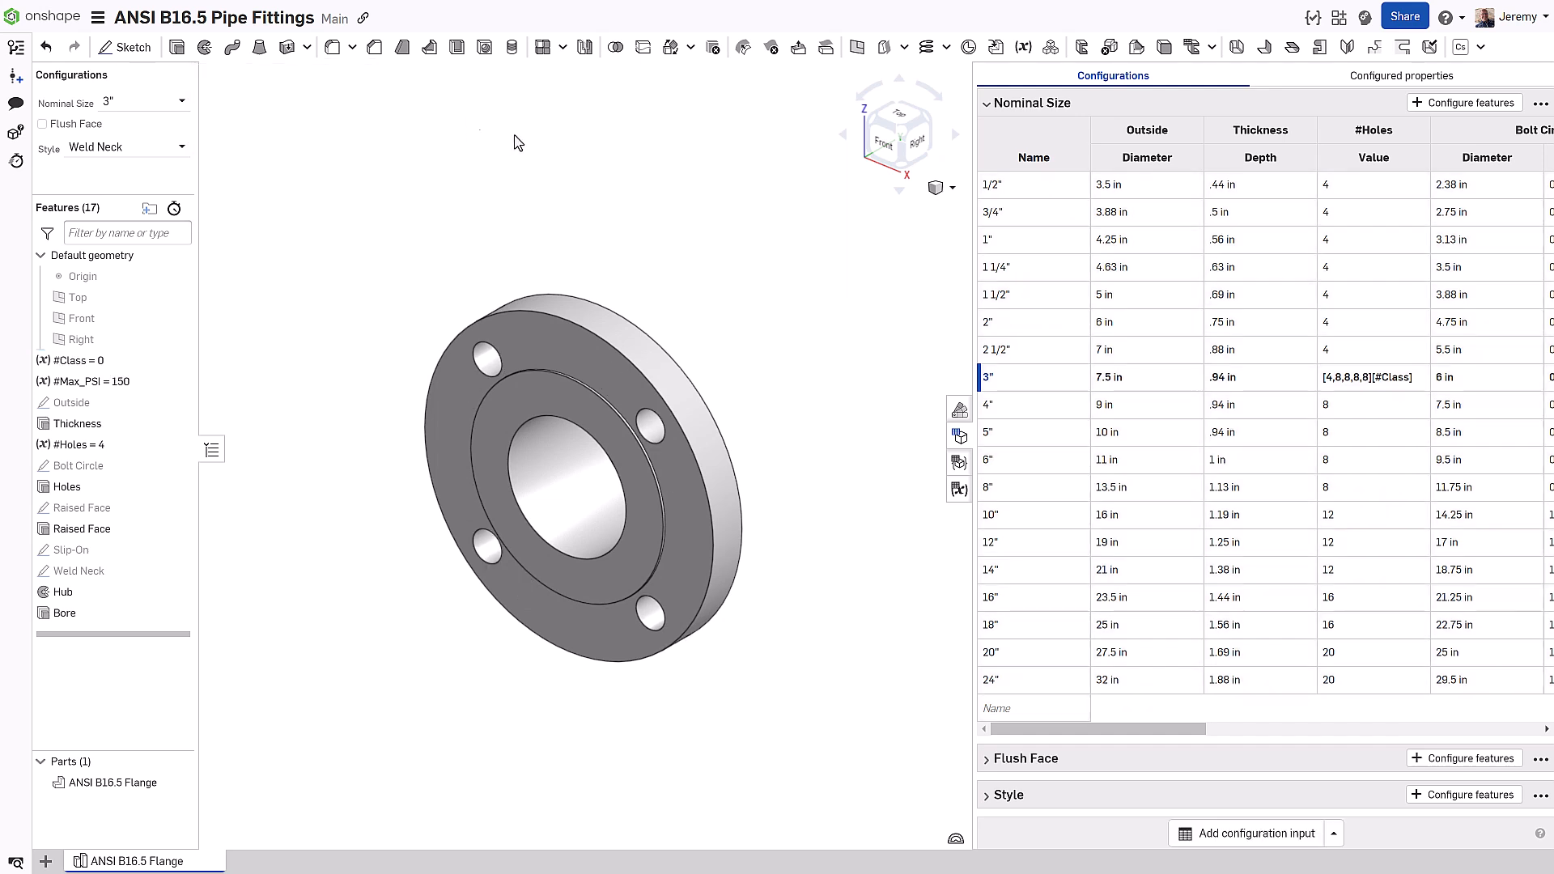
{"action": "left_click", "coordinate": [987, 102]}
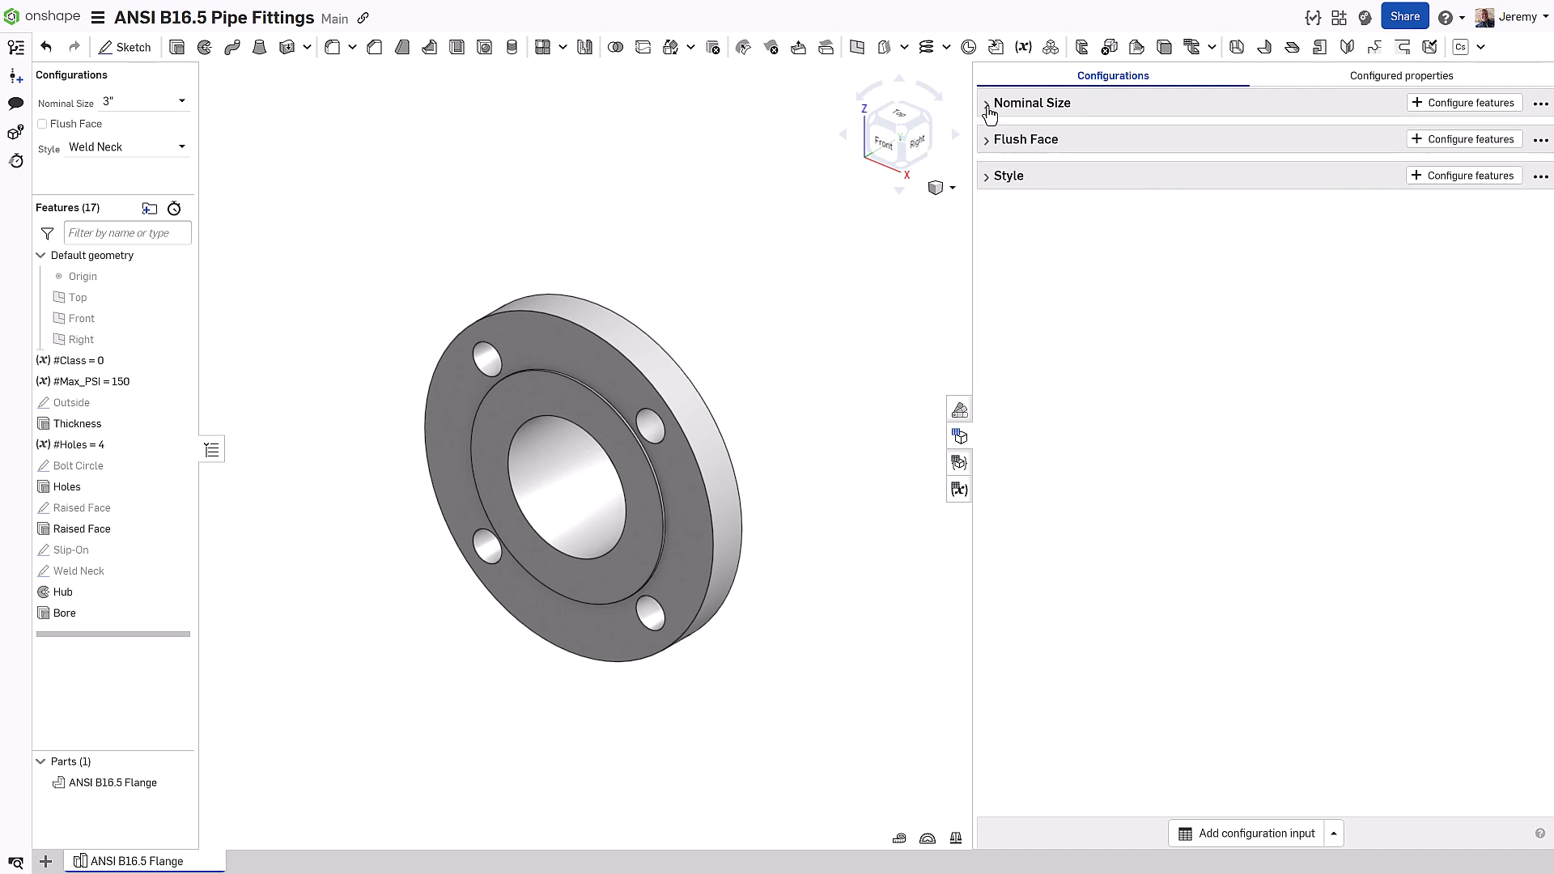
{"action": "left_click", "coordinate": [1334, 833]}
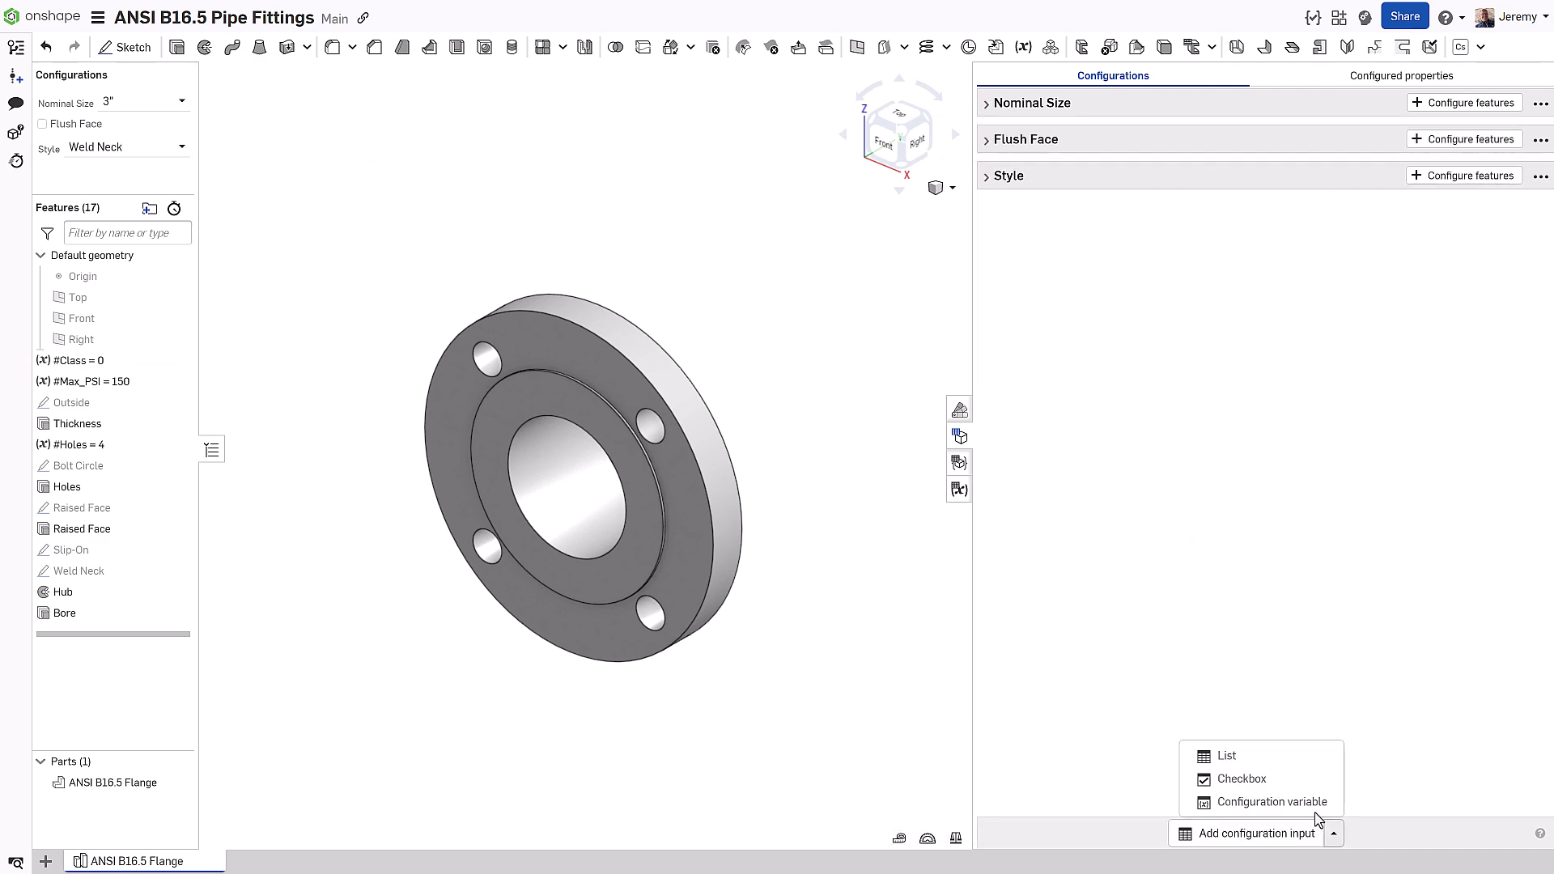
{"action": "left_click", "coordinate": [1272, 802]}
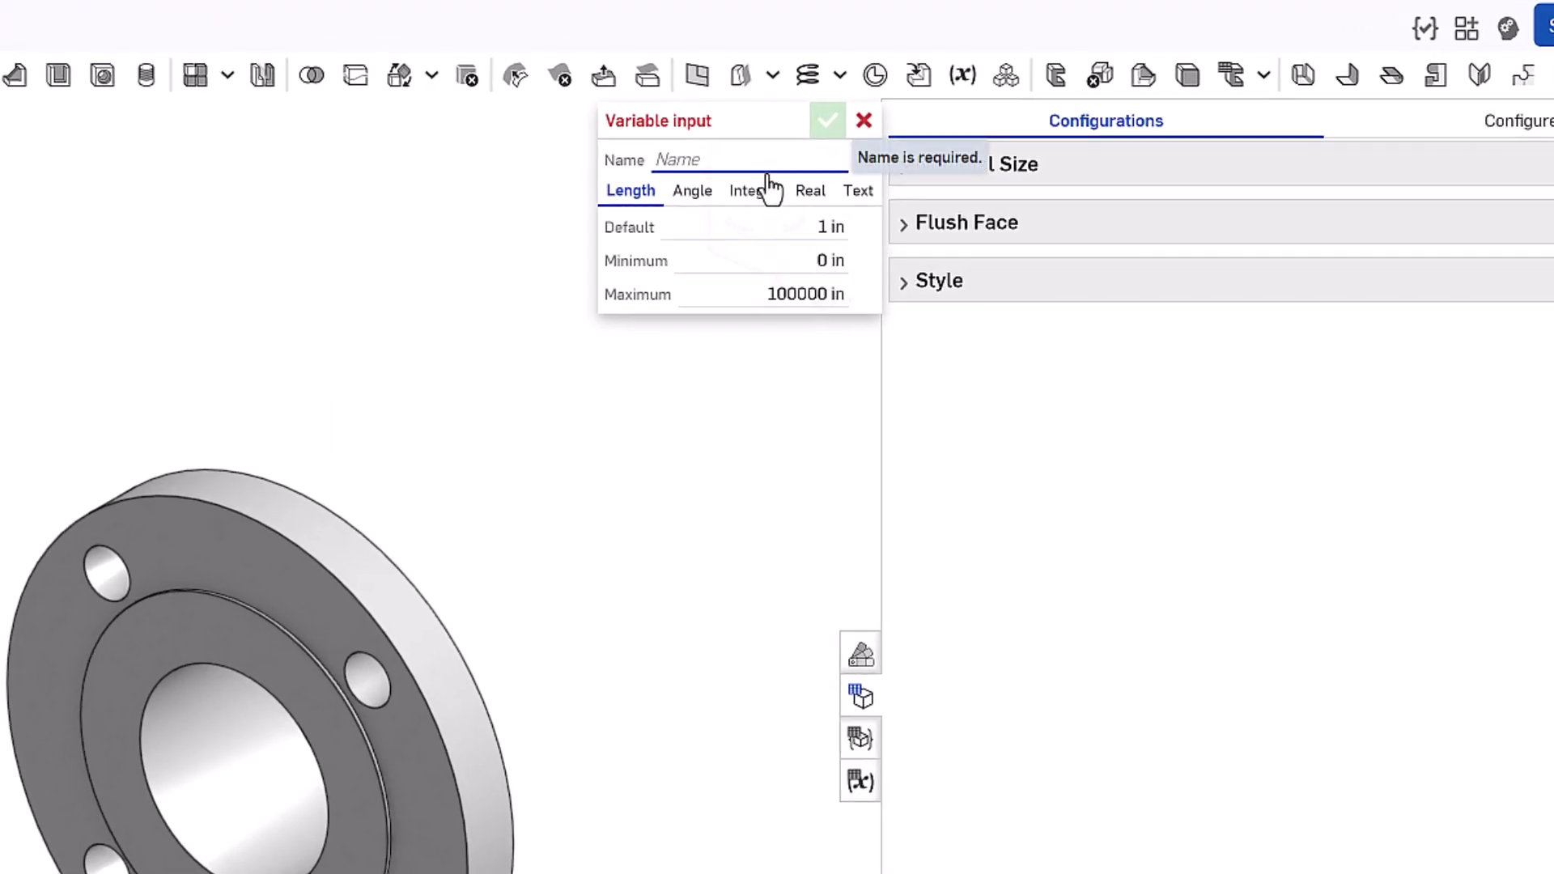
{"action": "type", "text": "Pressure"}
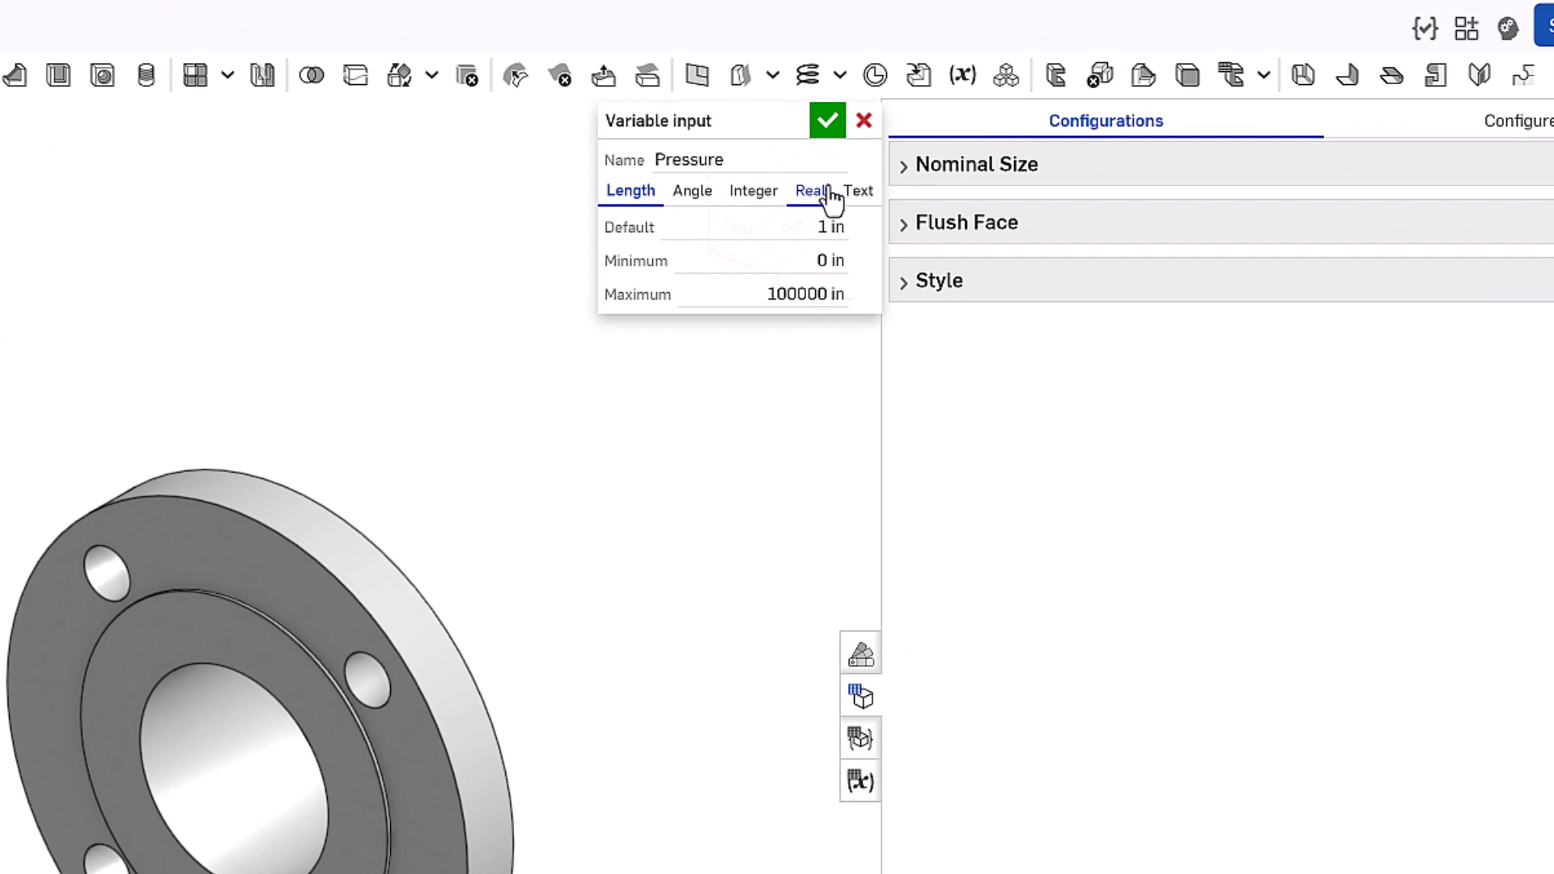
{"action": "left_click", "coordinate": [810, 191]}
{"action": "type", "text": "900"}
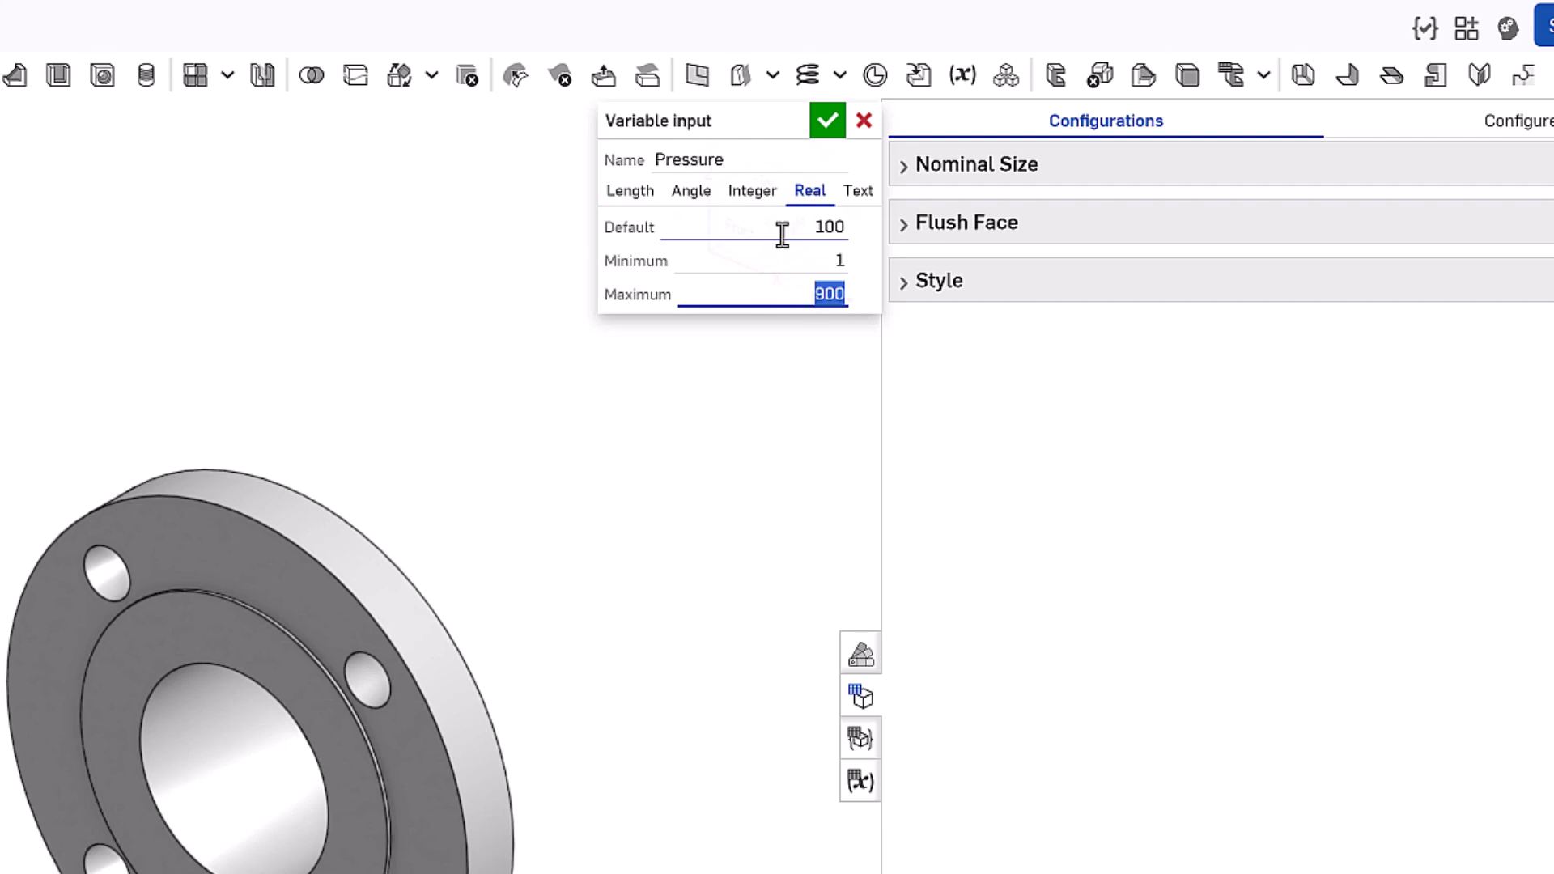
{"action": "left_click", "coordinate": [826, 120]}
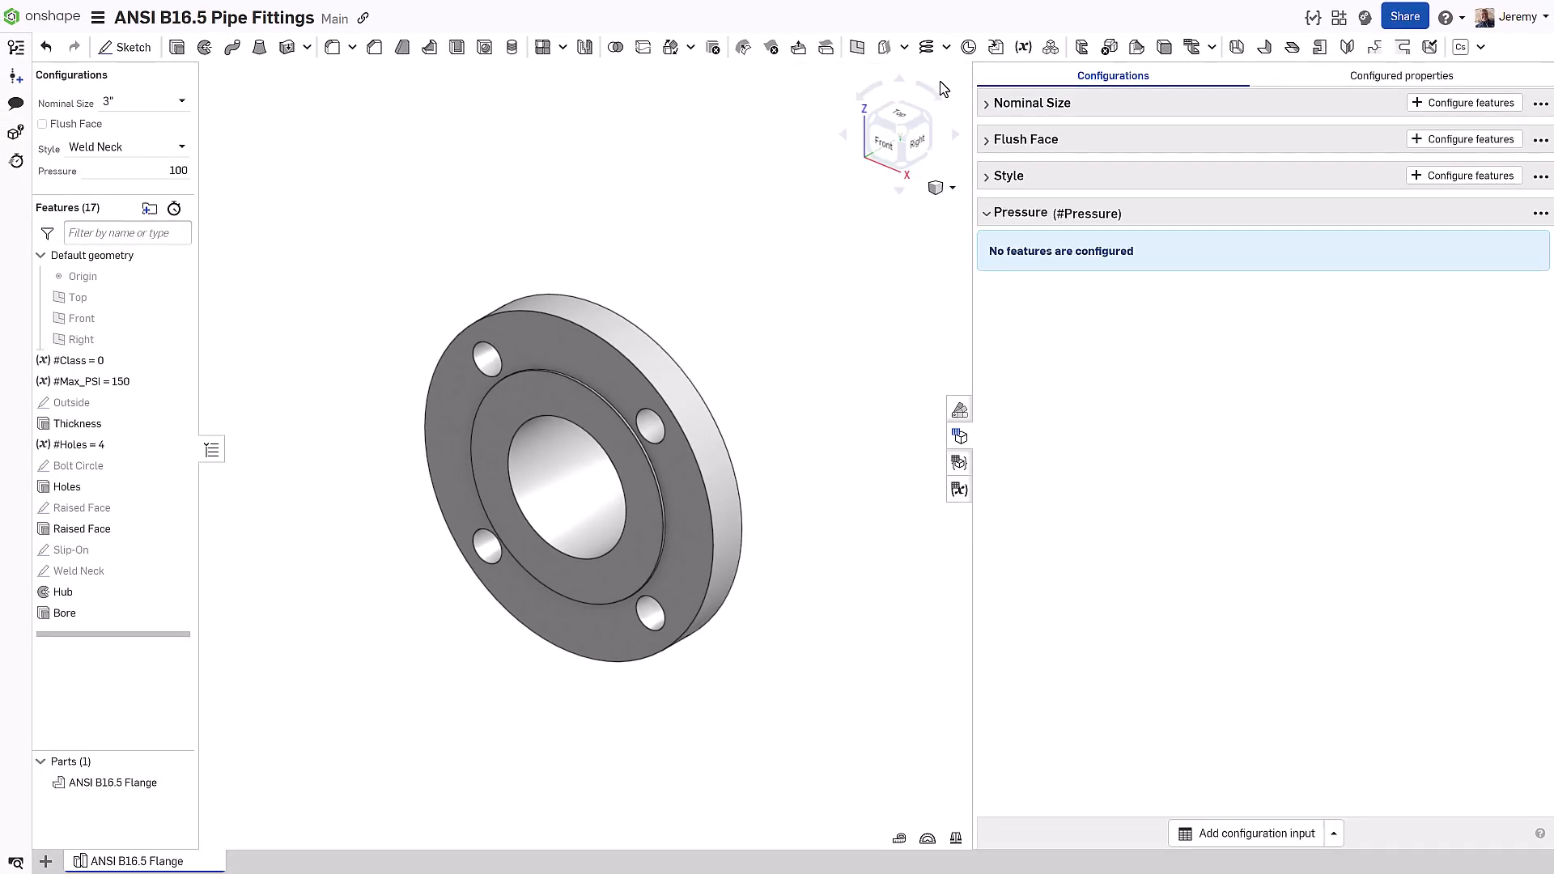
Step: Edit the #Class variable so its value is driven by Pressure, tested at 300
{"action": "double_click", "coordinate": [64, 360]}
{"action": "type", "text": "200"}
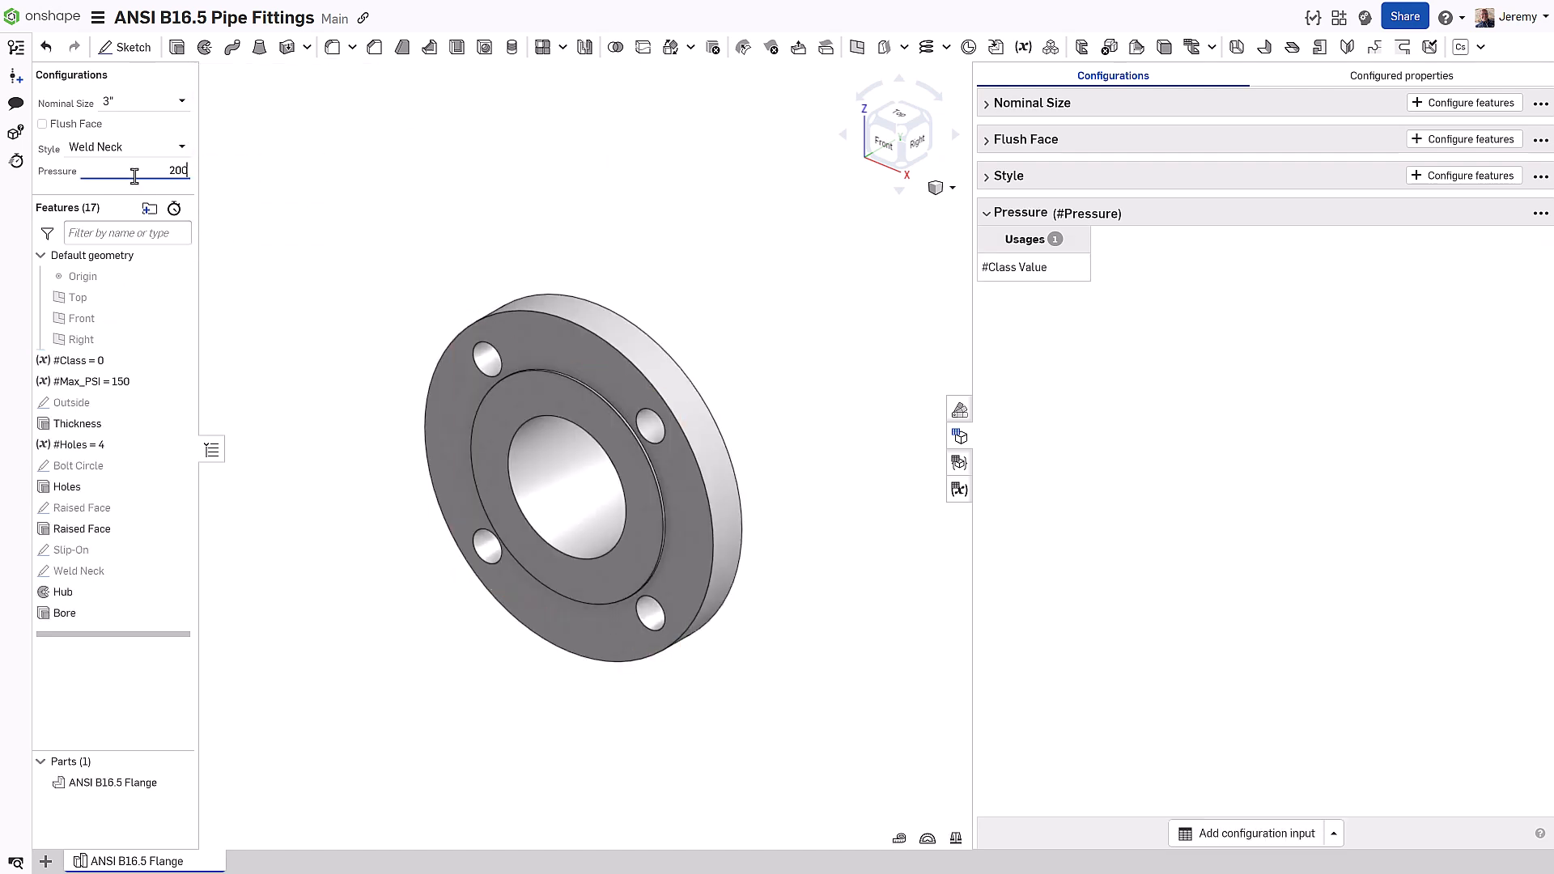
{"action": "type", "text": "300"}
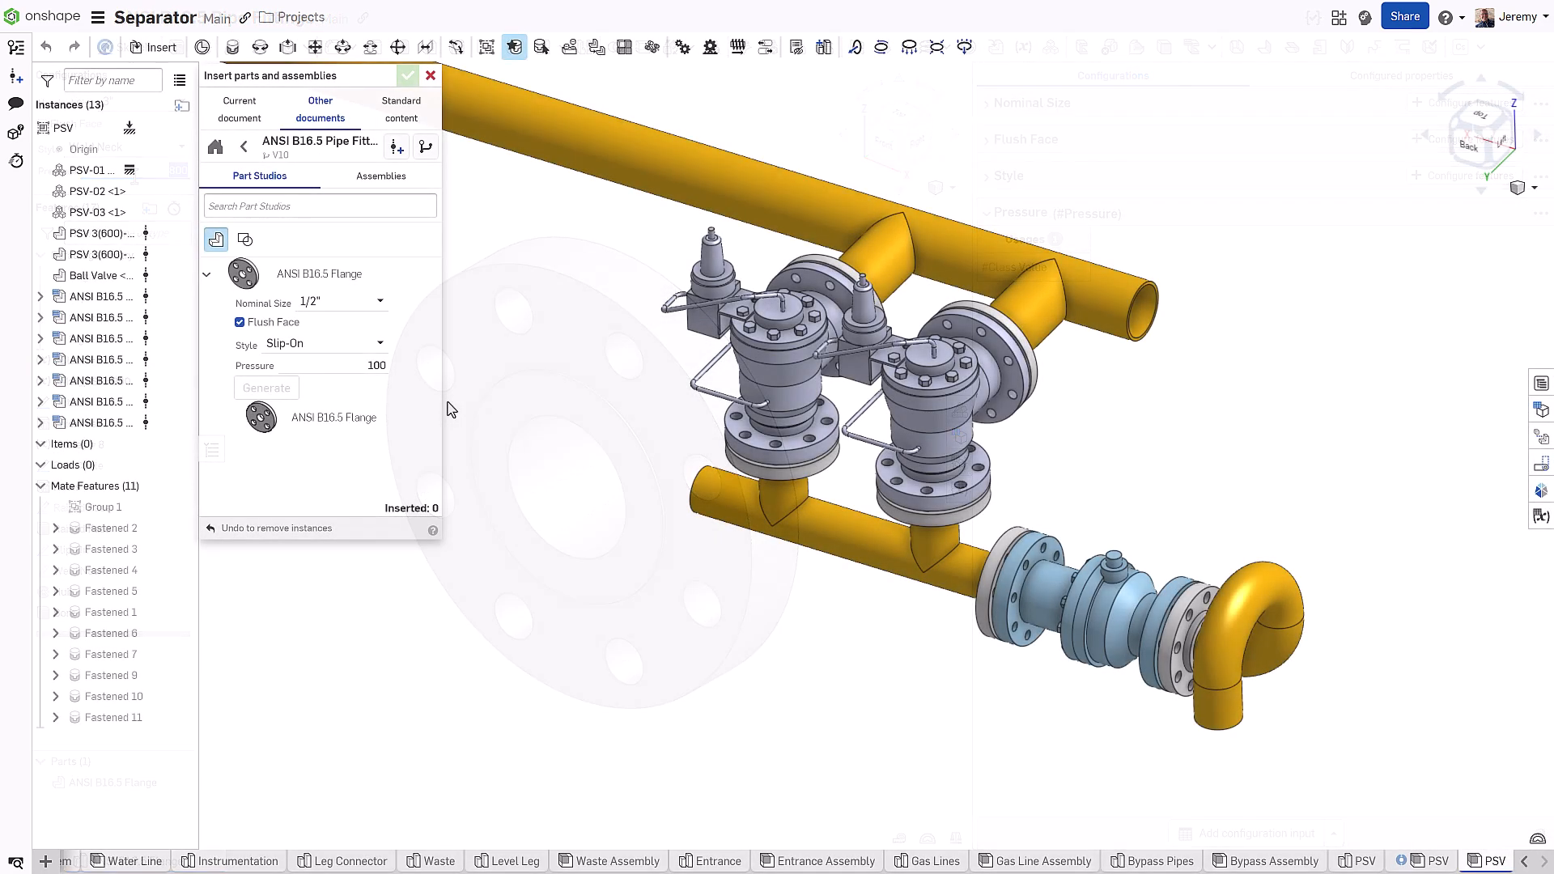
Step: Configure the flange as 3" Weld Neck at Pressure 300 and generate it
{"action": "left_click", "coordinate": [381, 302]}
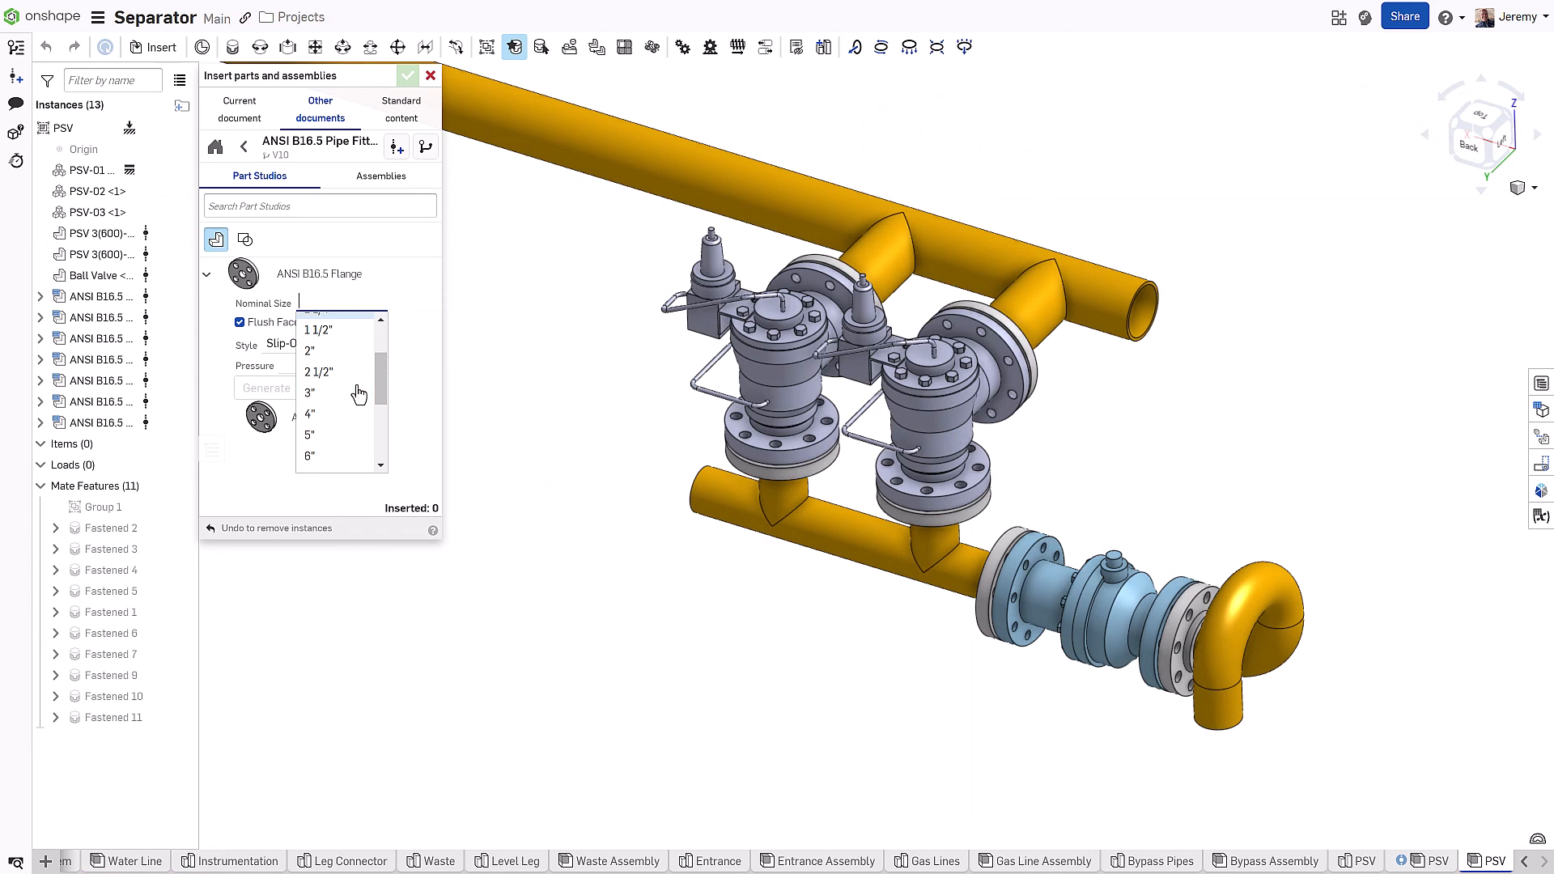
{"action": "left_click", "coordinate": [309, 392]}
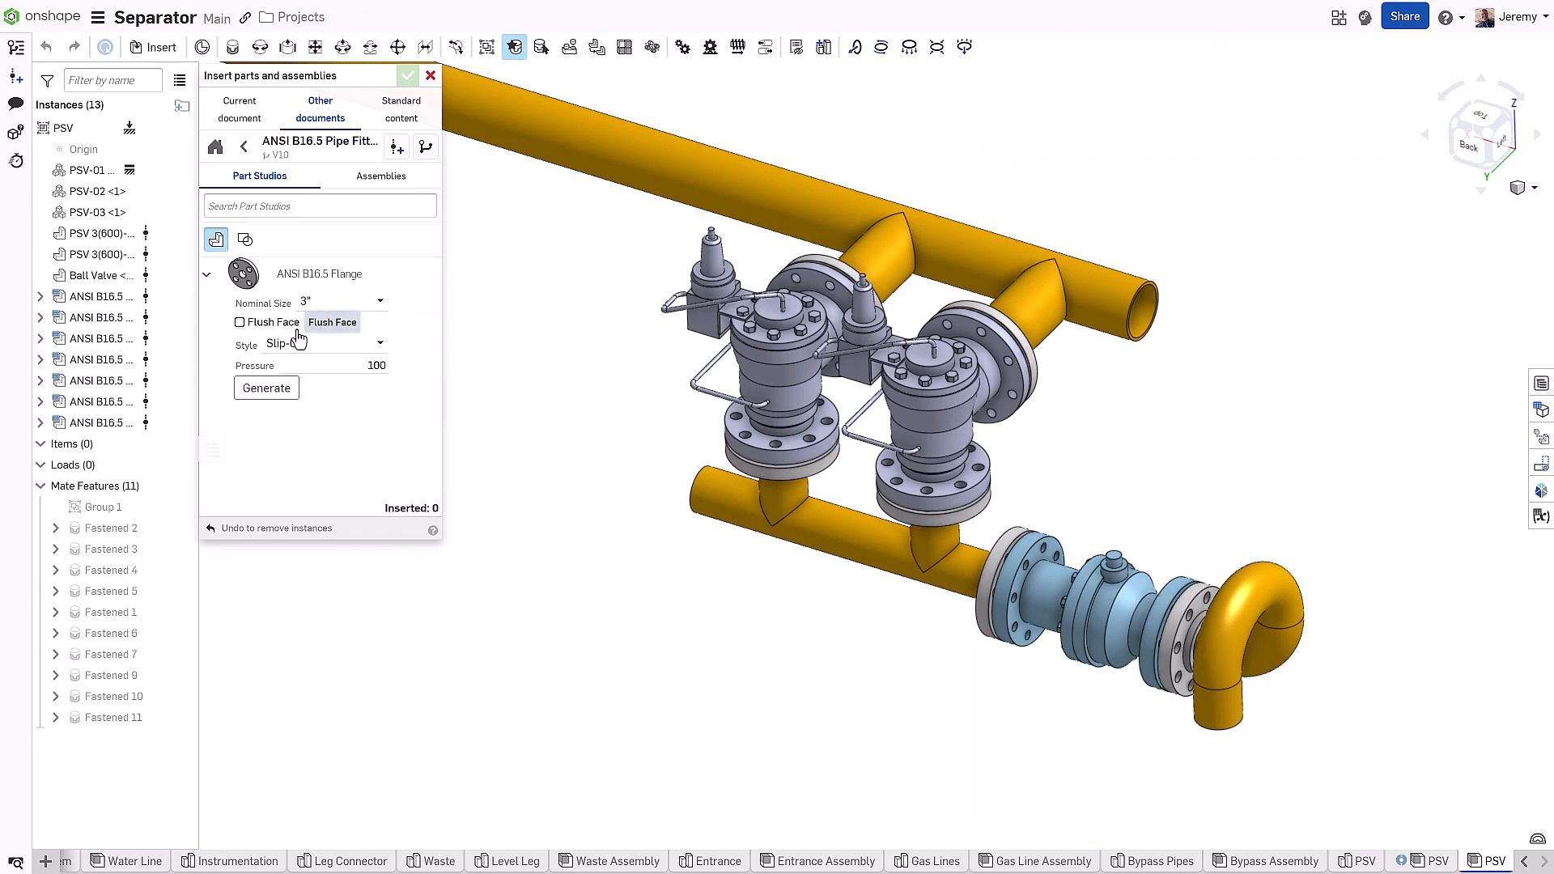
{"action": "left_click", "coordinate": [321, 344]}
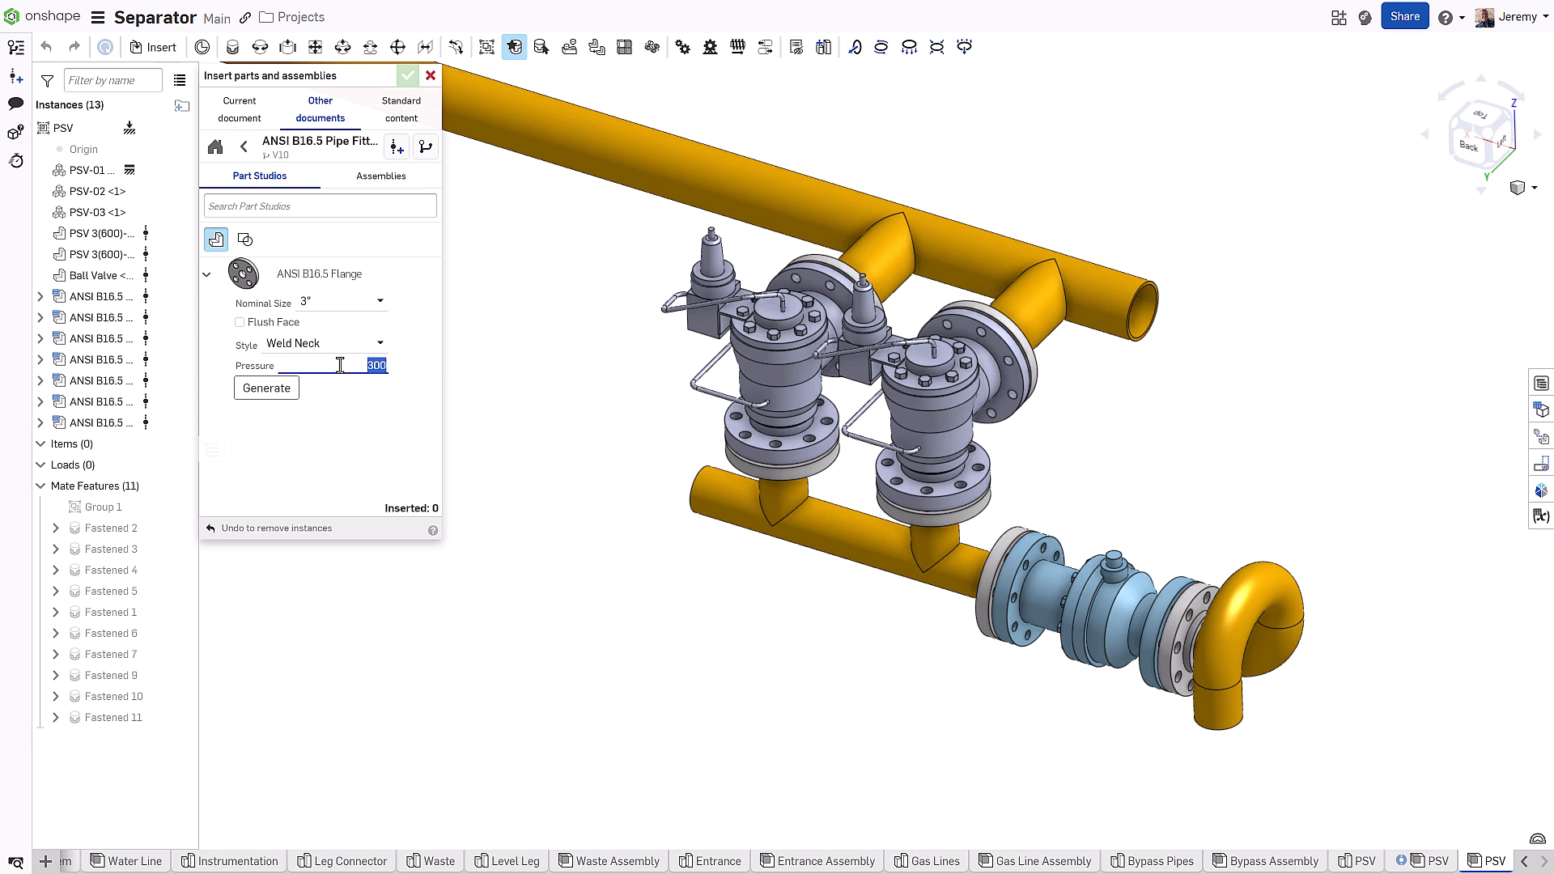
{"action": "left_click", "coordinate": [267, 388]}
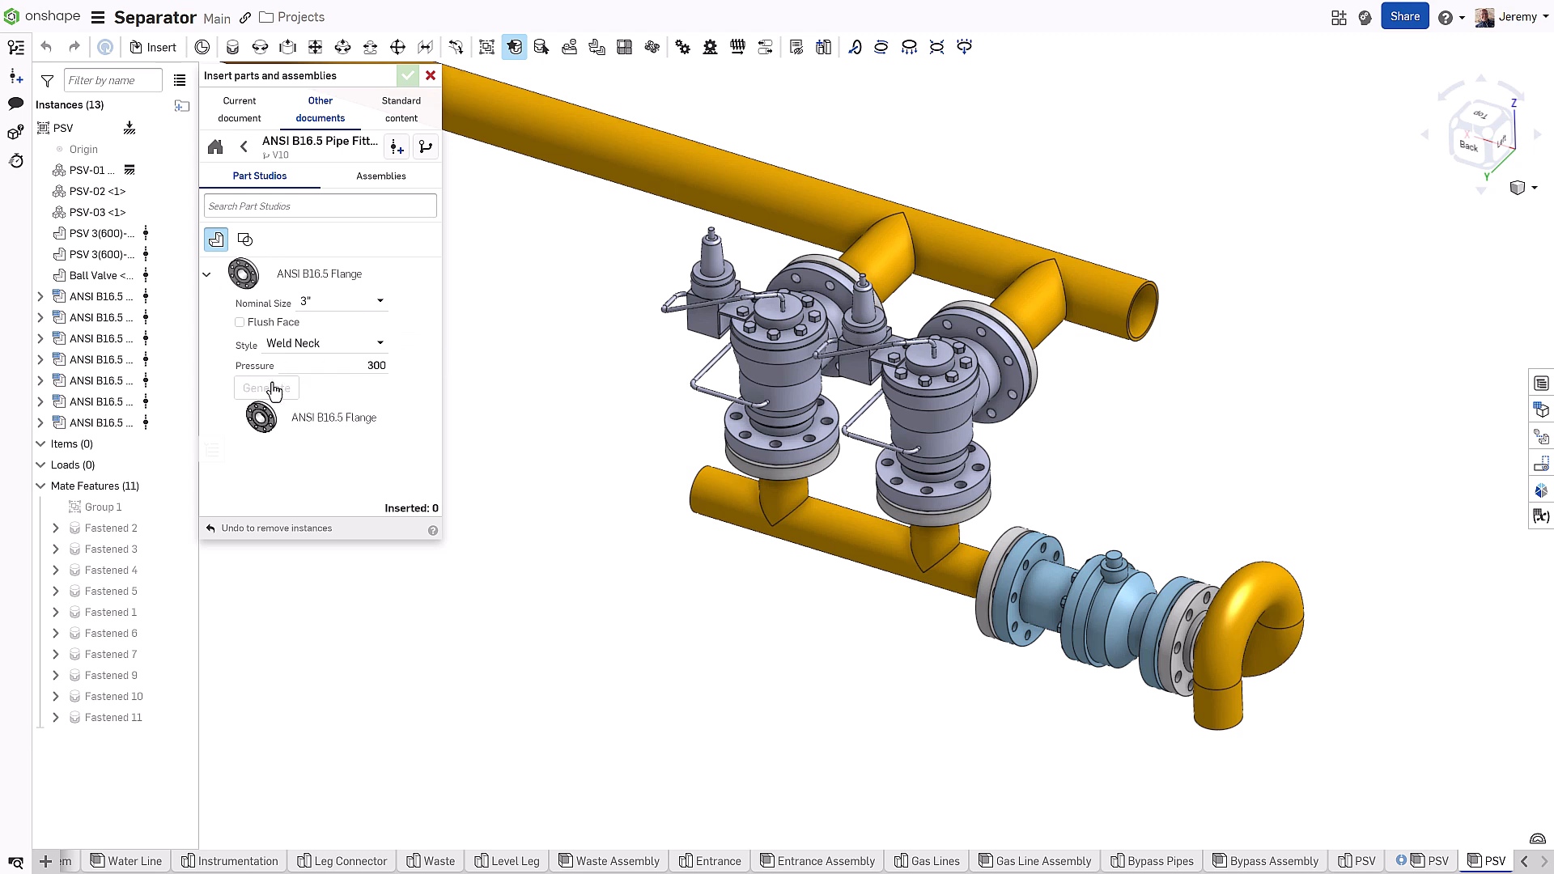
Step: Place two flanges on the lower pipe's left end and below the curved pipe
{"action": "left_click", "coordinate": [333, 417]}
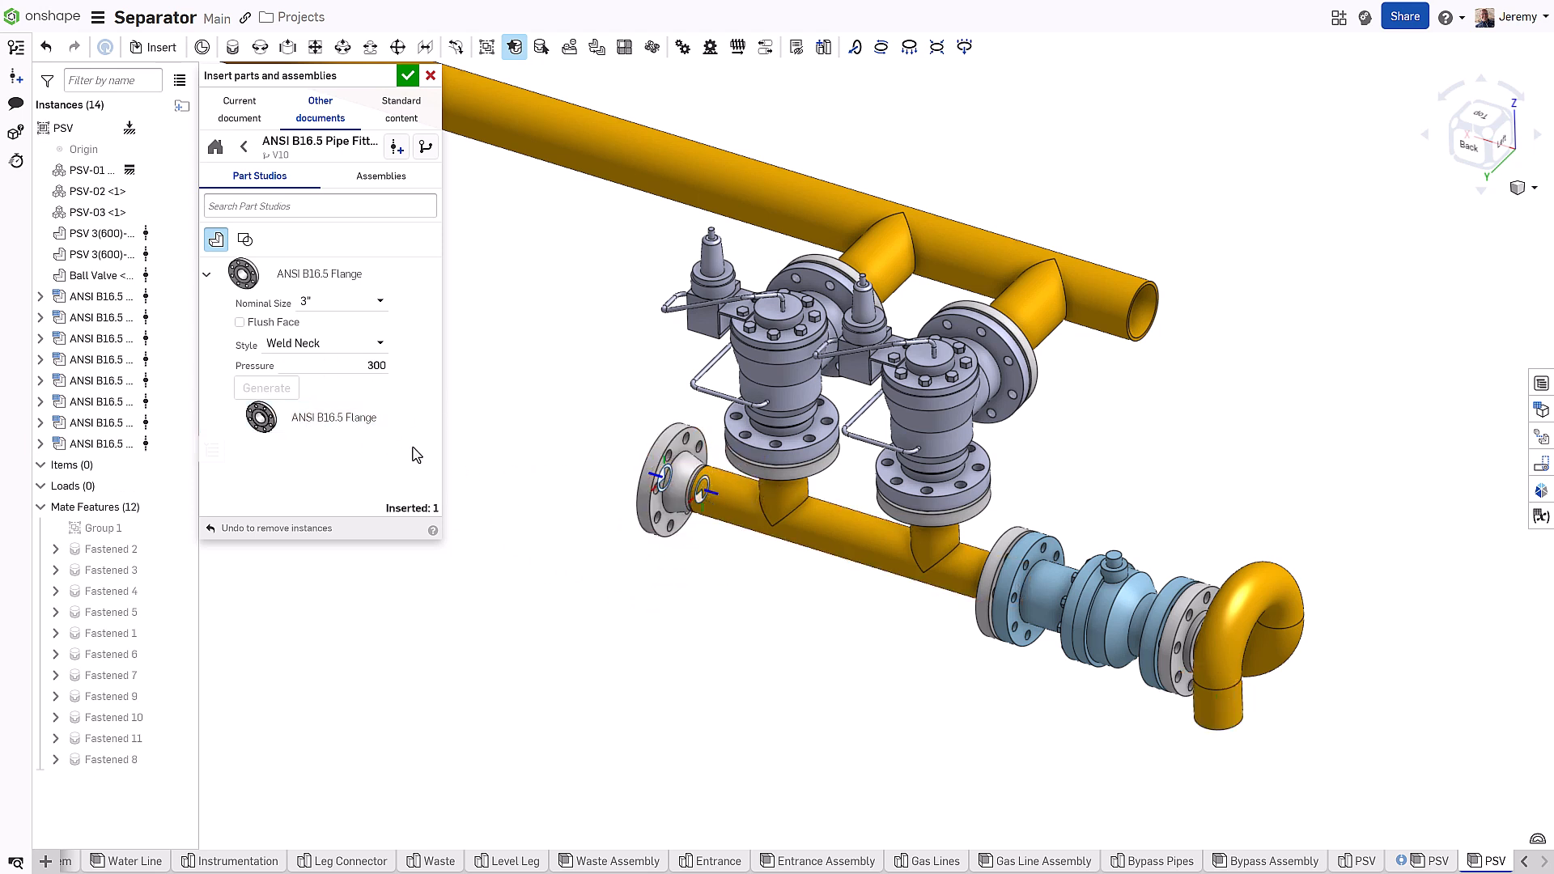
{"action": "left_click", "coordinate": [876, 689]}
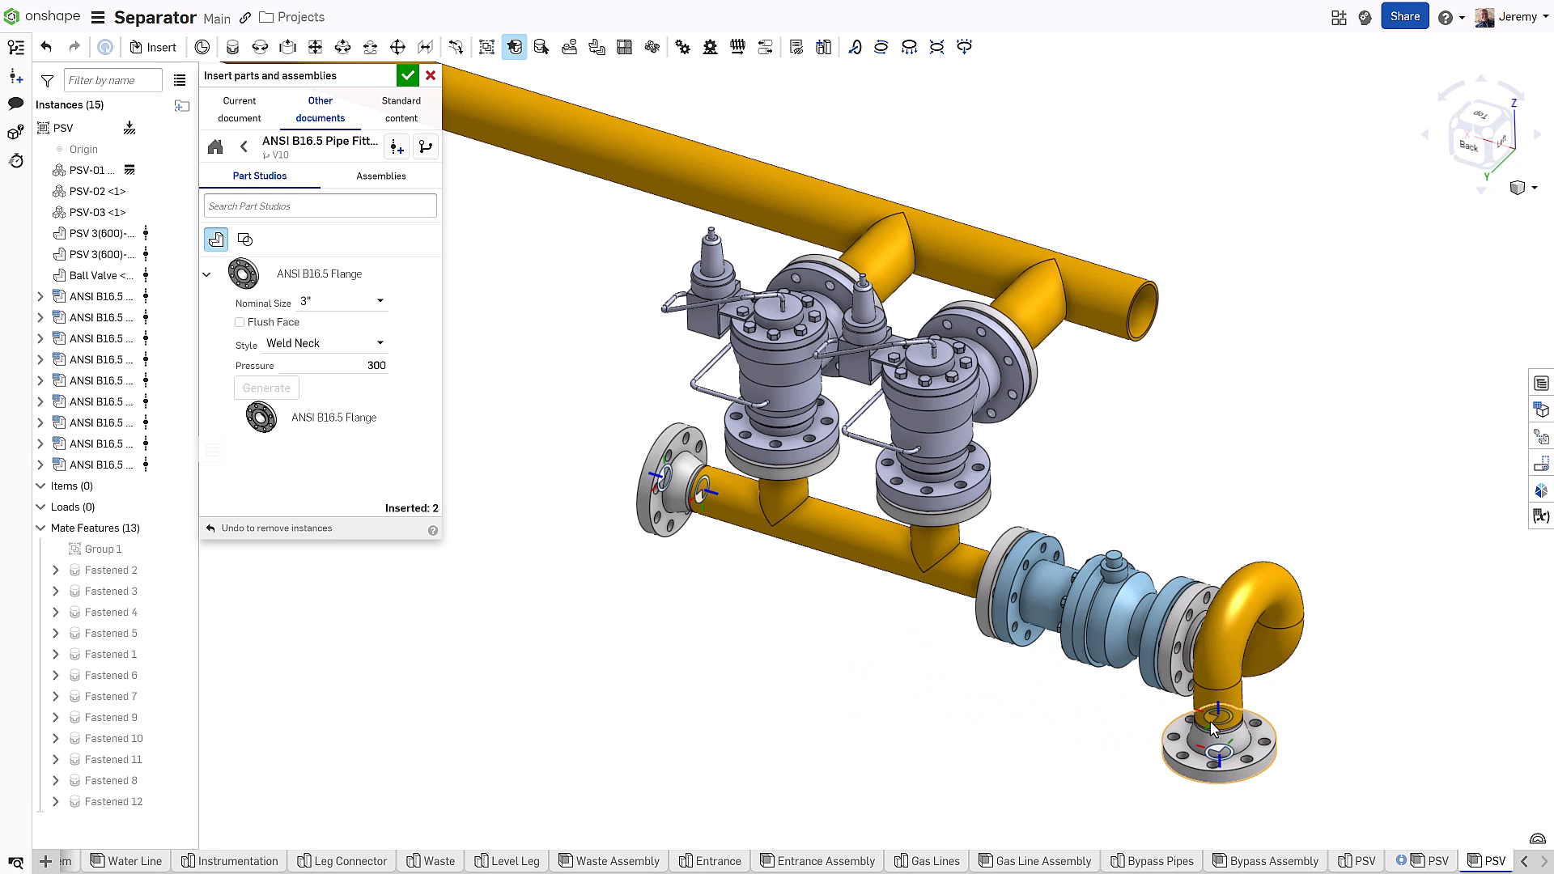
{"action": "left_click", "coordinate": [364, 301]}
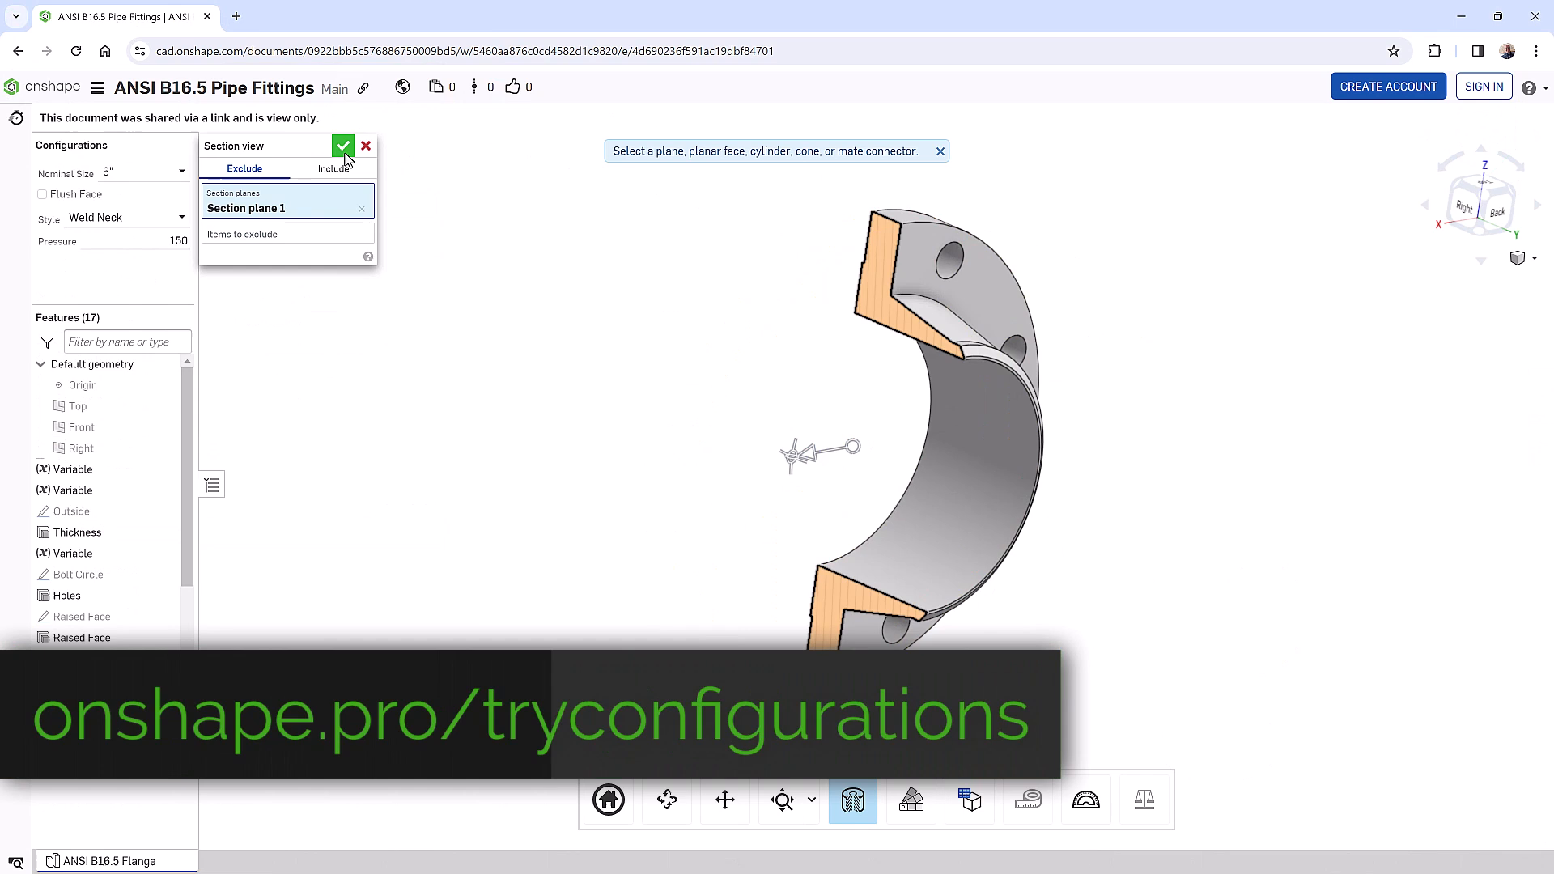
Step: Show the flange in section as a 3" Slip-On at Pressure 500
{"action": "left_click", "coordinate": [342, 145]}
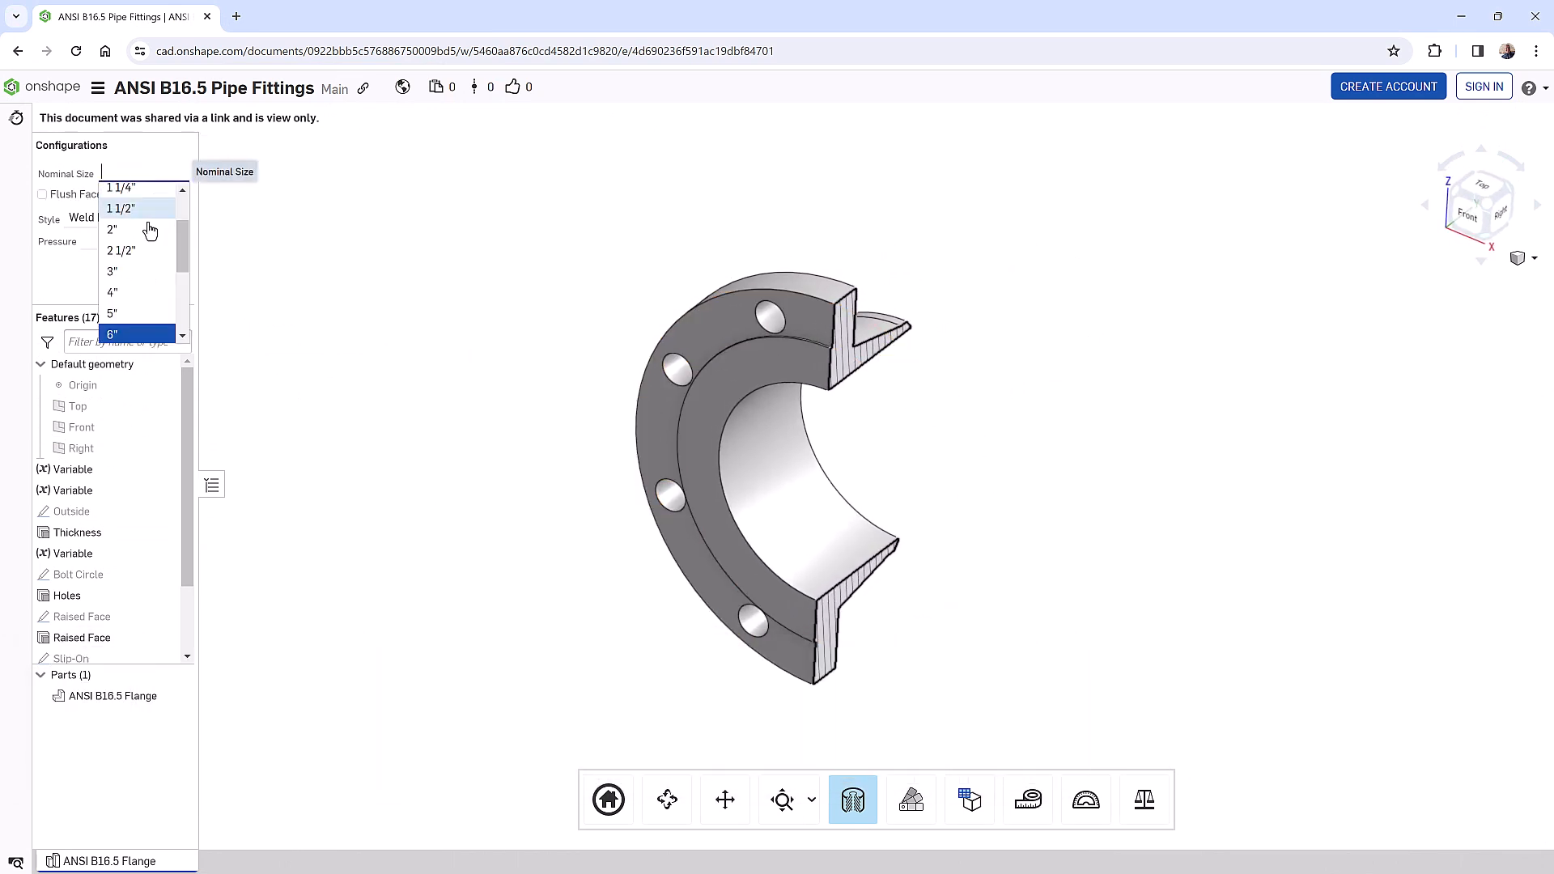
{"action": "left_click", "coordinate": [112, 271]}
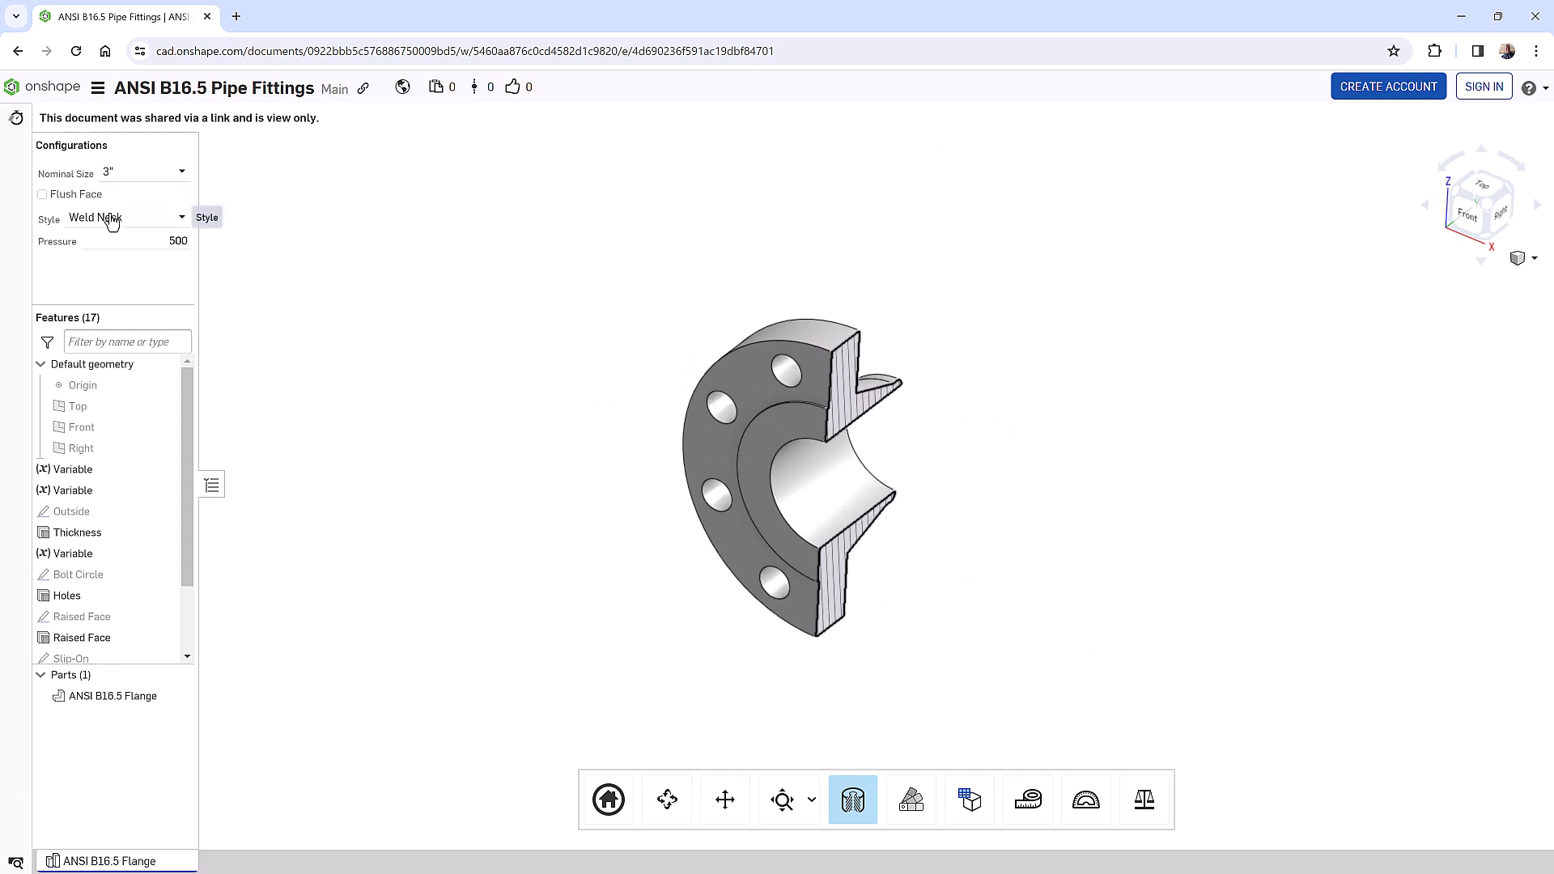
{"action": "left_click", "coordinate": [126, 217]}
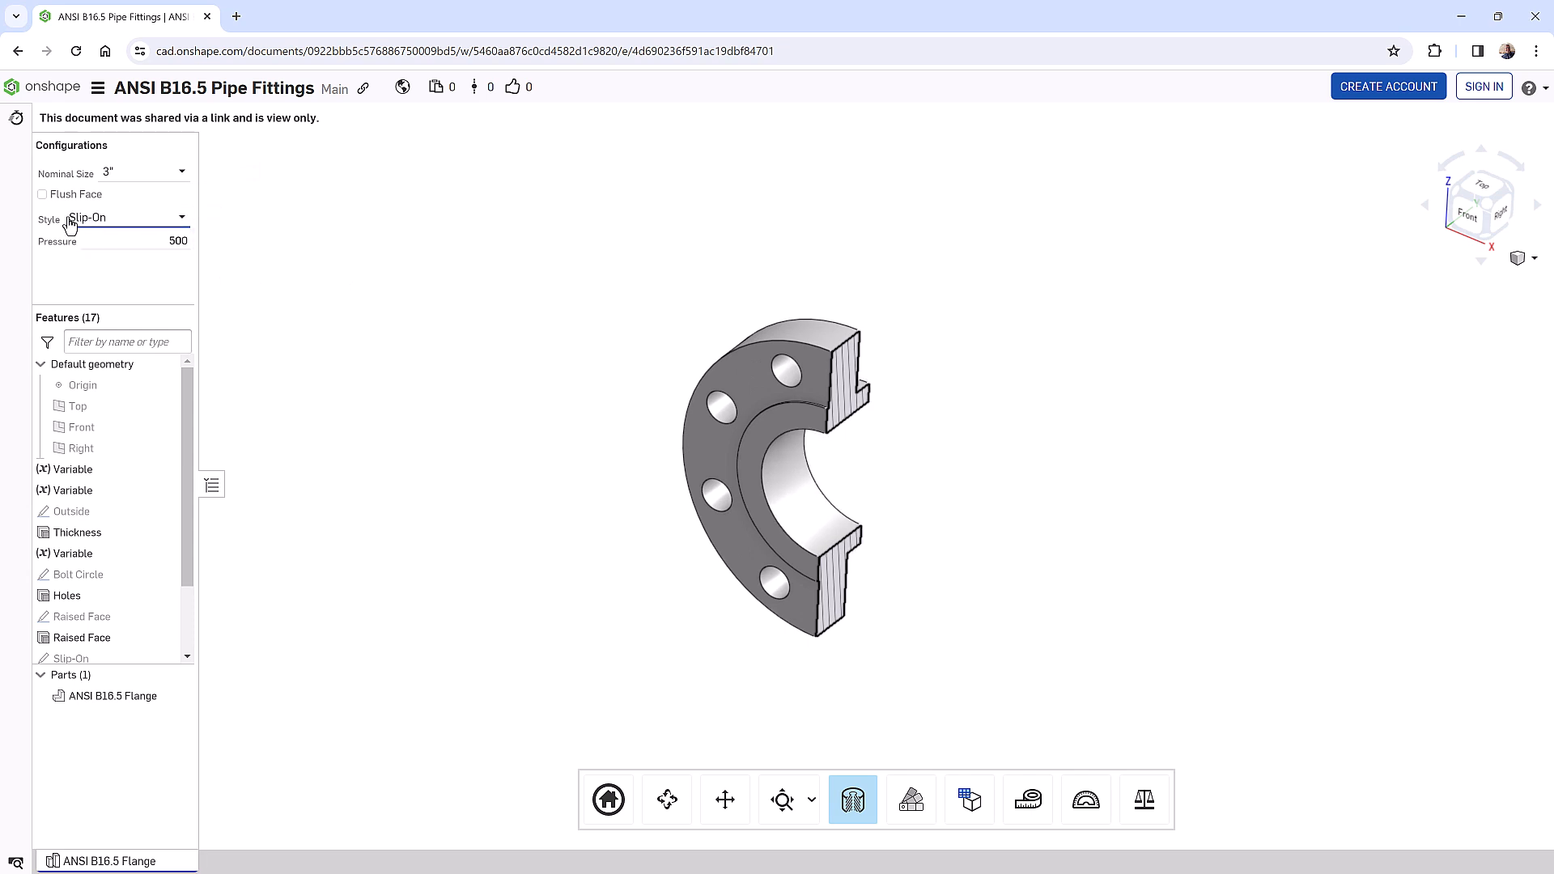